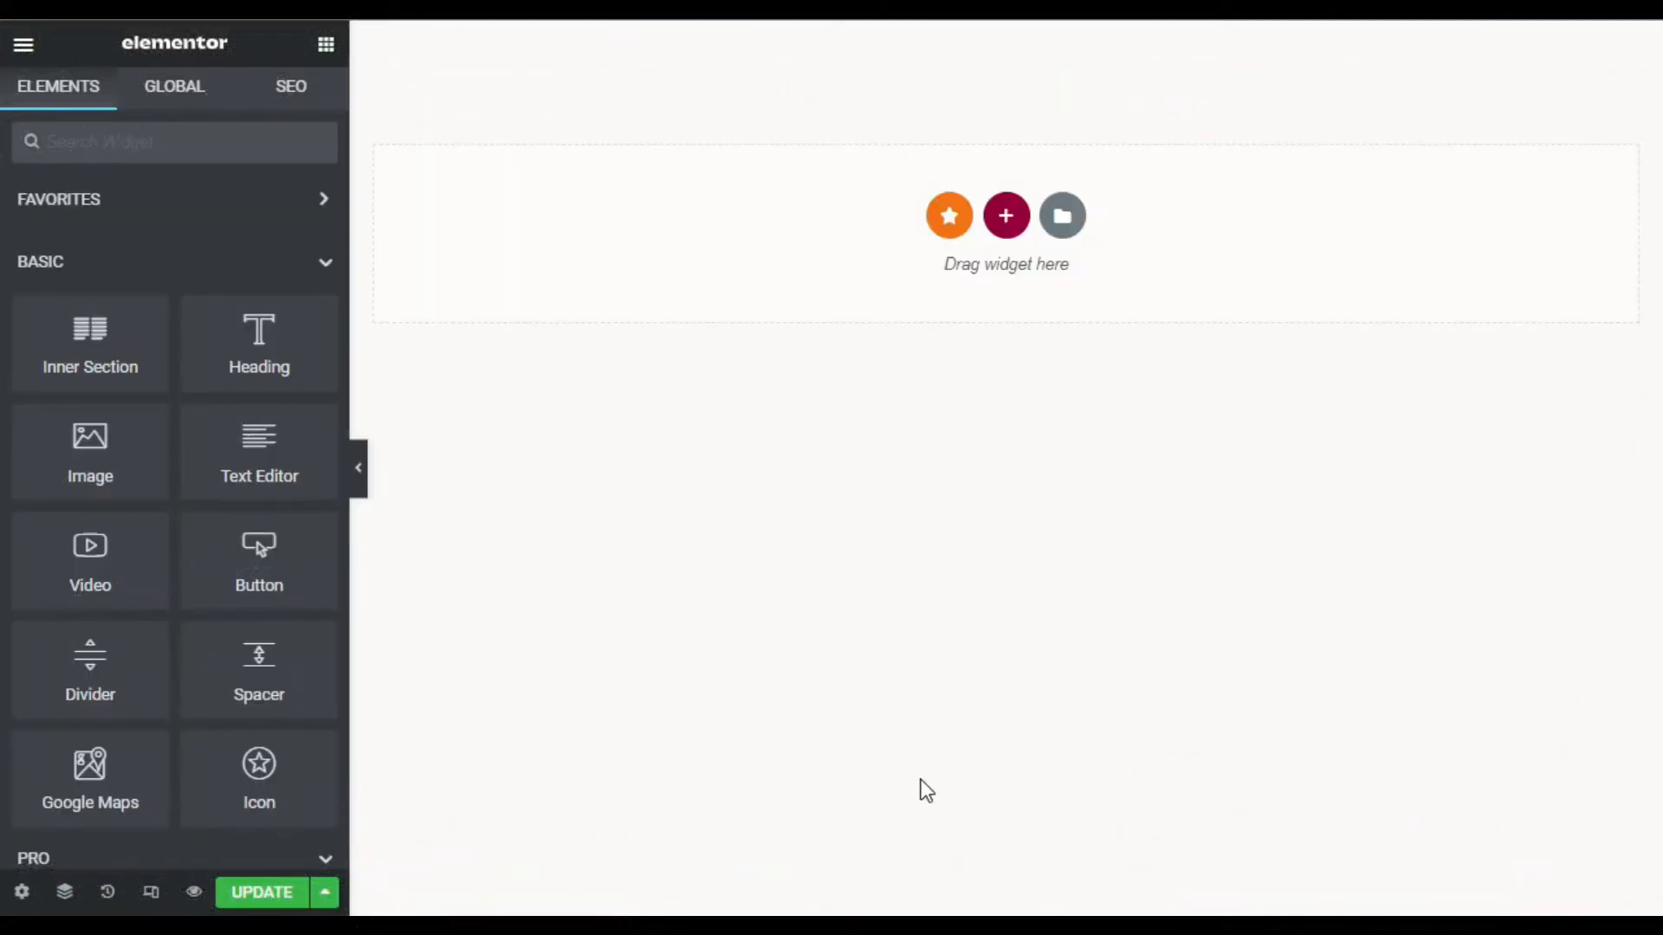
mouse_move(1005, 215)
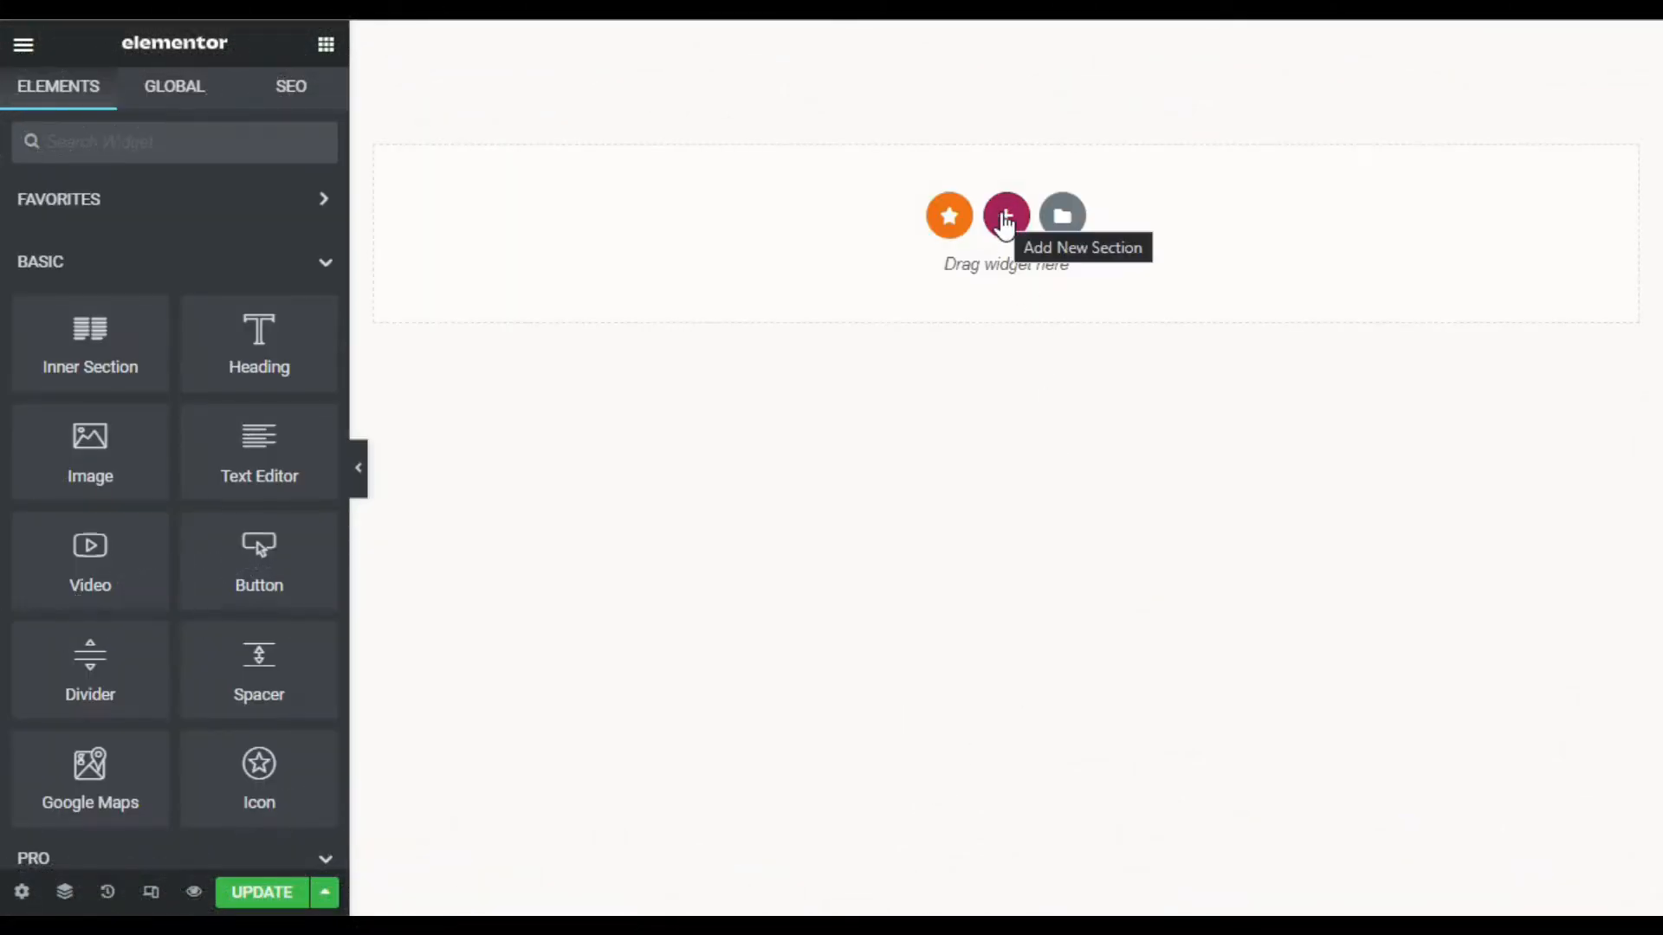
Add a three-column section with its height set to Fit To Screen
click(1005, 215)
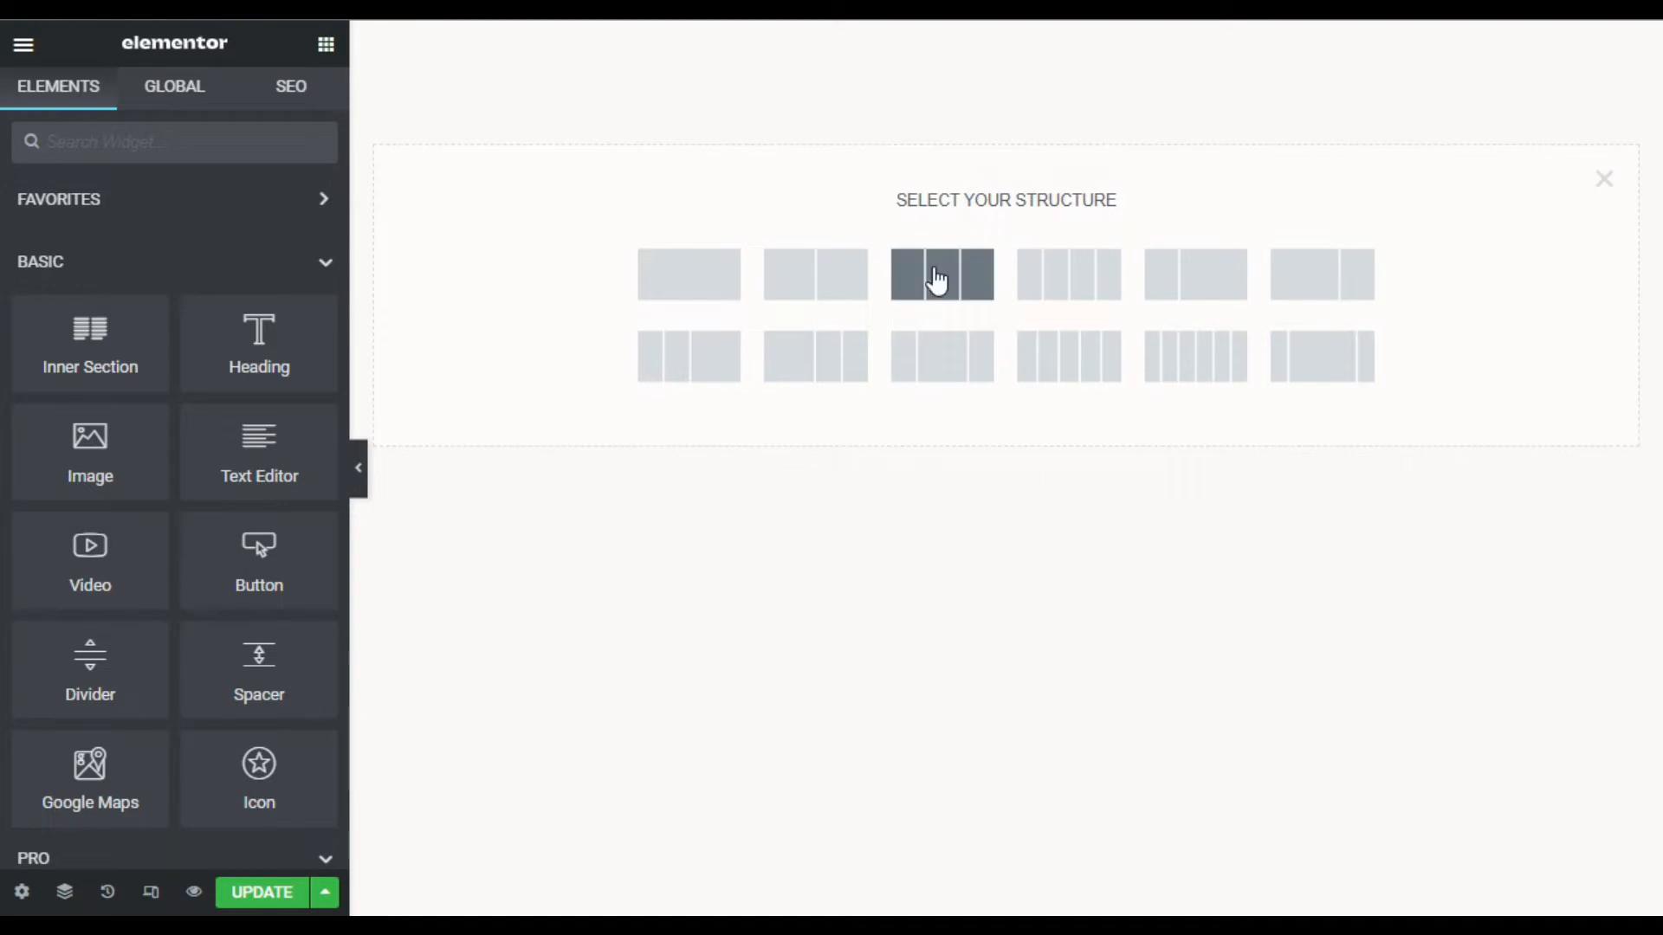
click(940, 277)
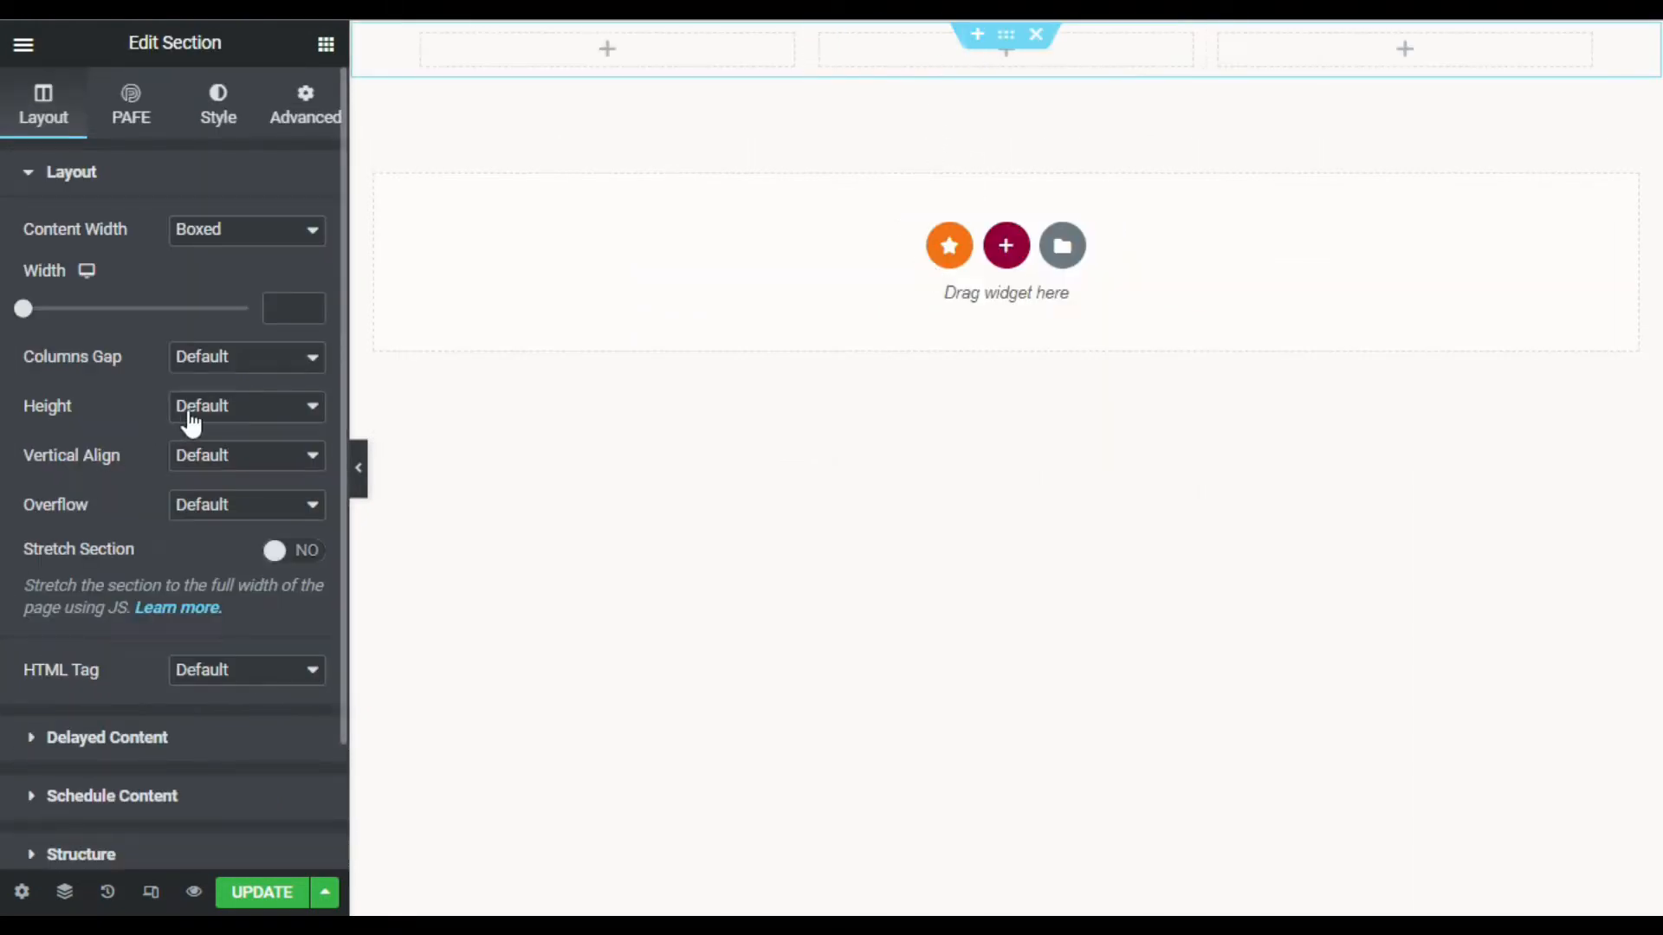
click(247, 406)
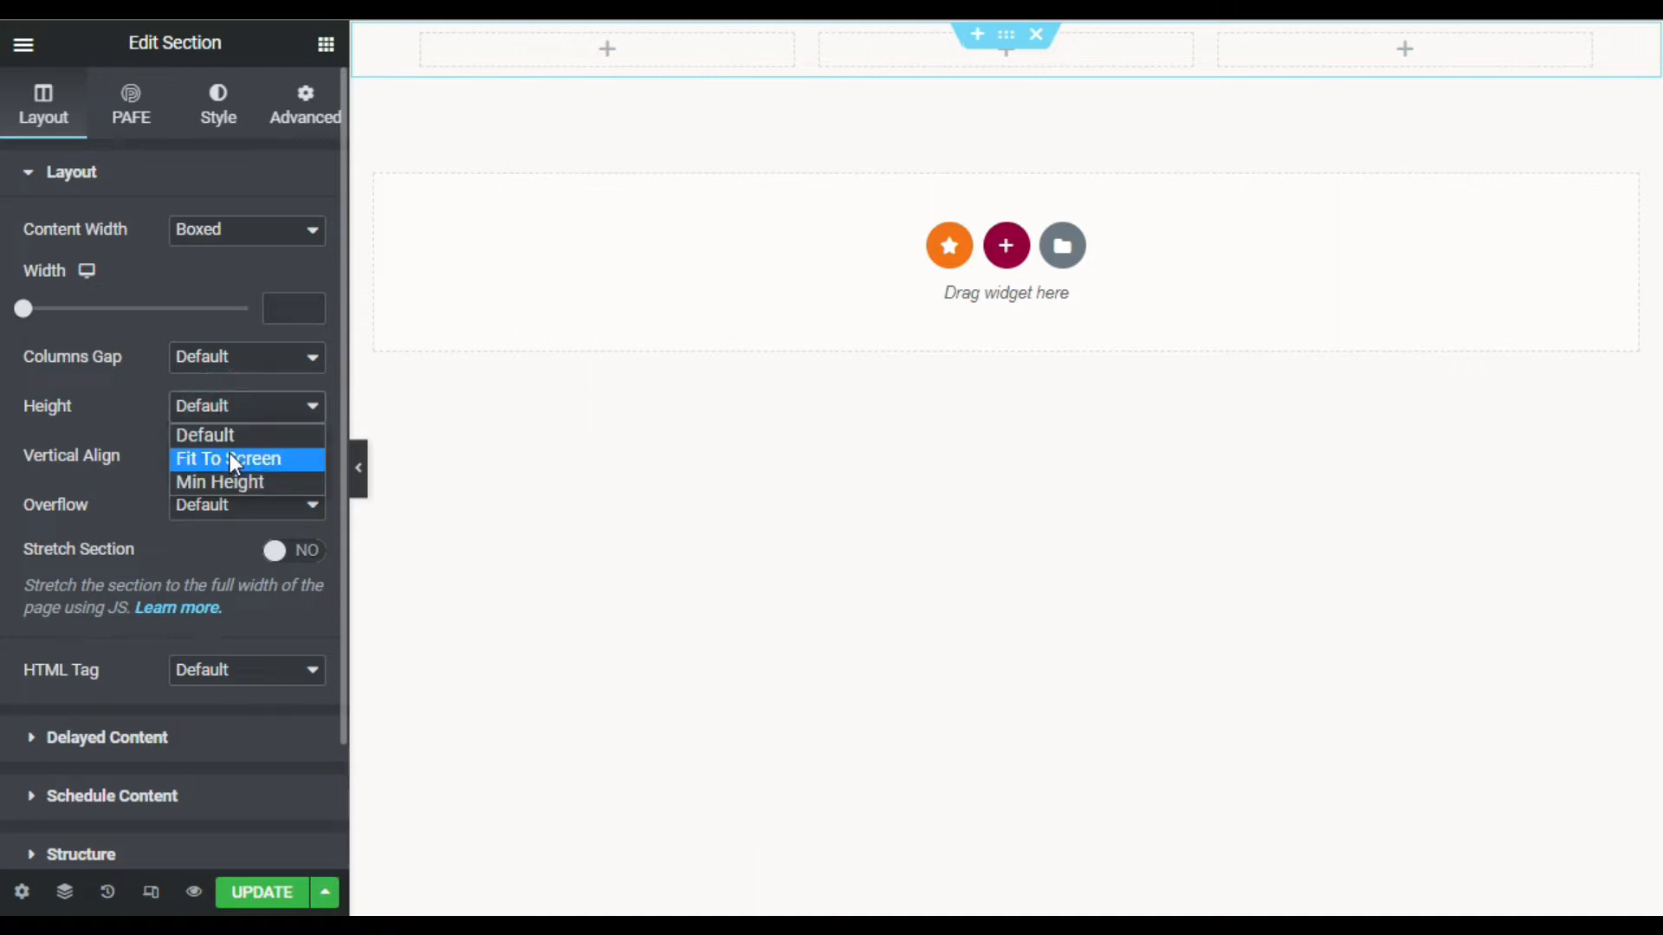
click(228, 458)
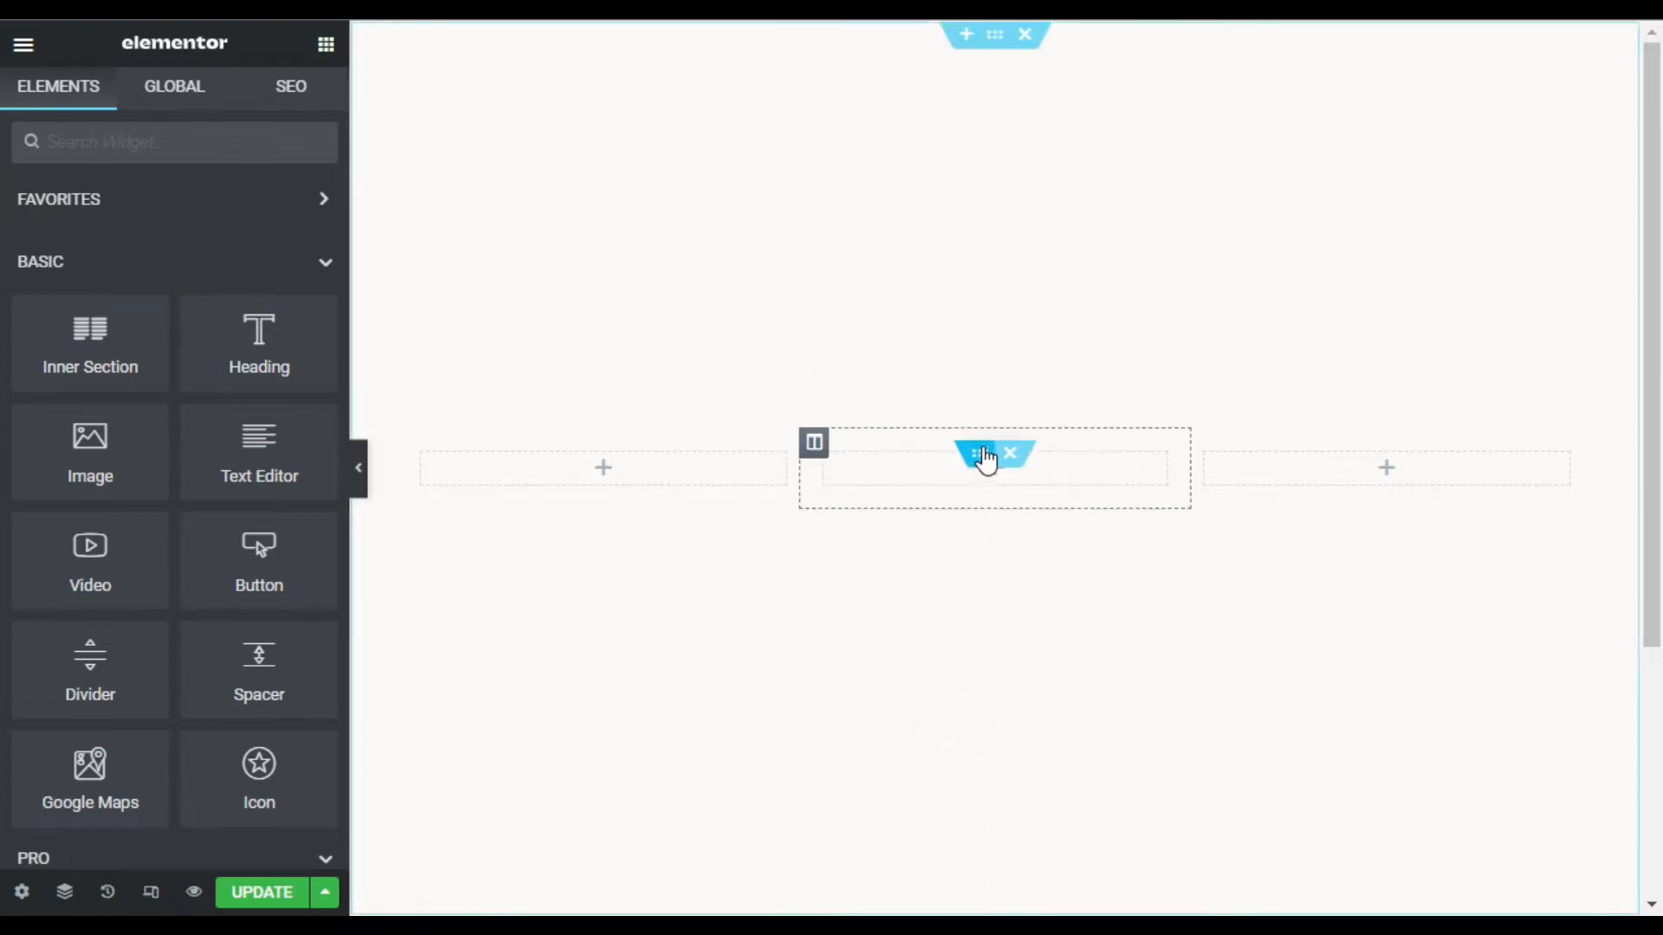
Give the middle column's inner section a 400 px minimum height
click(978, 454)
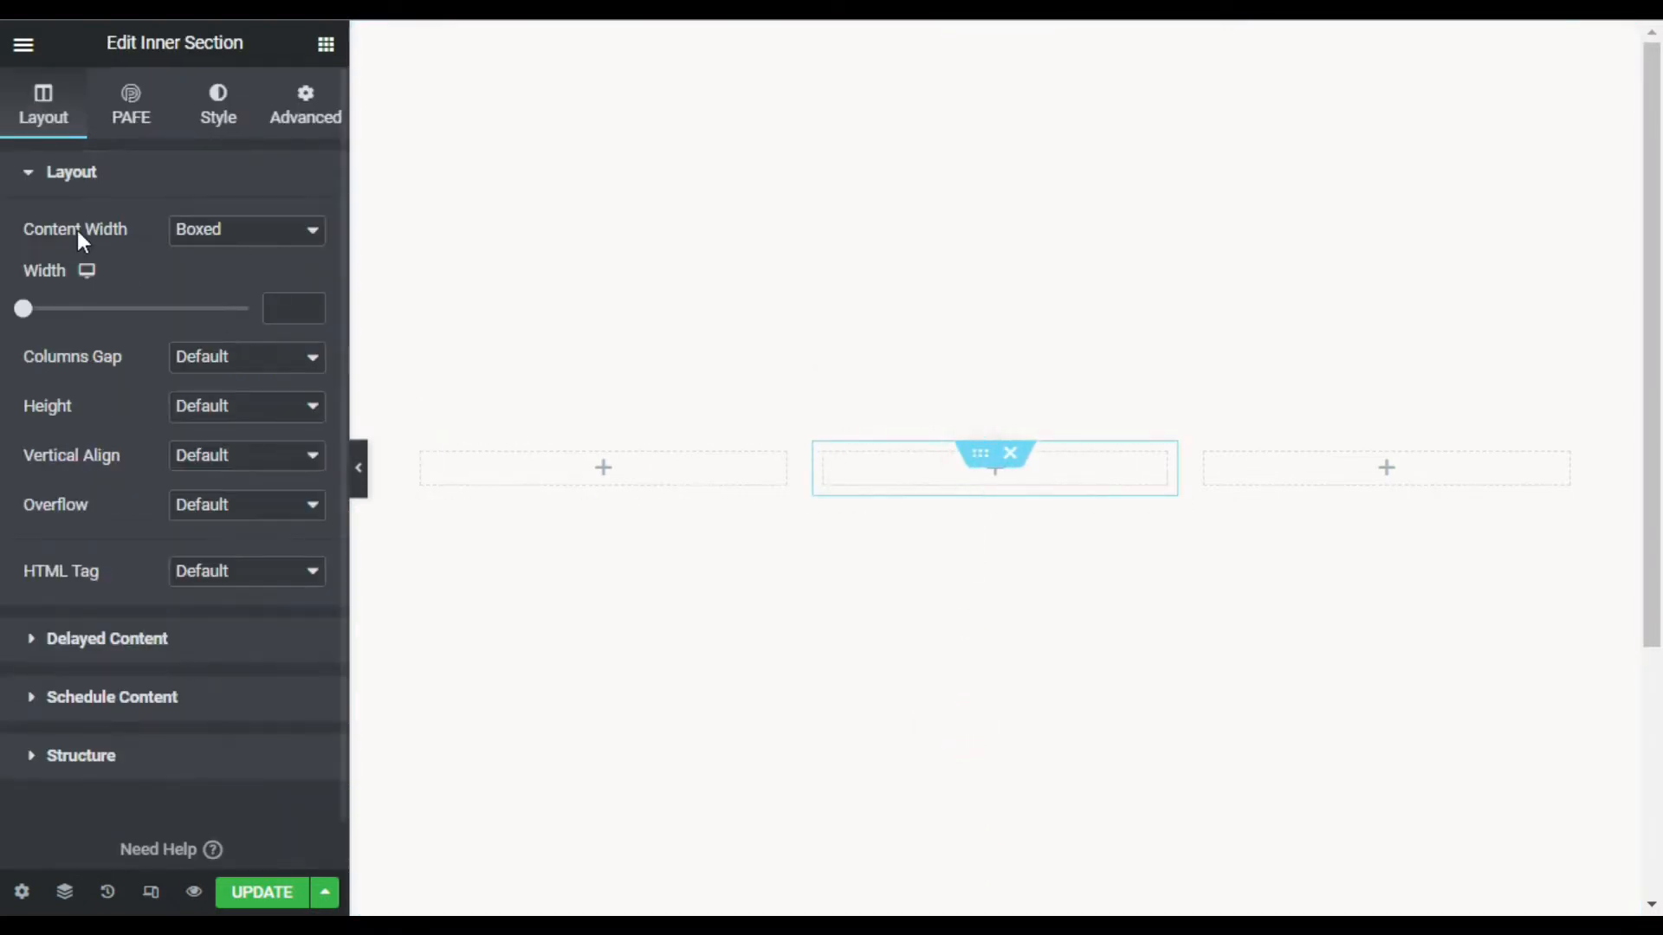
click(273, 405)
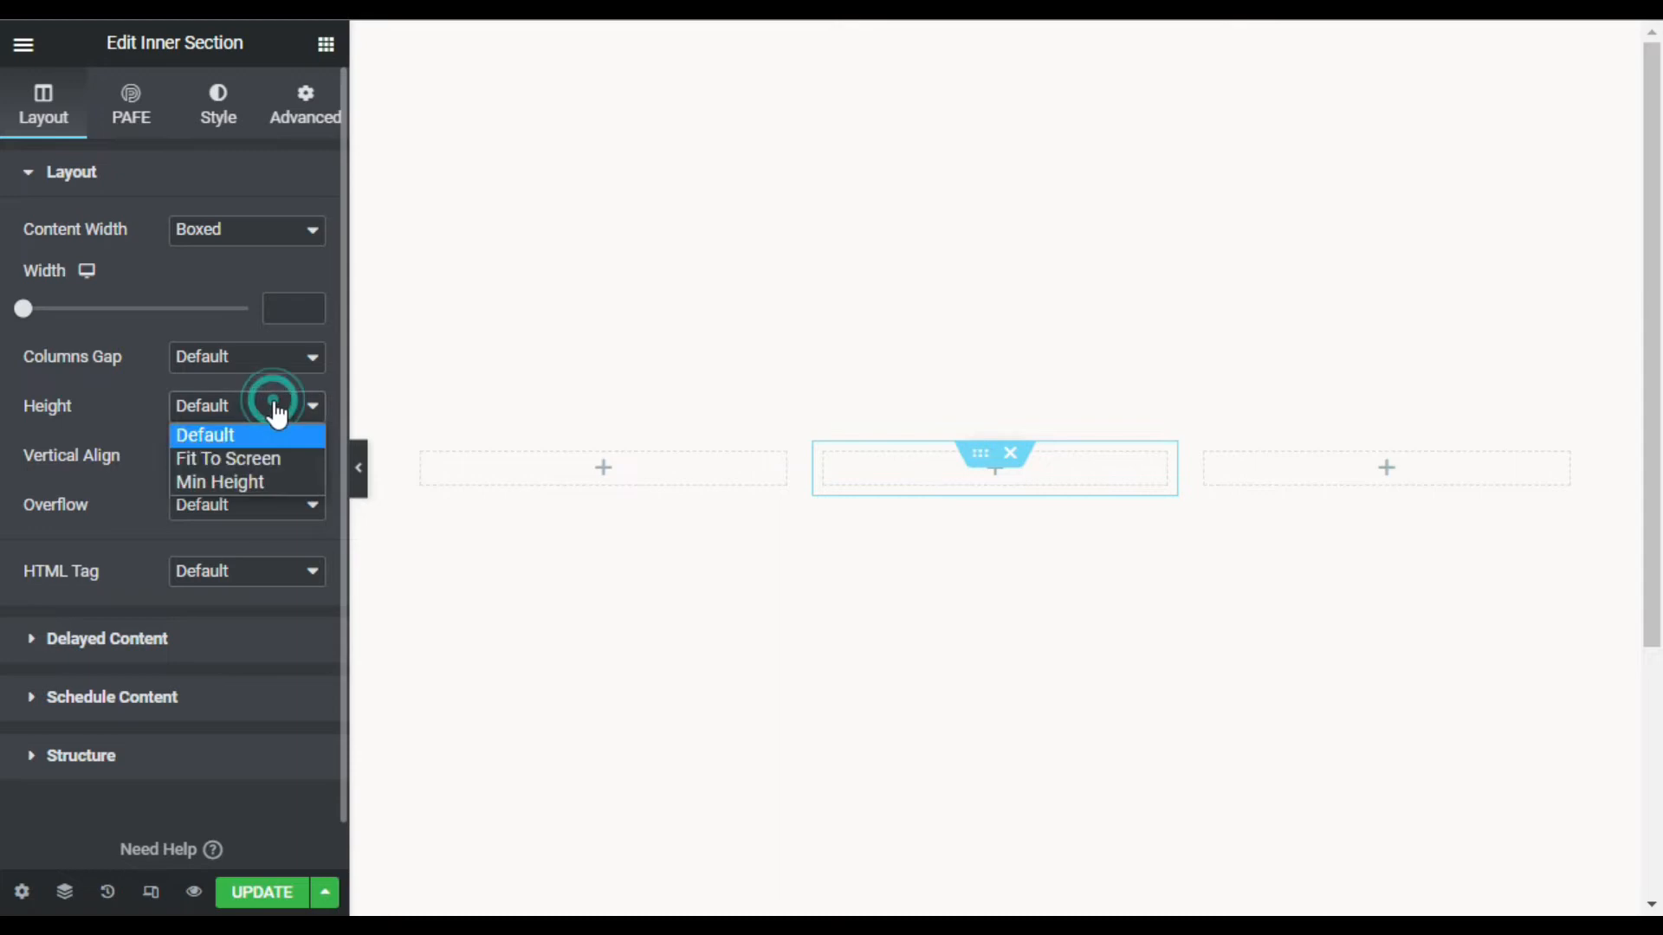
click(218, 482)
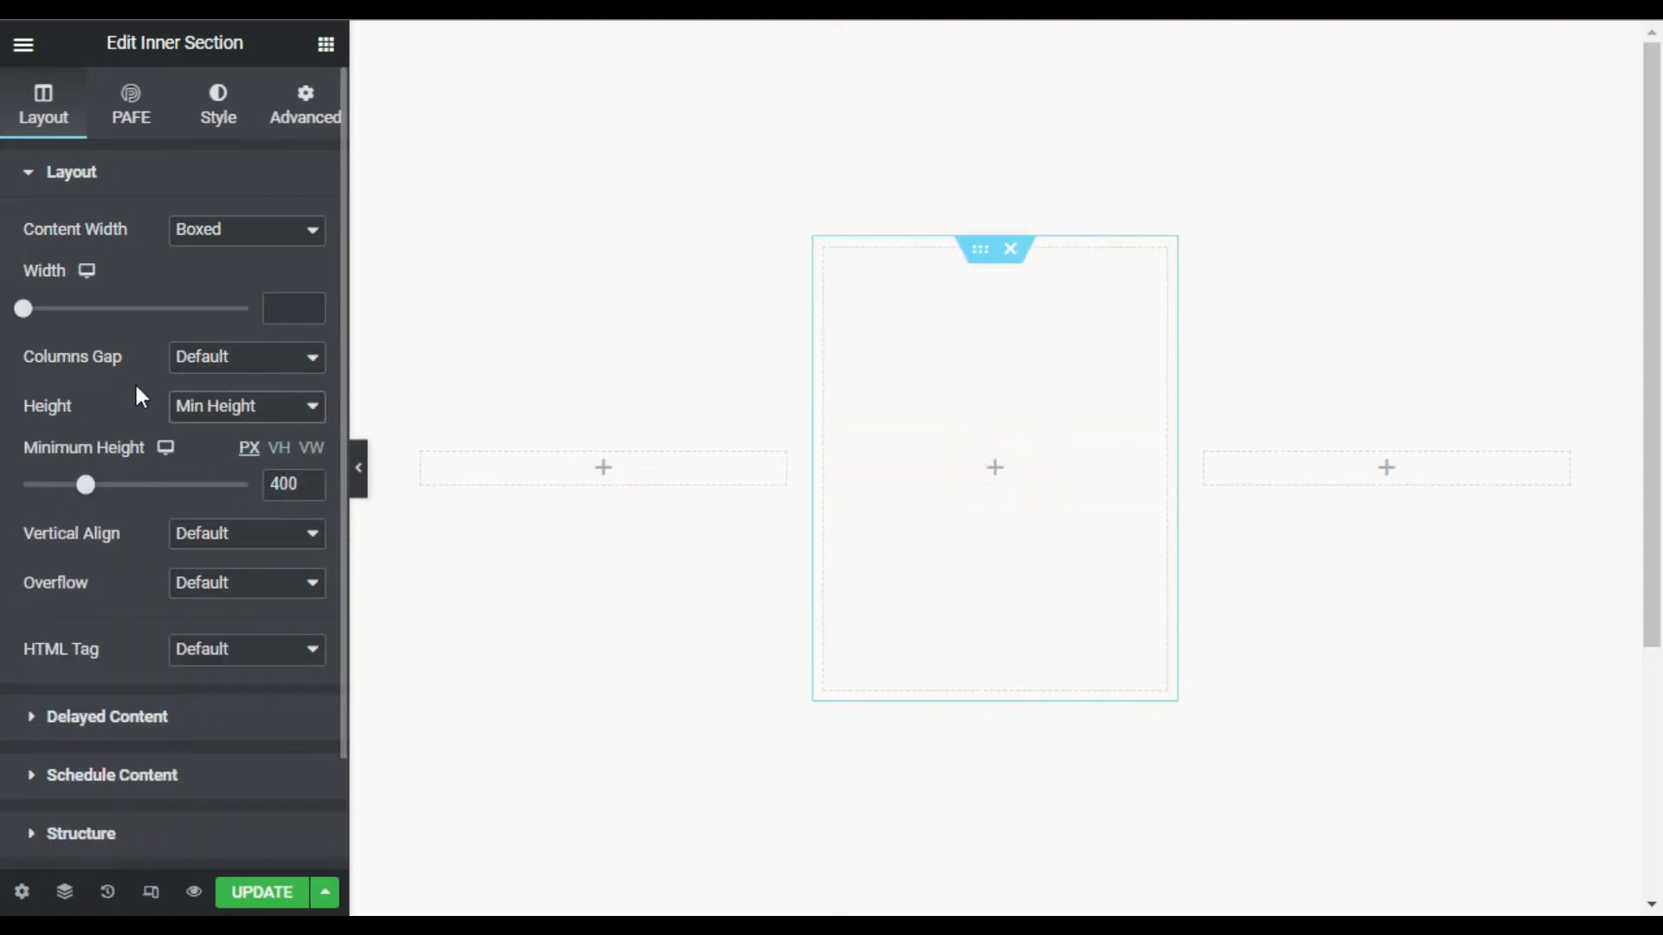
click(217, 92)
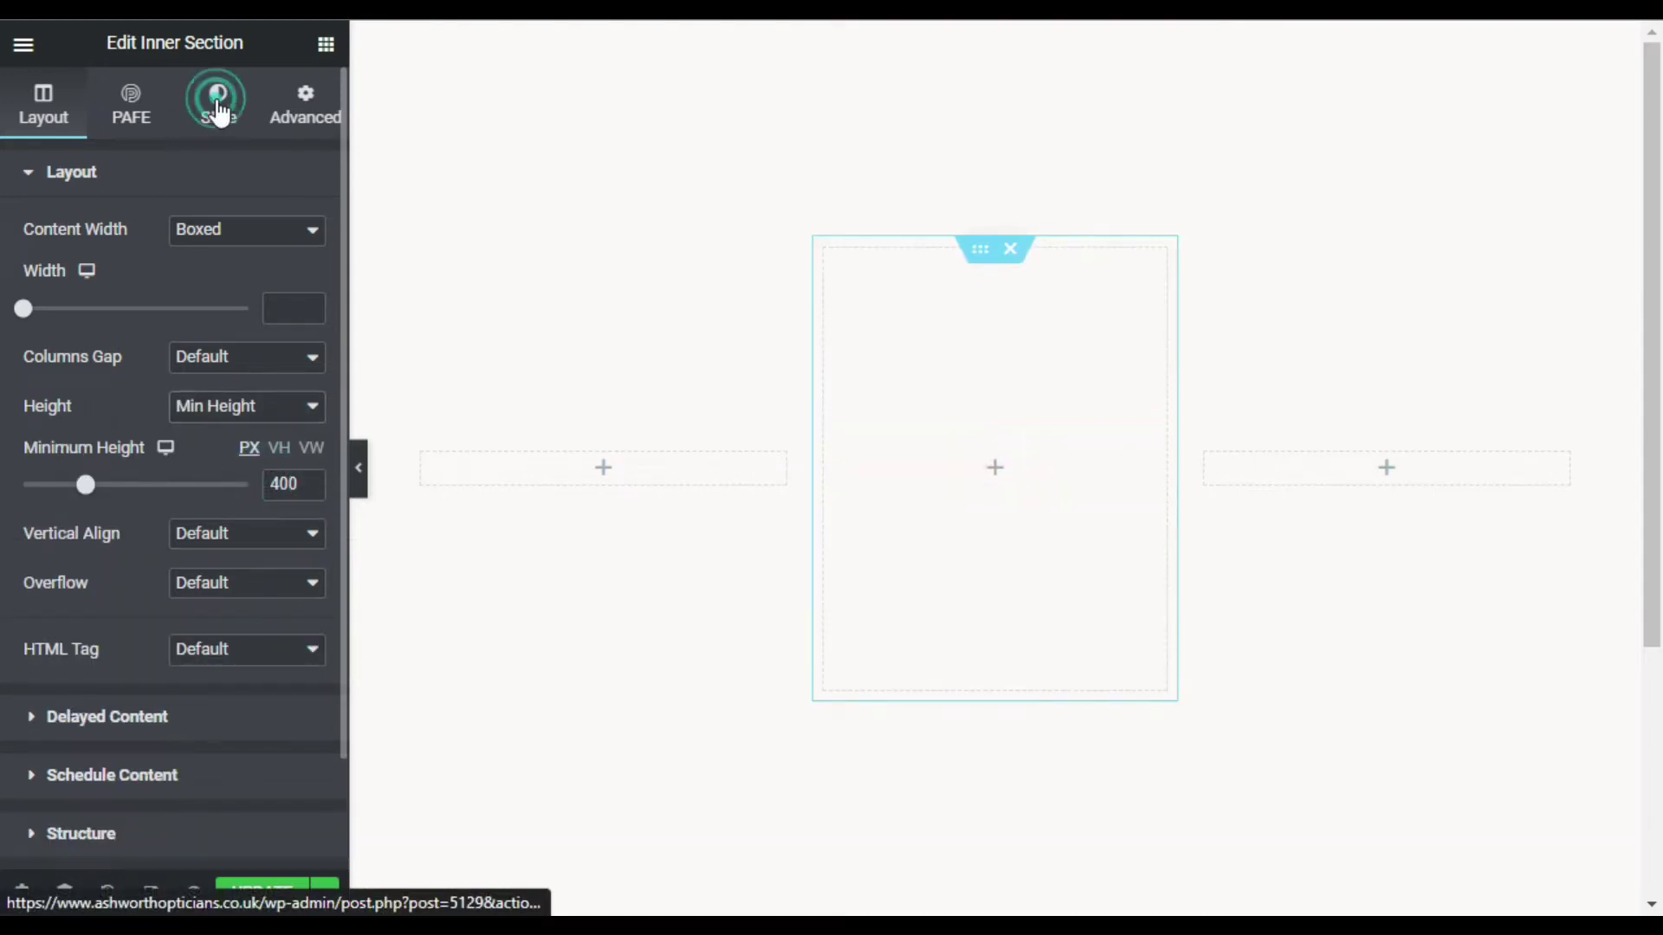
Set the inner section's classic background image to the Apple.png screenshot
click(217, 95)
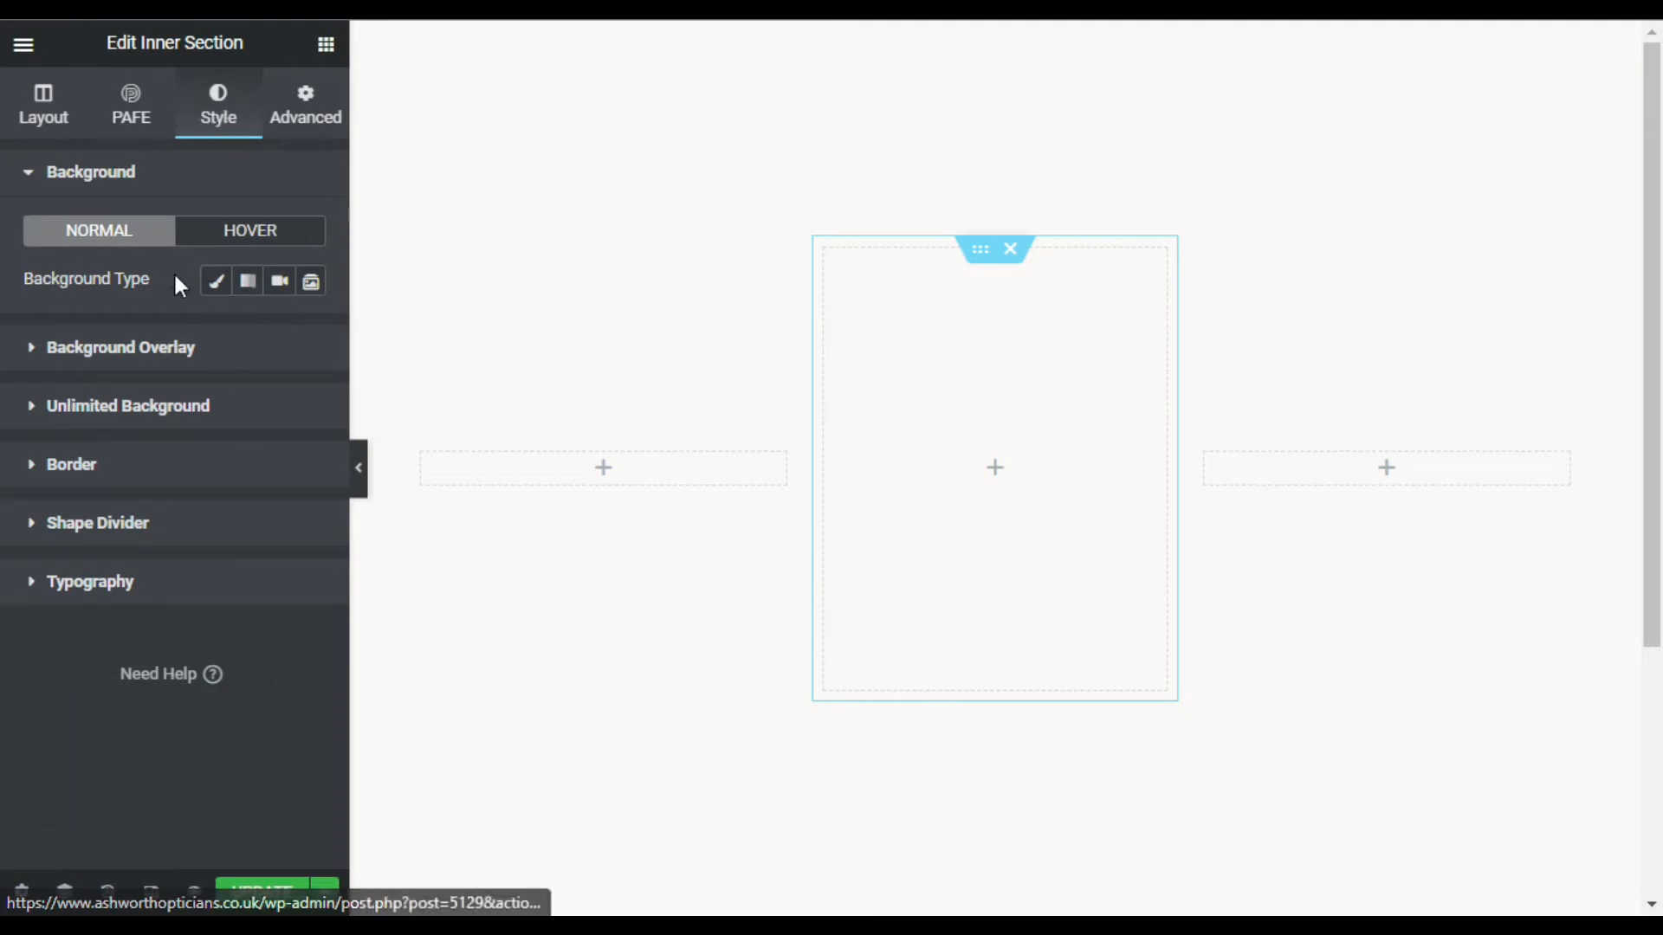
mouse_move(215, 279)
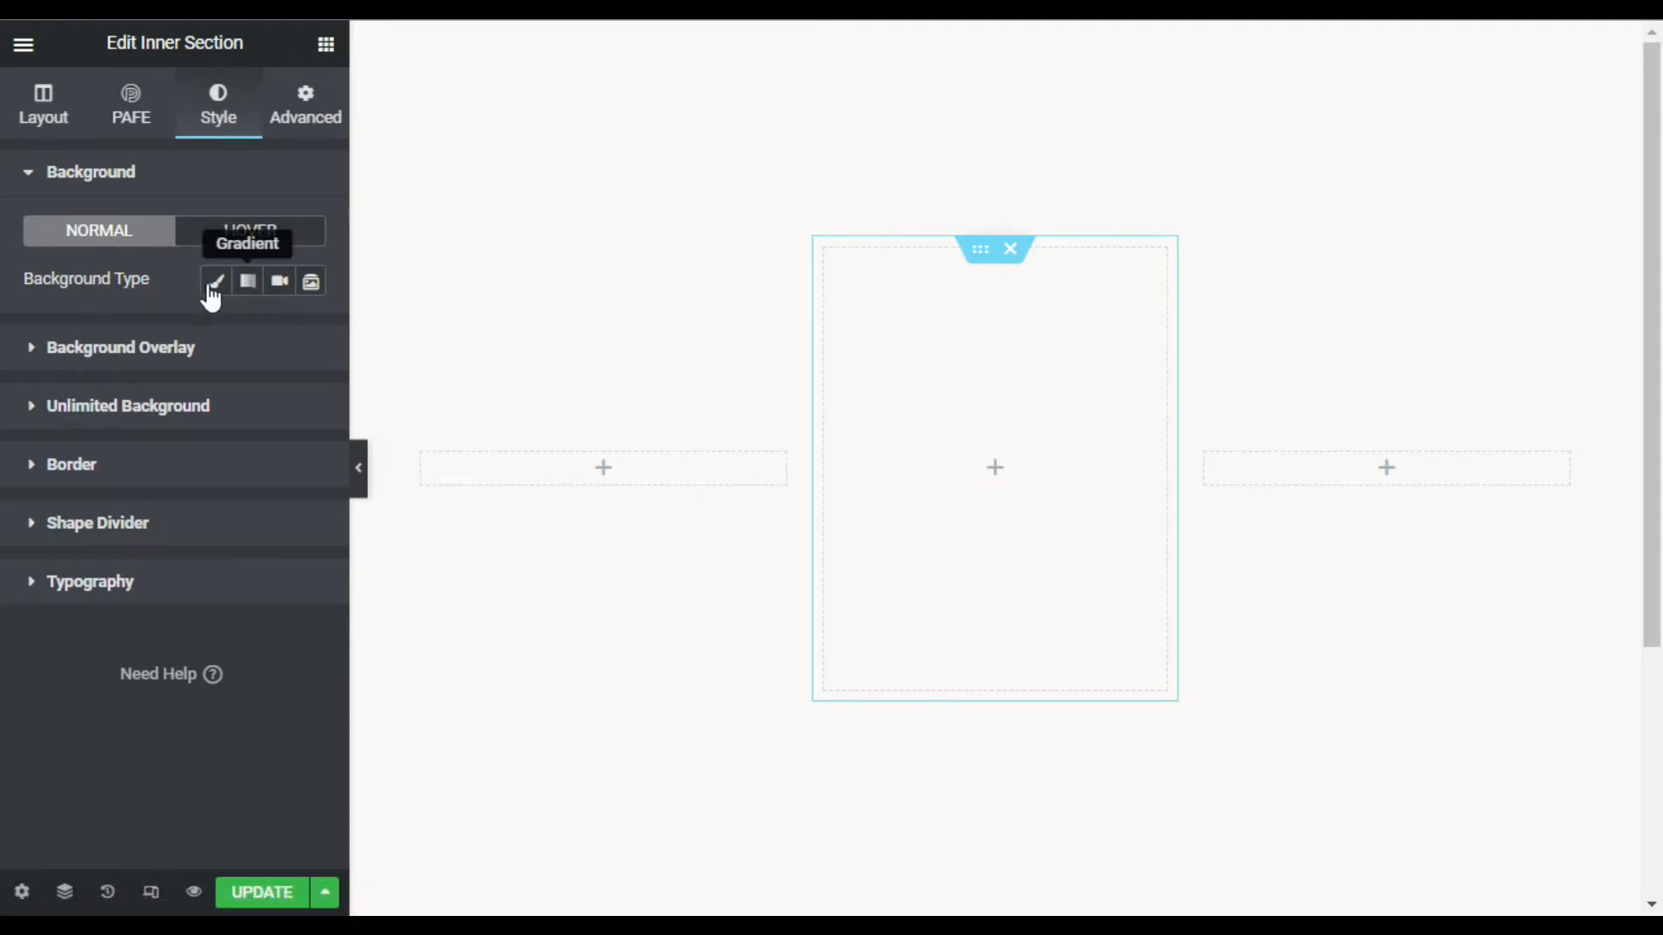
click(215, 281)
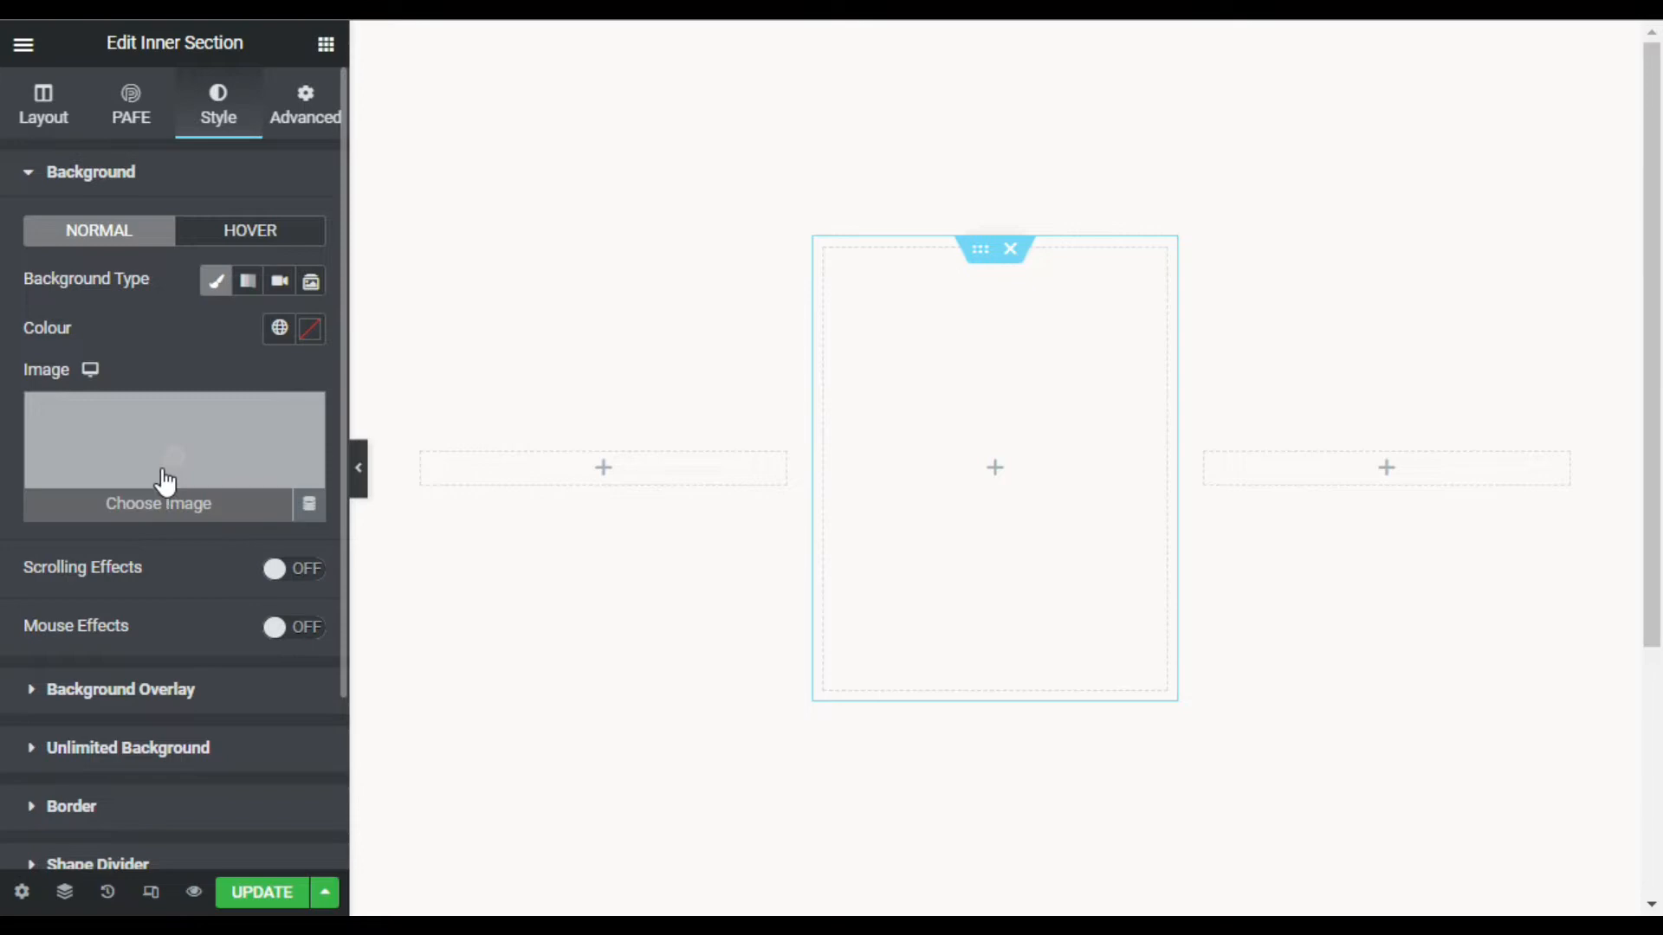
click(169, 476)
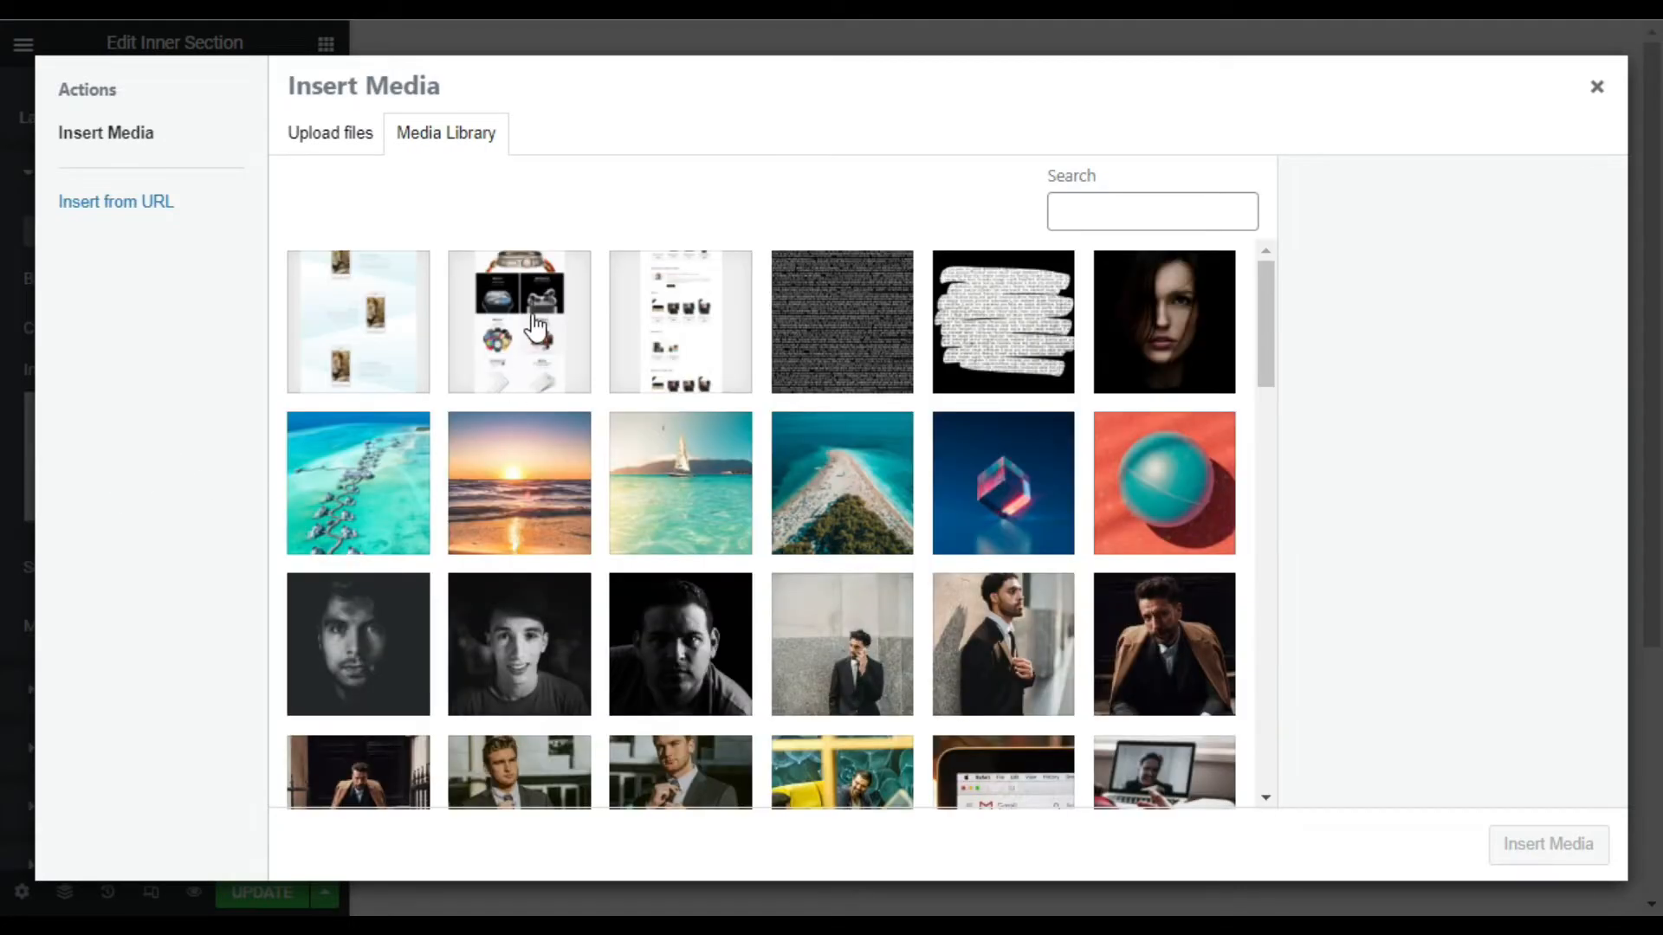
click(519, 322)
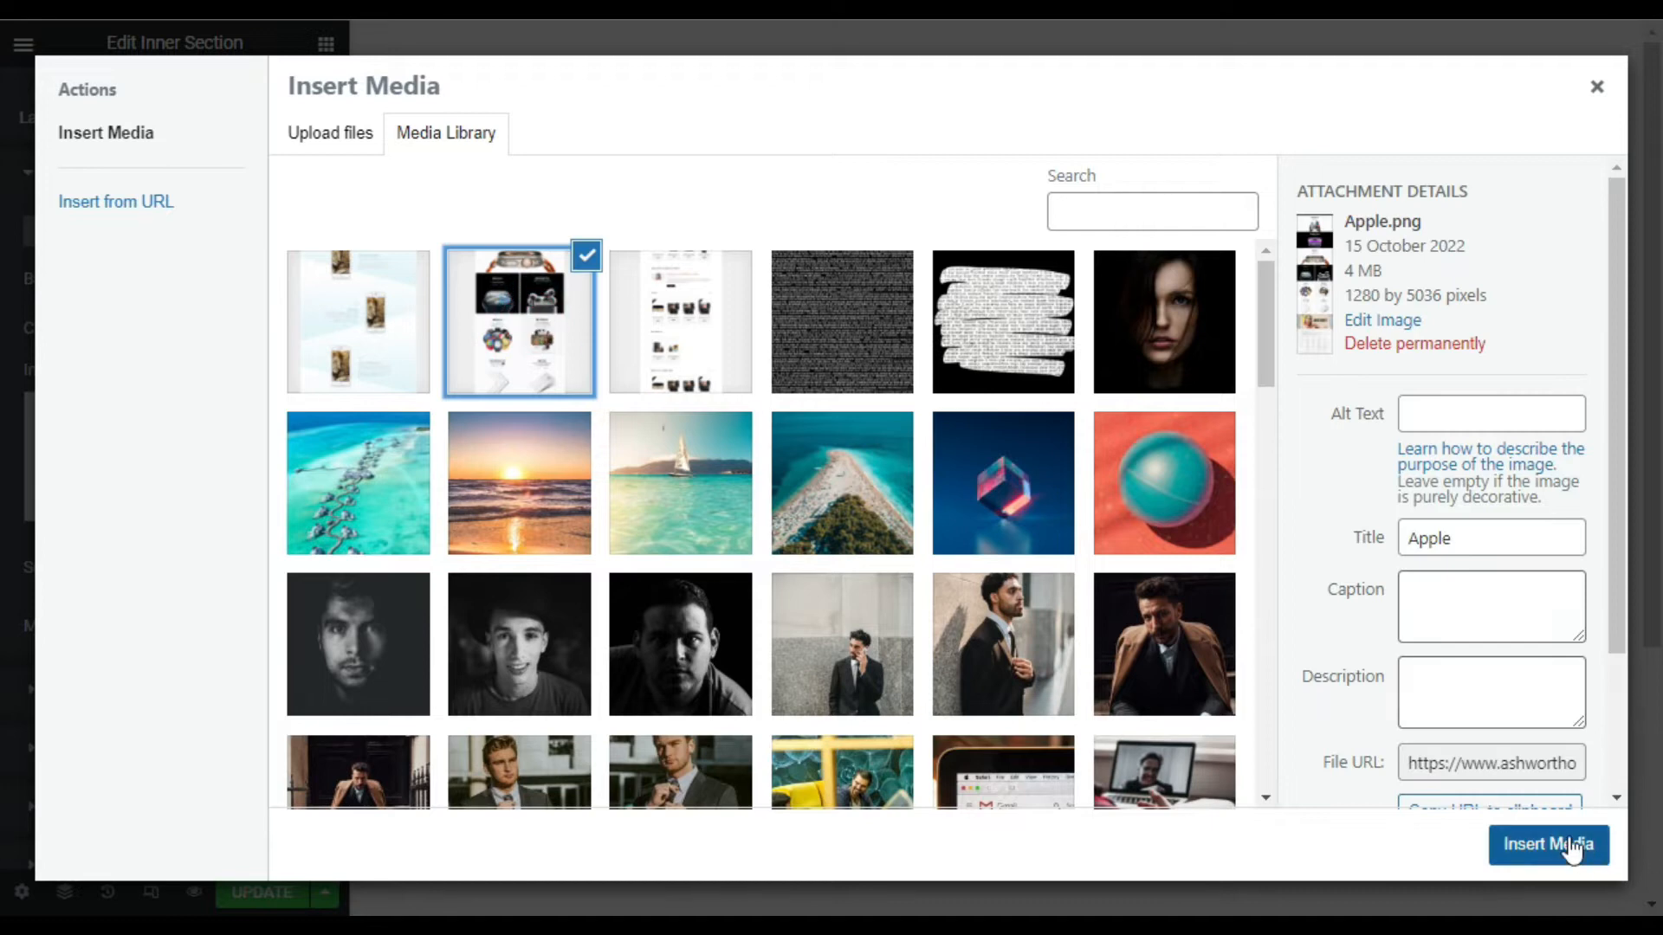
click(1549, 845)
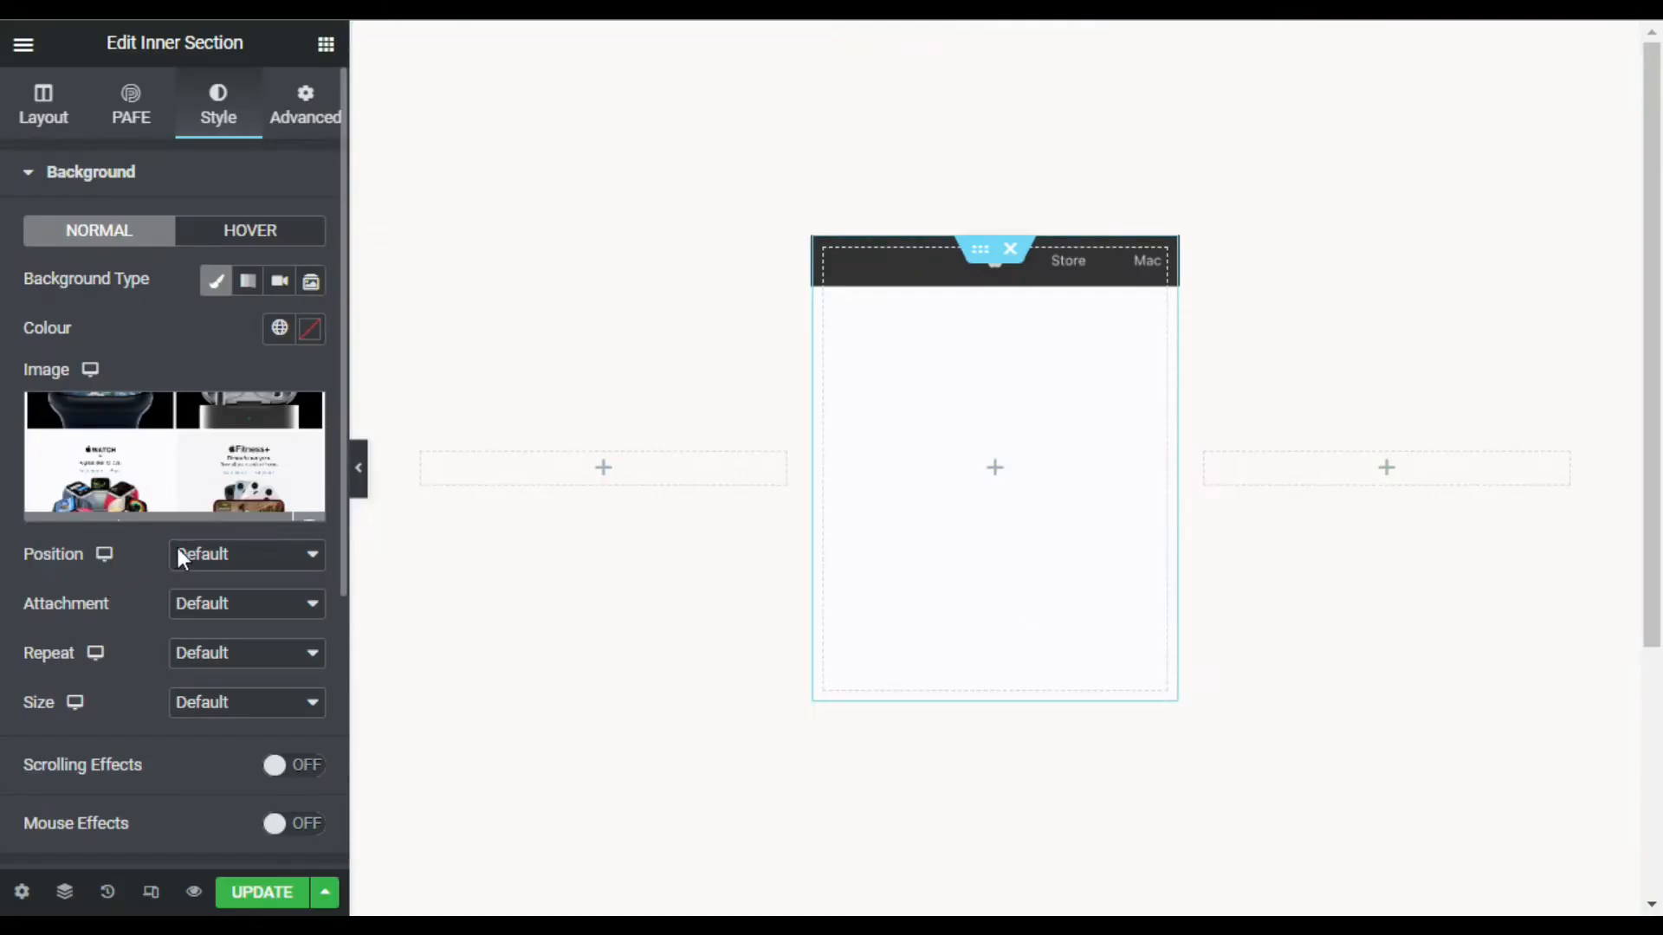
Anchor the background at top centre and size it to cover
click(246, 555)
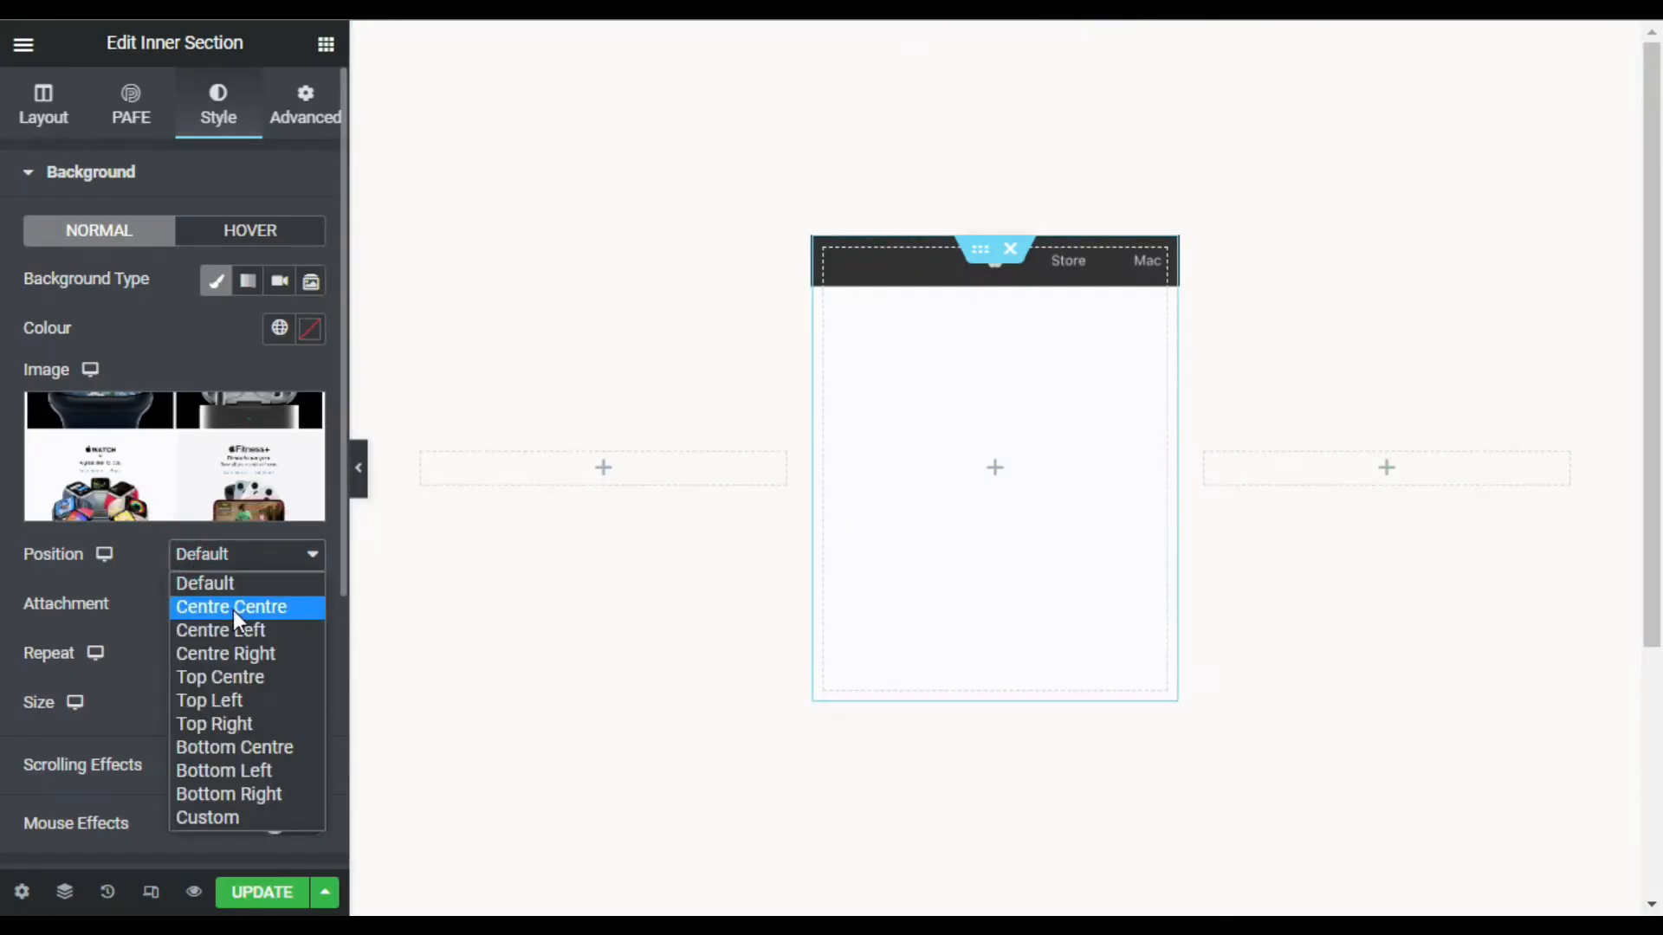
click(220, 676)
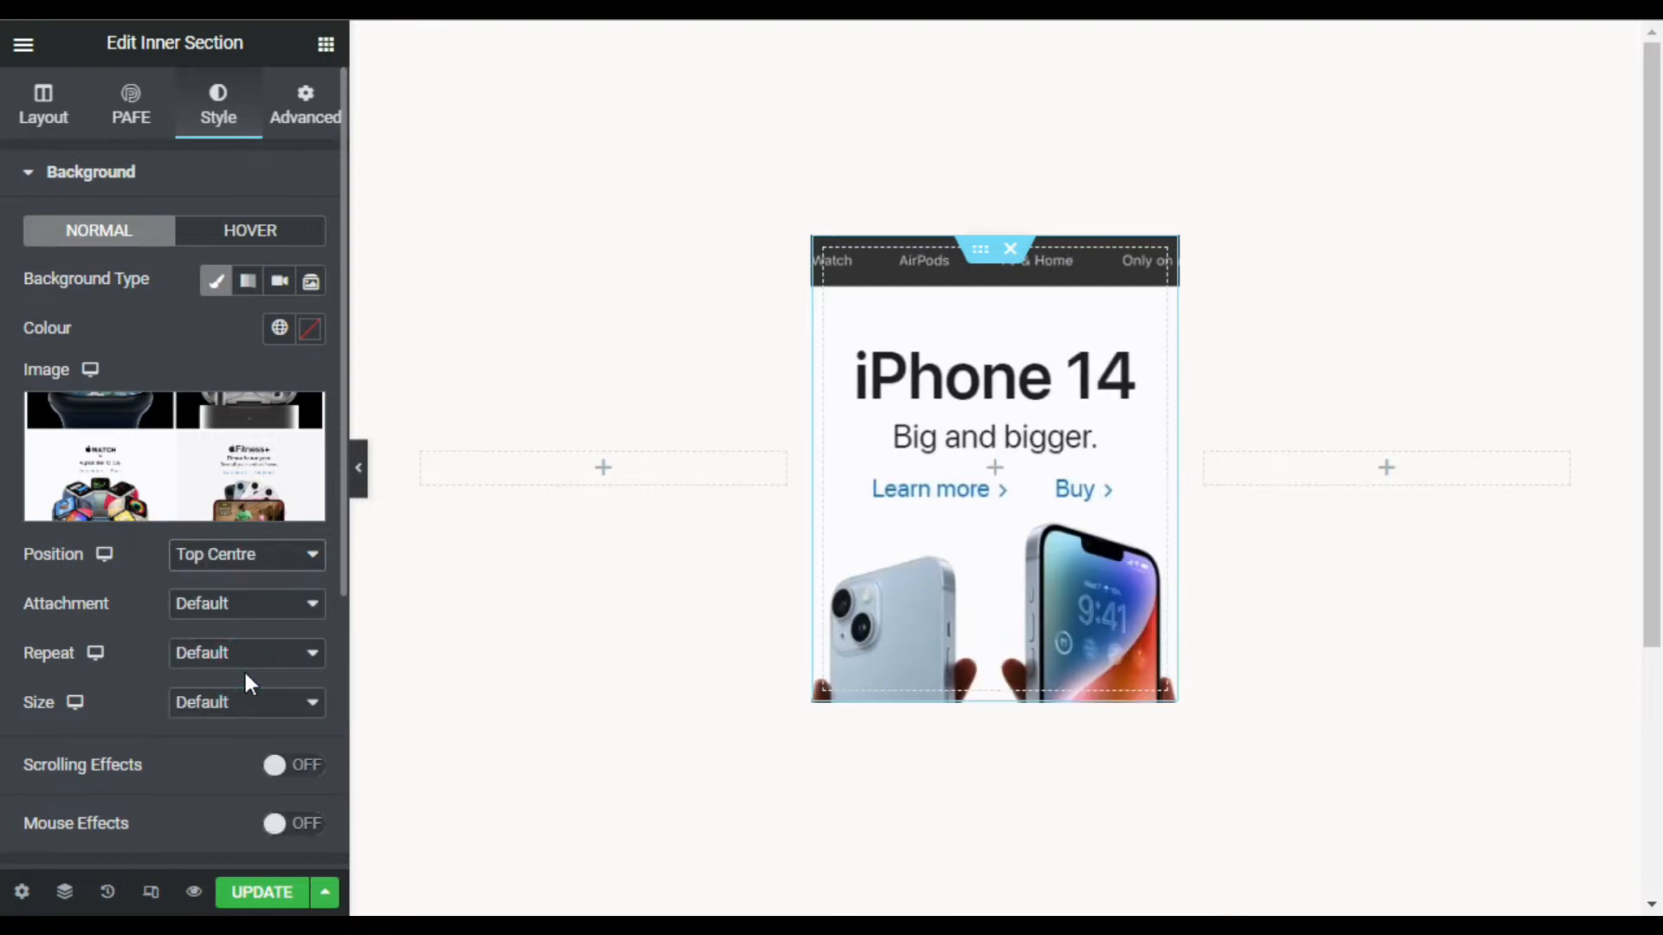
click(247, 703)
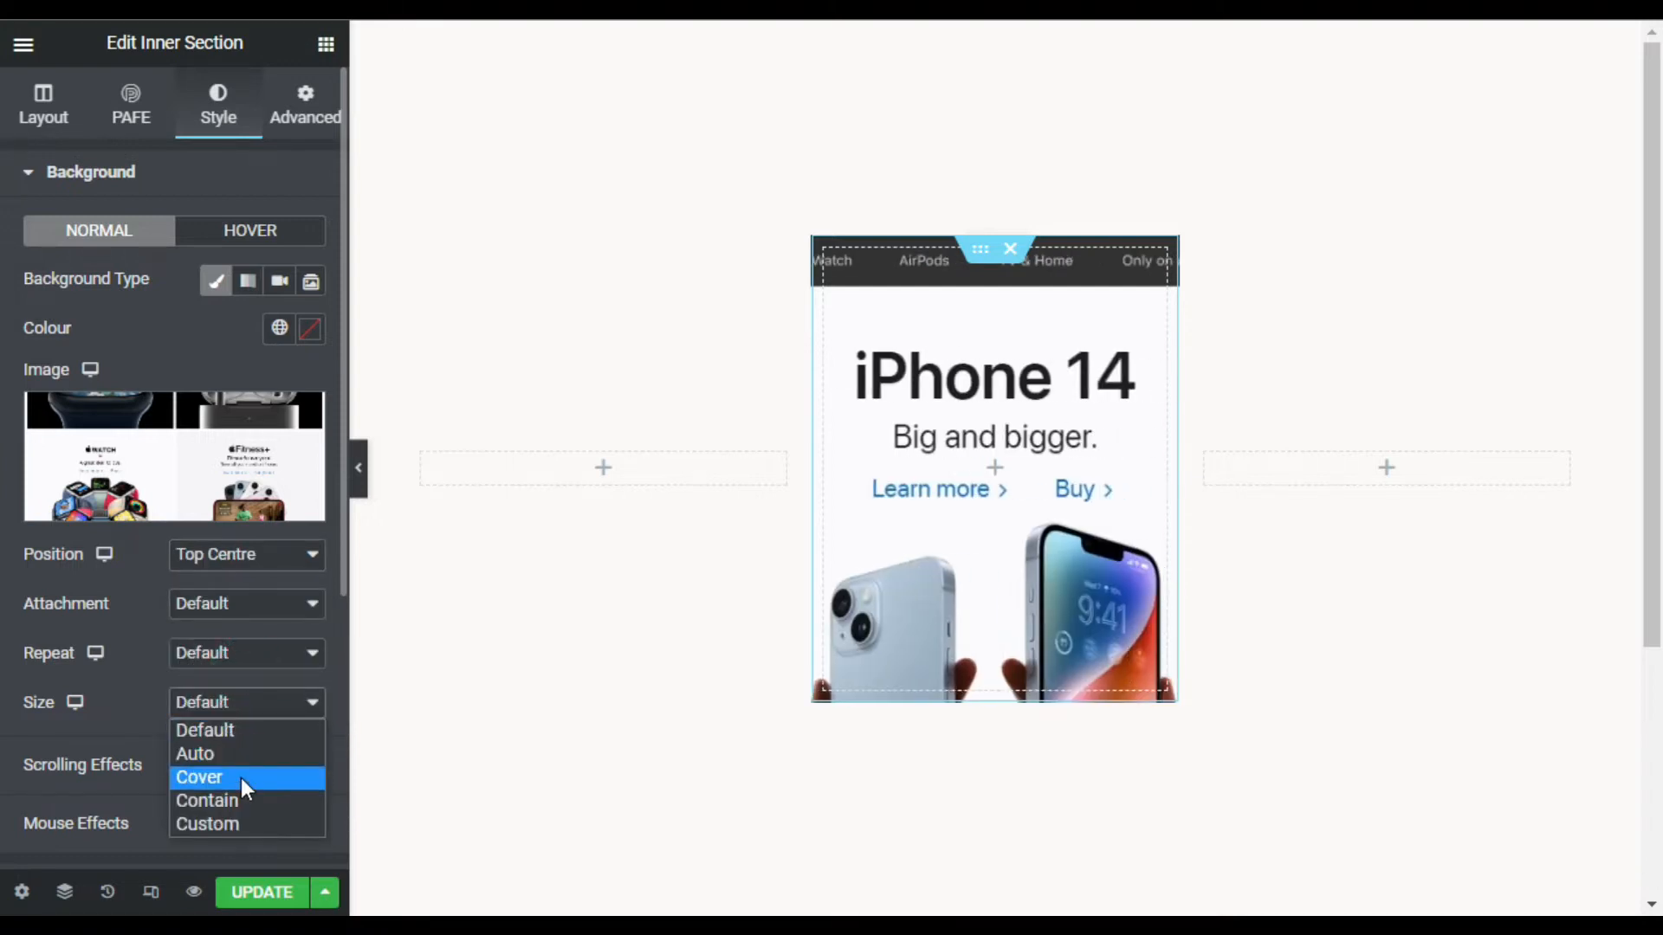
click(198, 778)
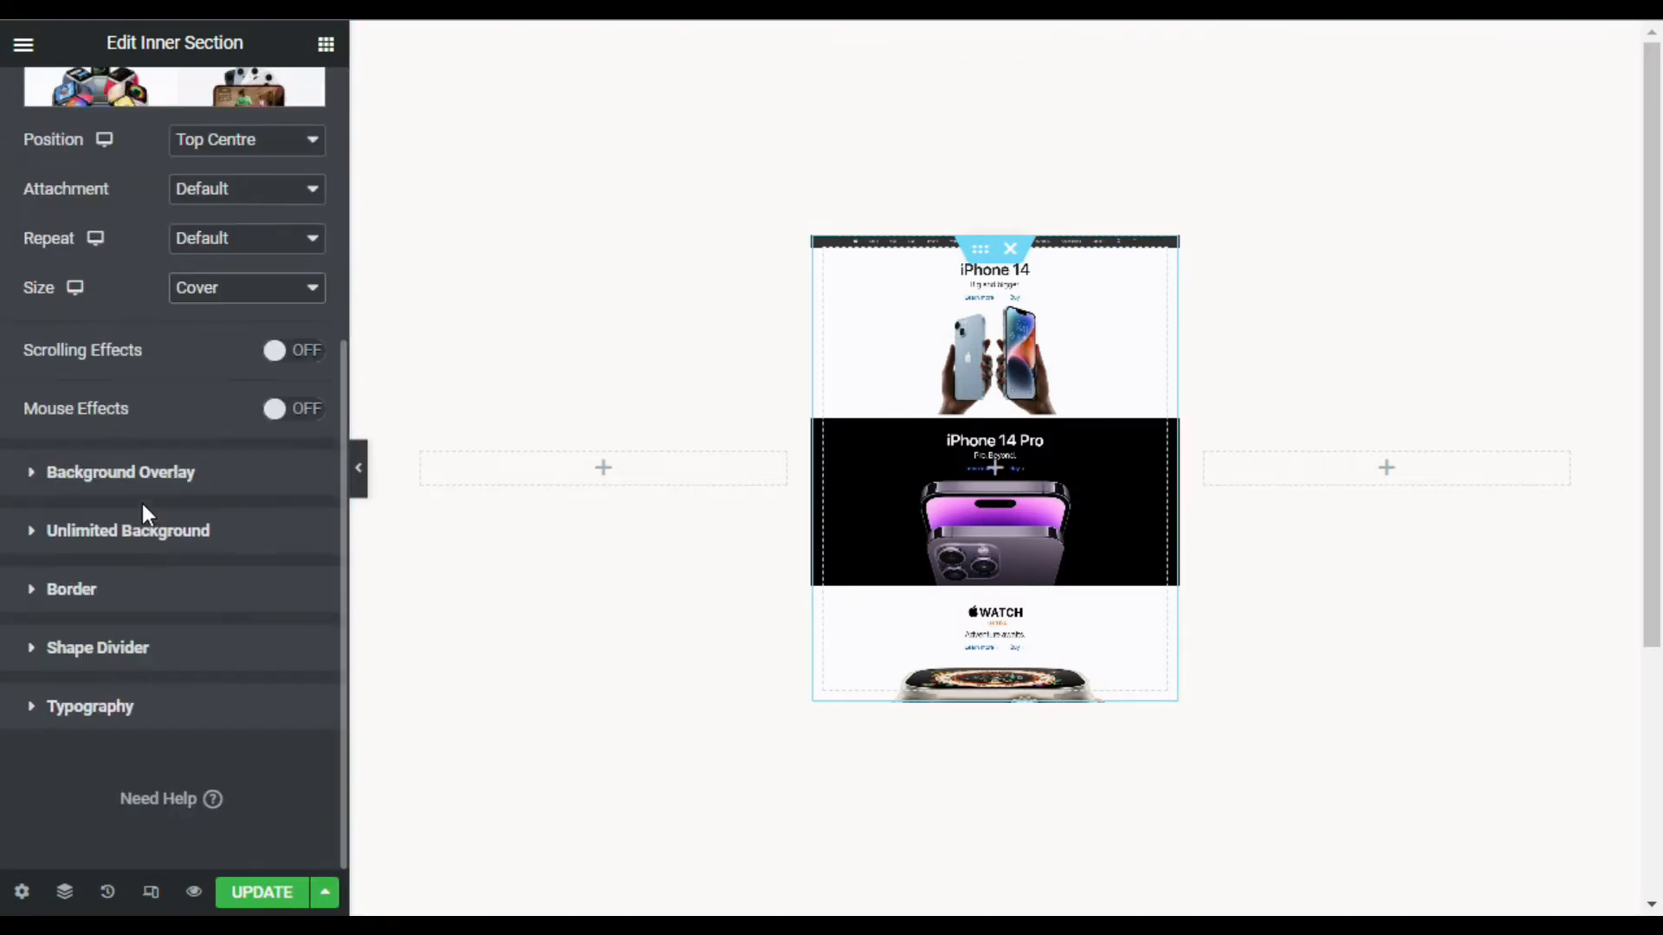
mouse_move(172, 609)
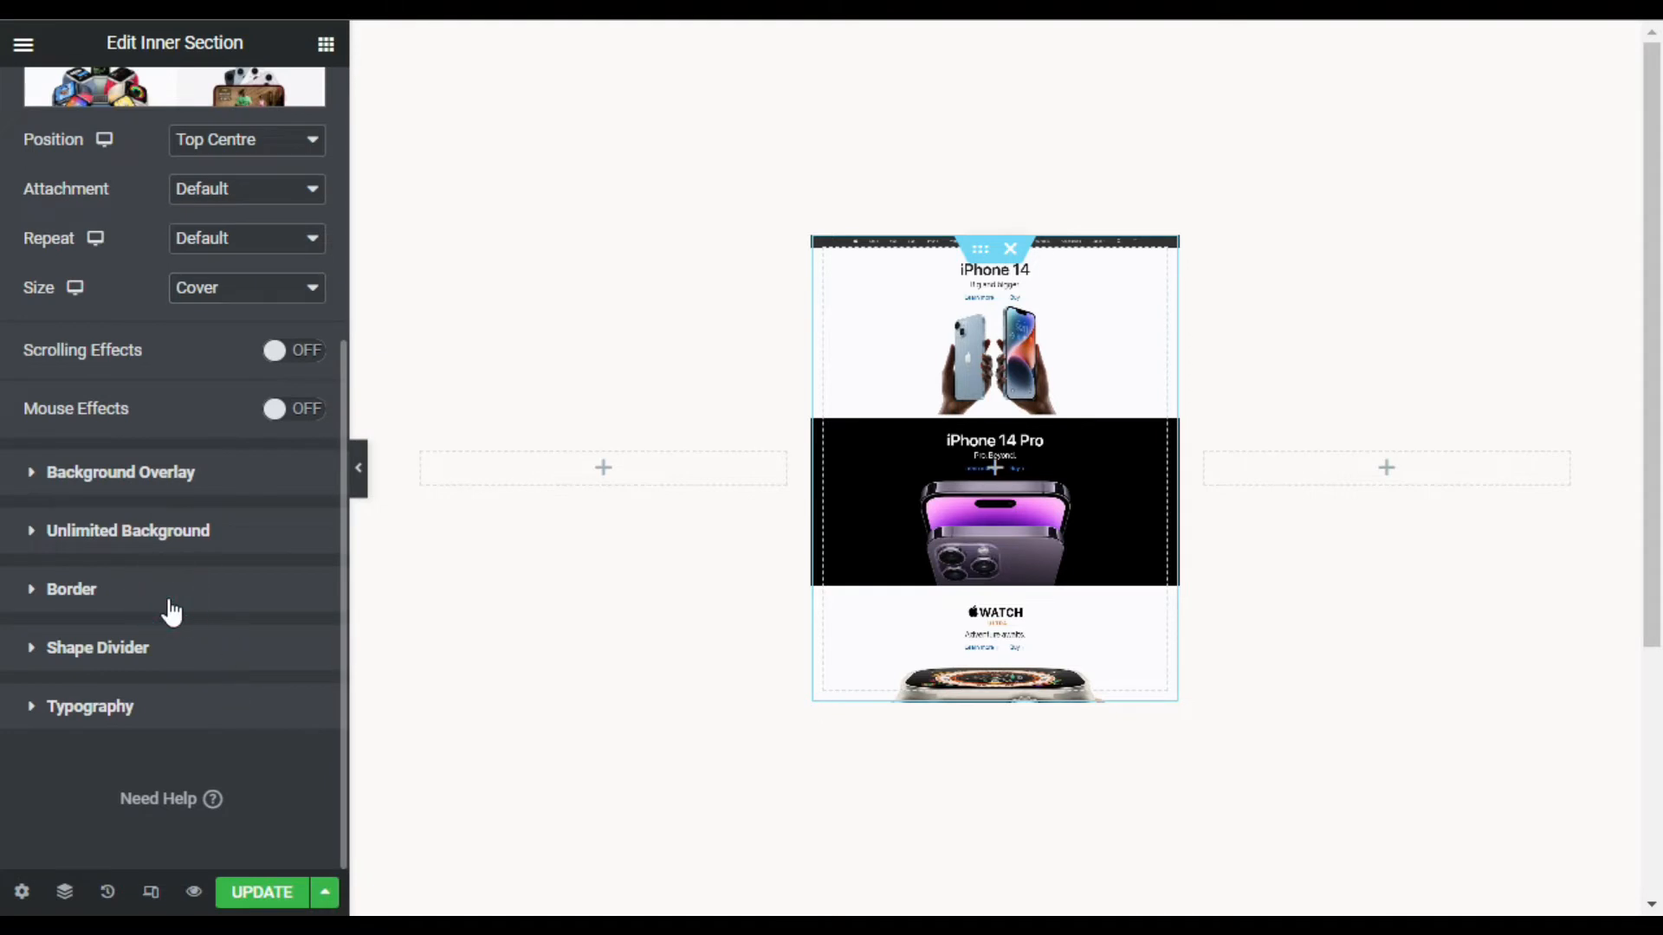
Round the card's corners to 25 px and add a soft box shadow
click(72, 589)
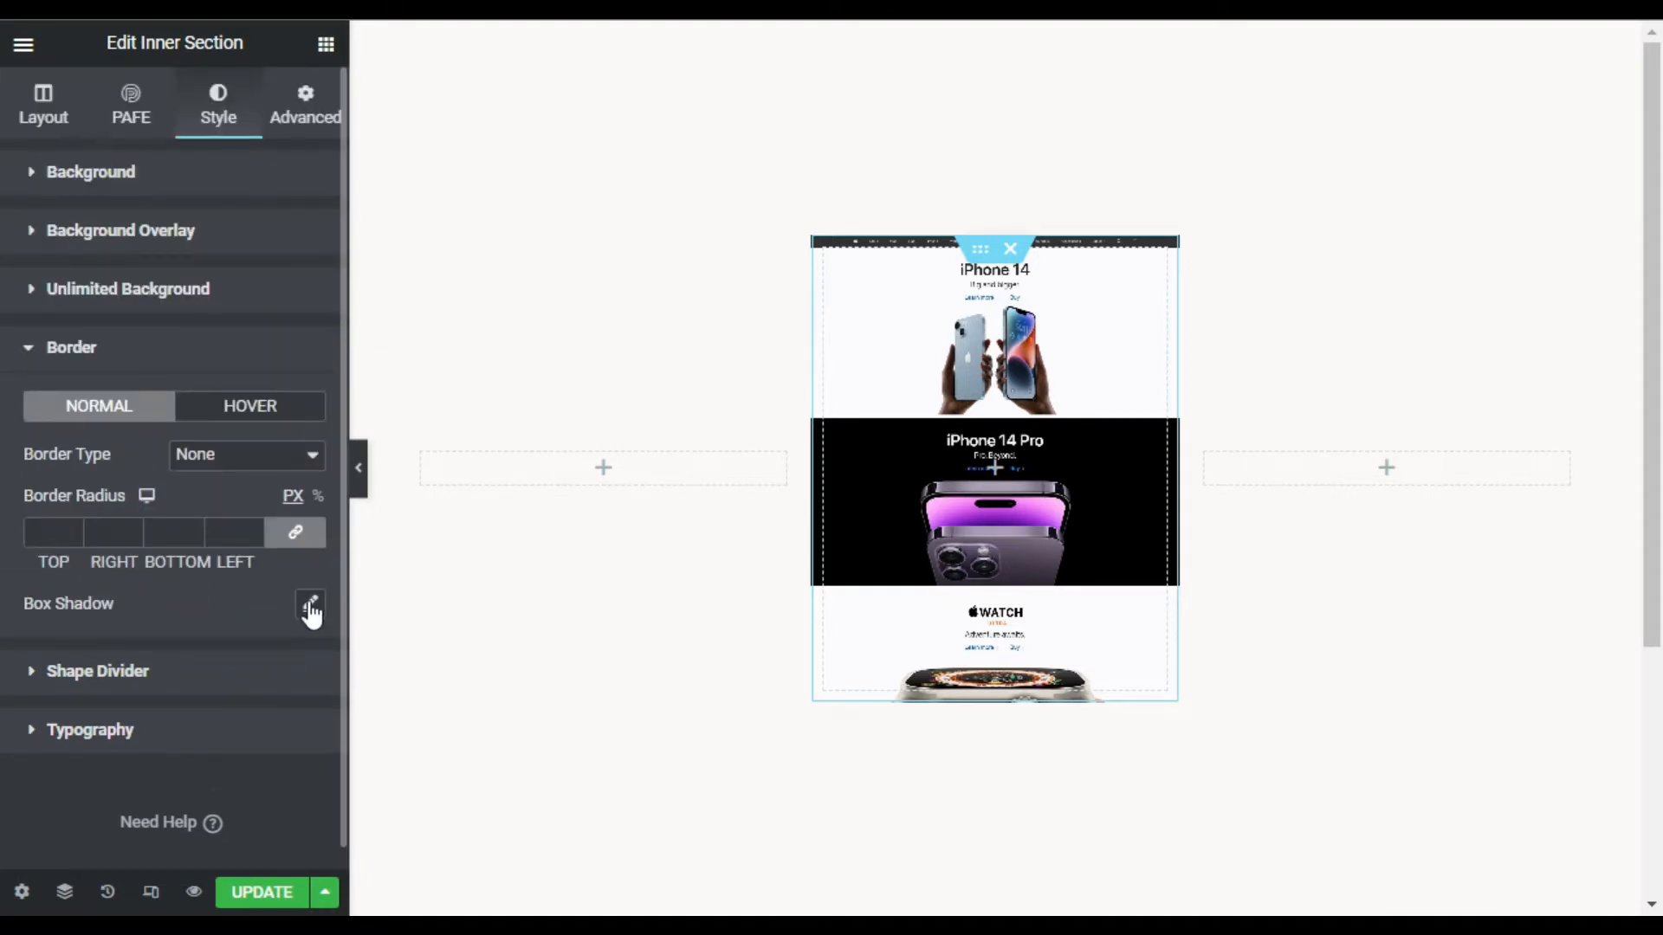
click(310, 608)
text(25)
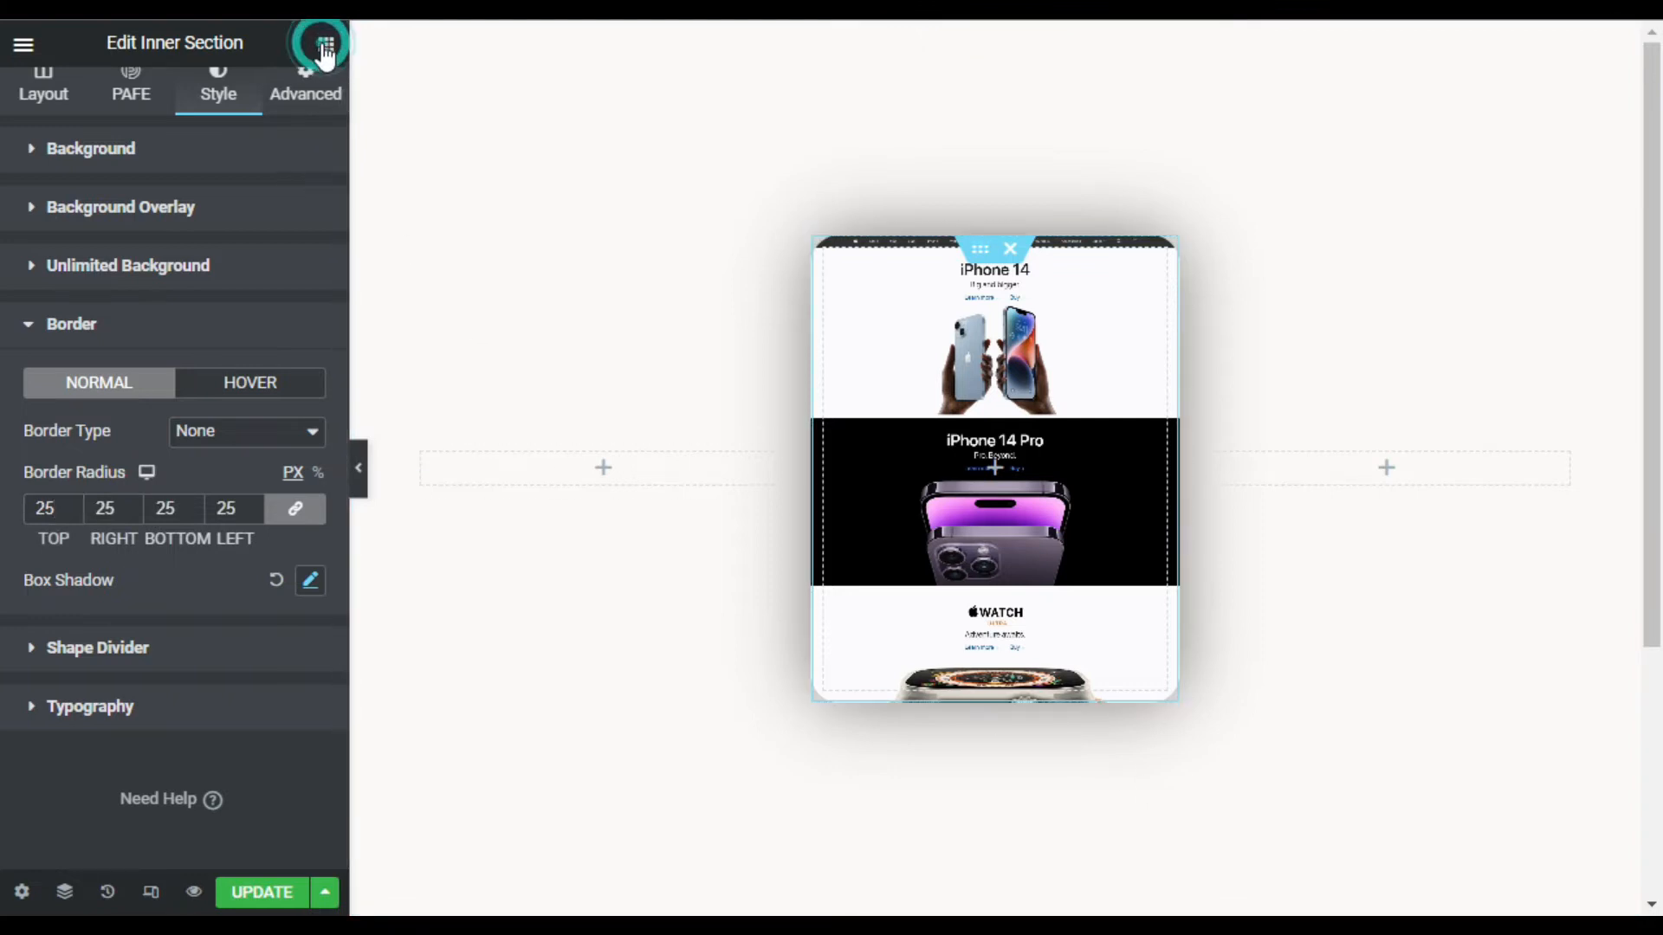
click(319, 42)
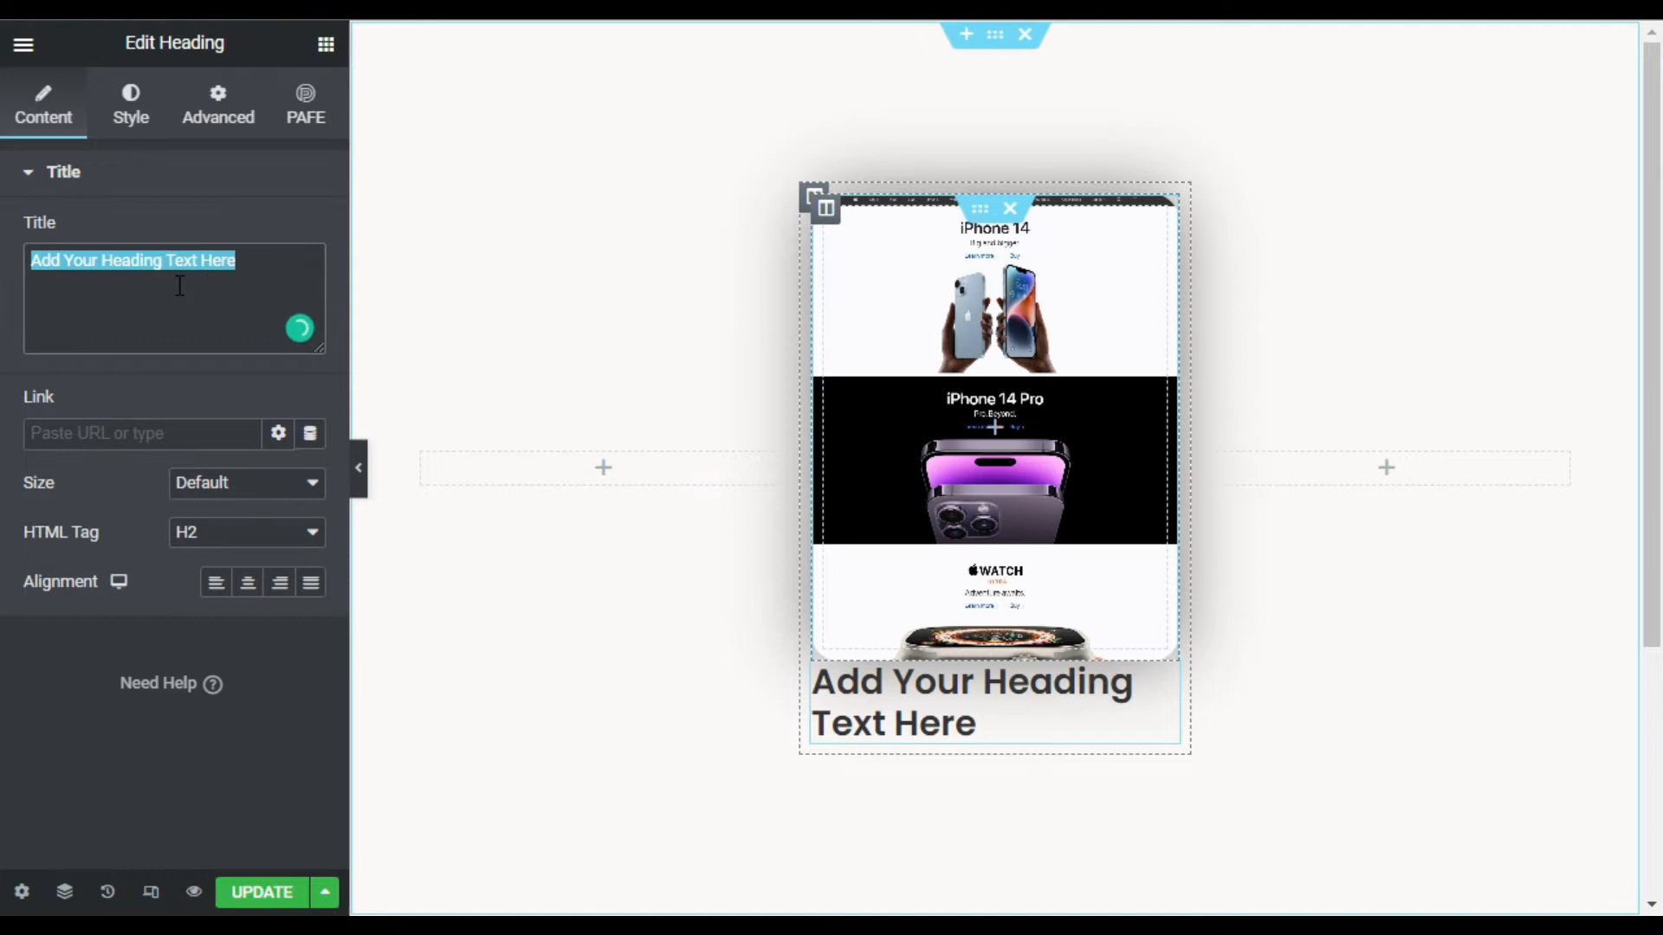
Title the heading 'Apple Store' and centre-align it under the card
text(Appl)
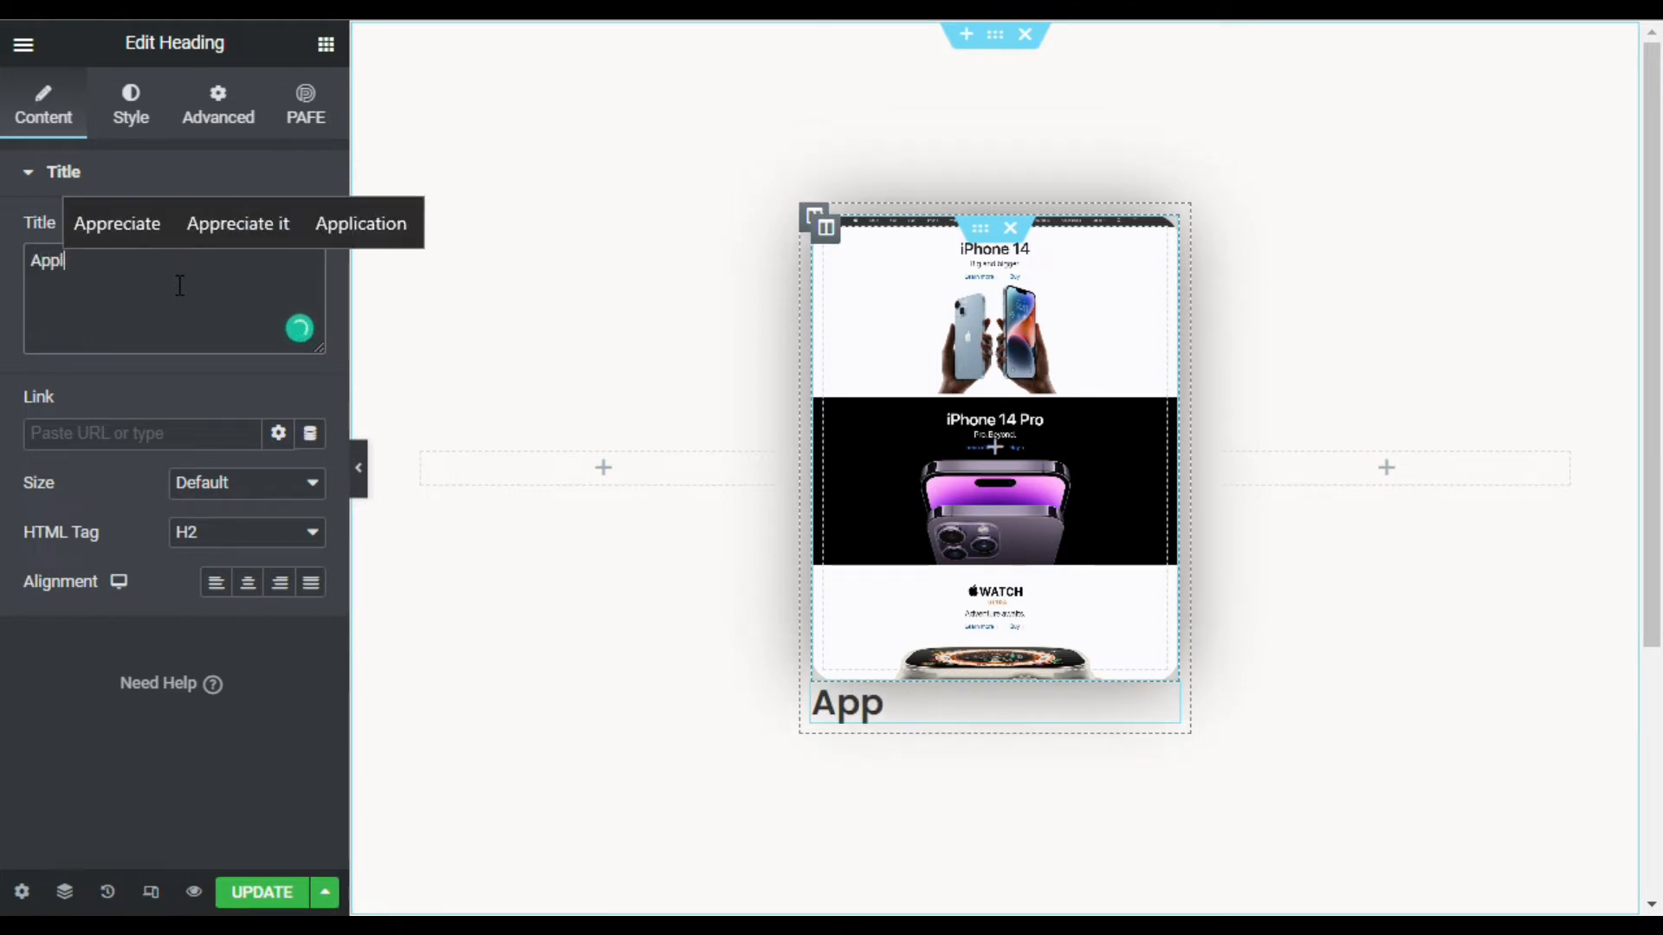
text(Apple Store)
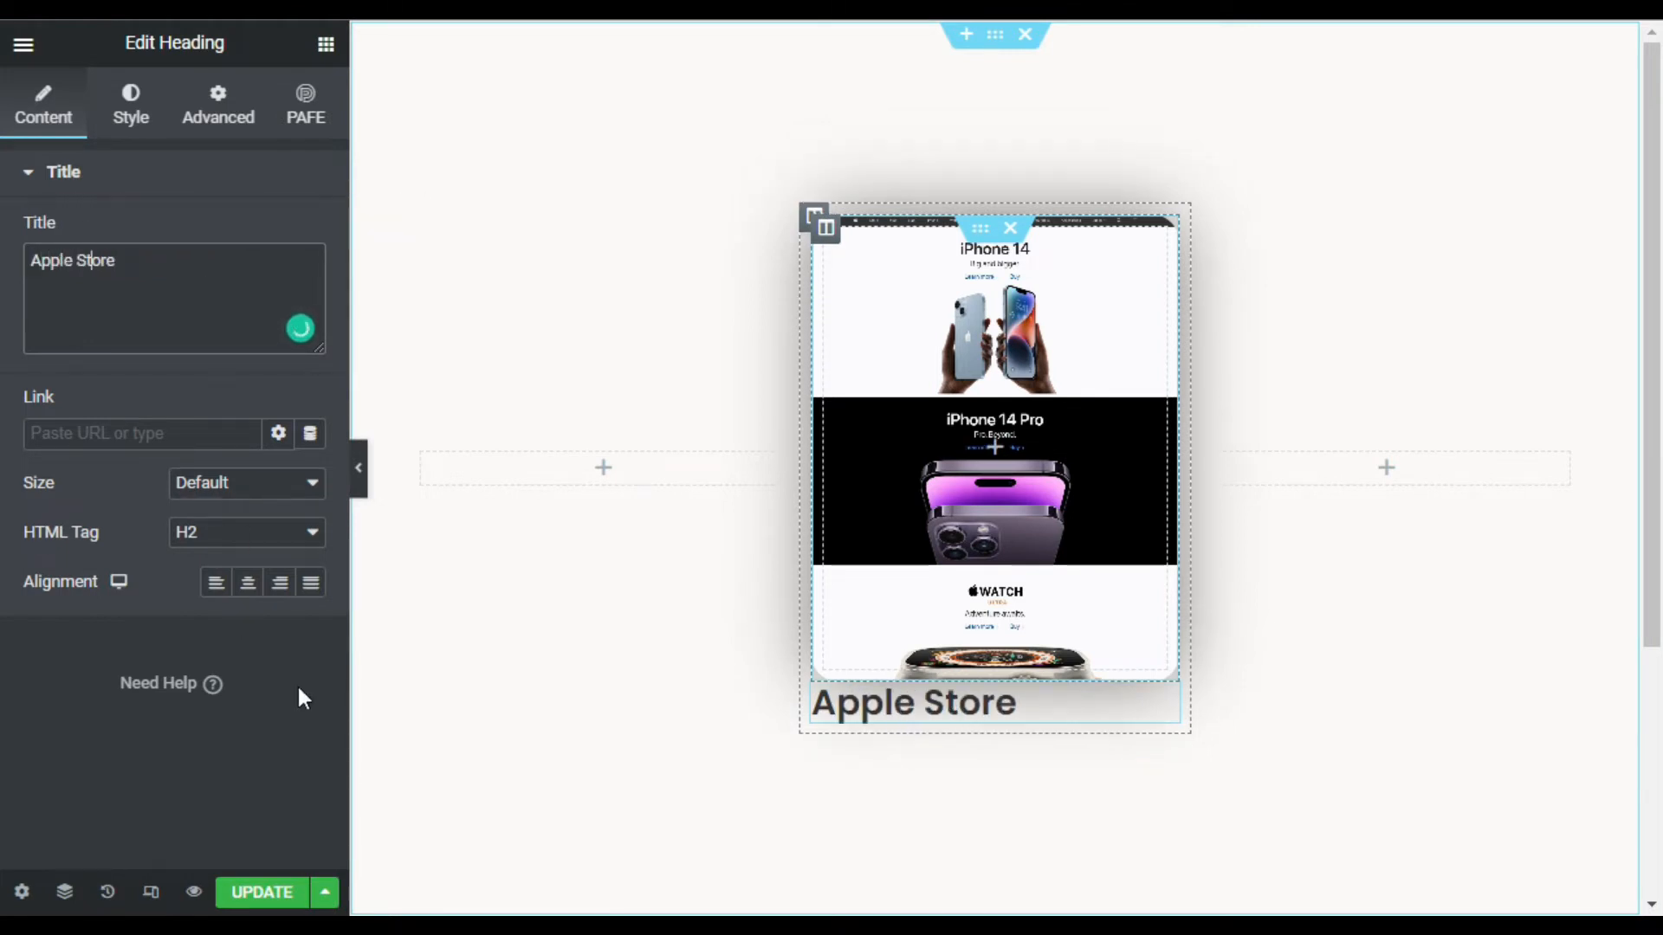
click(247, 583)
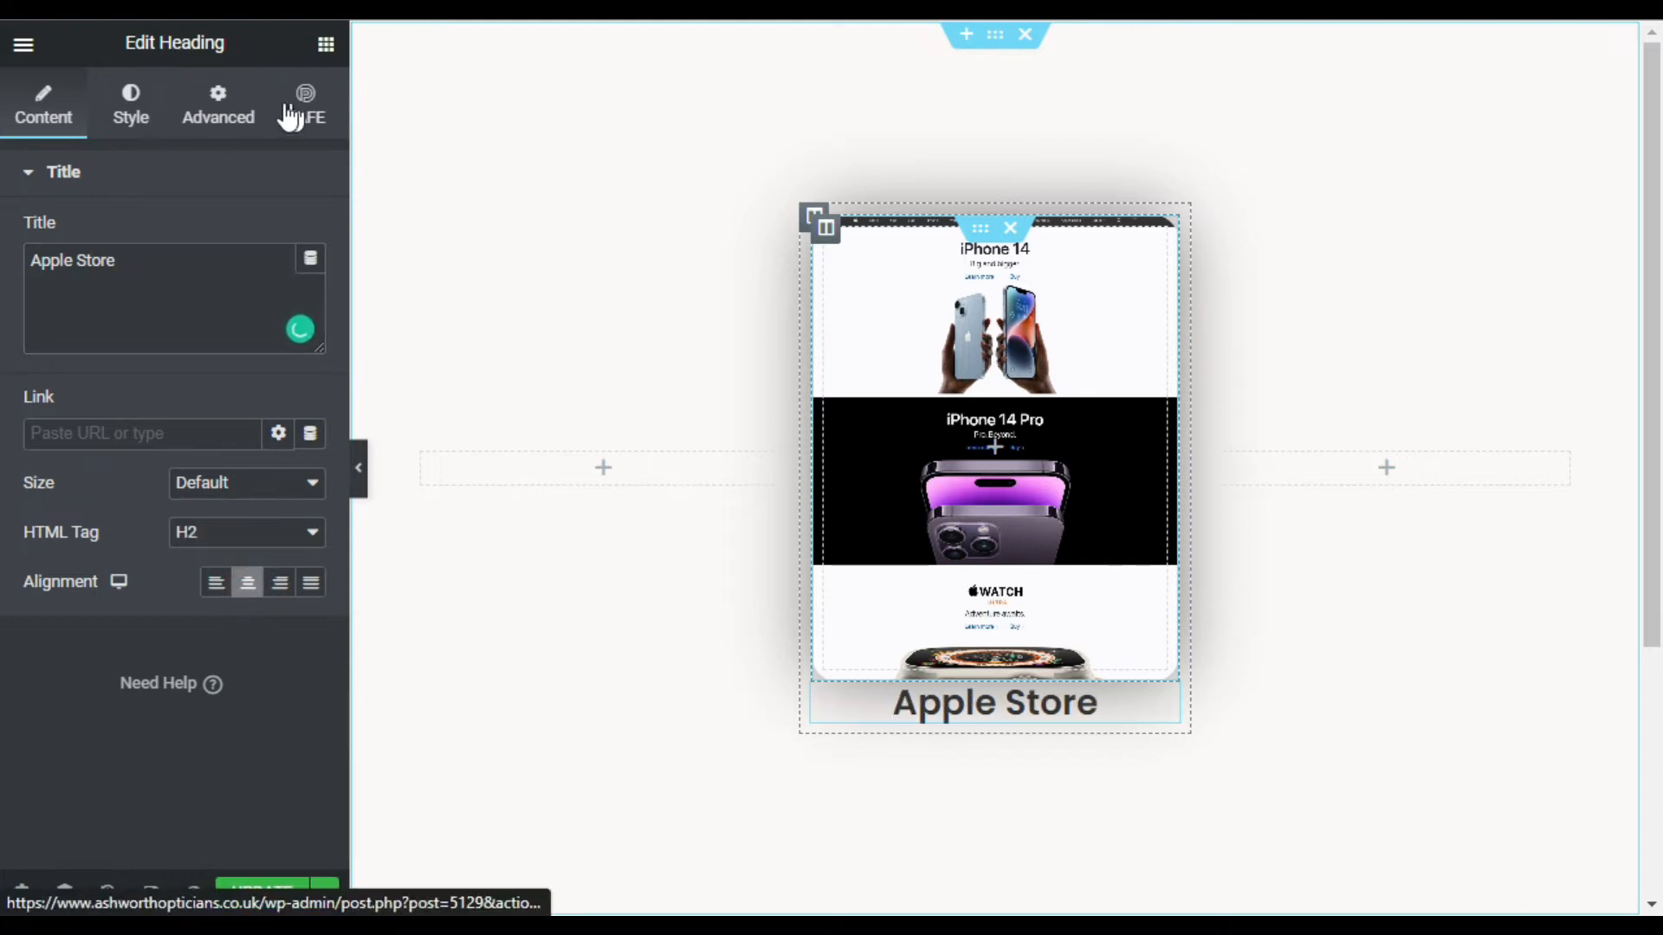
Unlink the heading's margins and set the top margin to 15
click(217, 102)
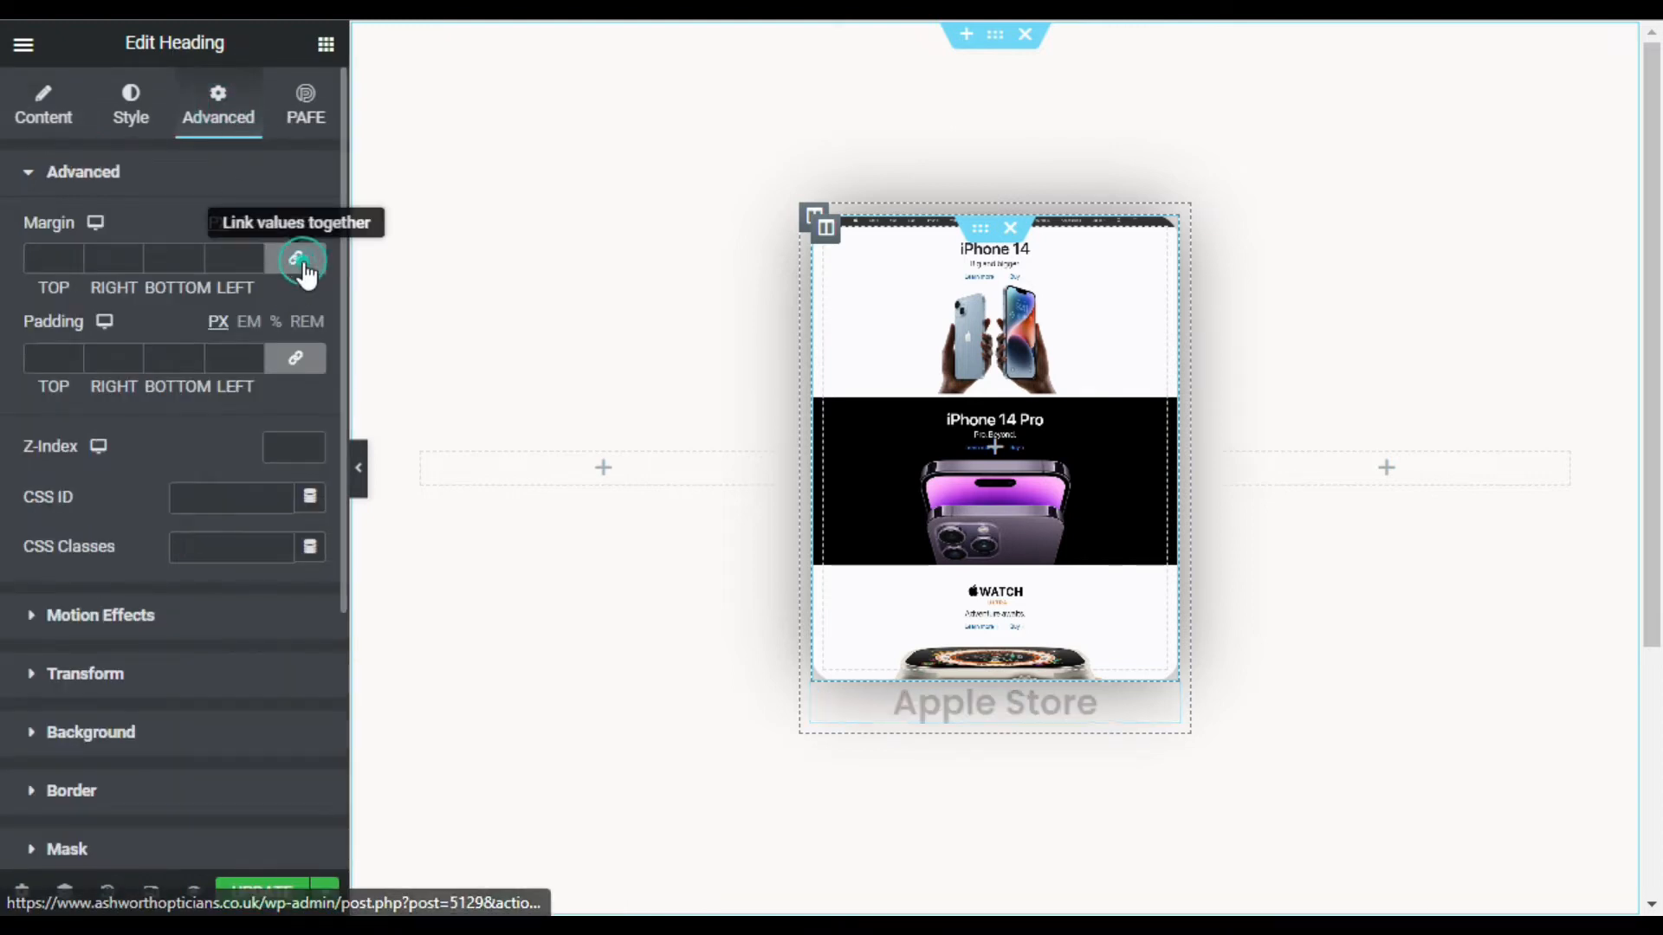
click(301, 258)
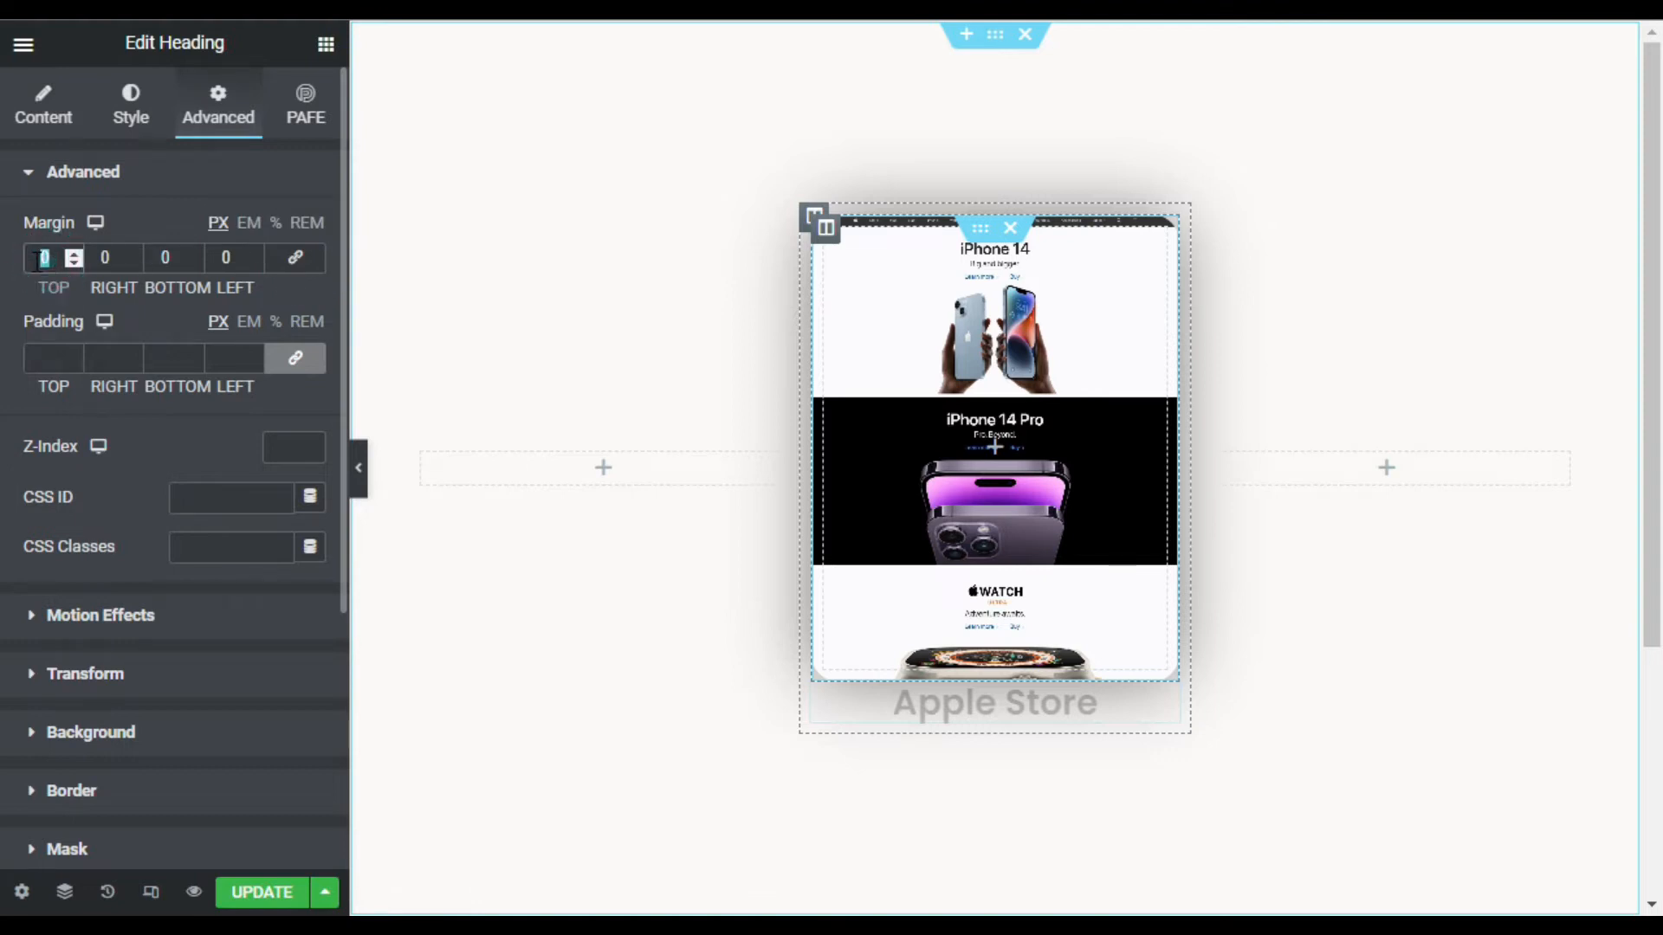
text(15)
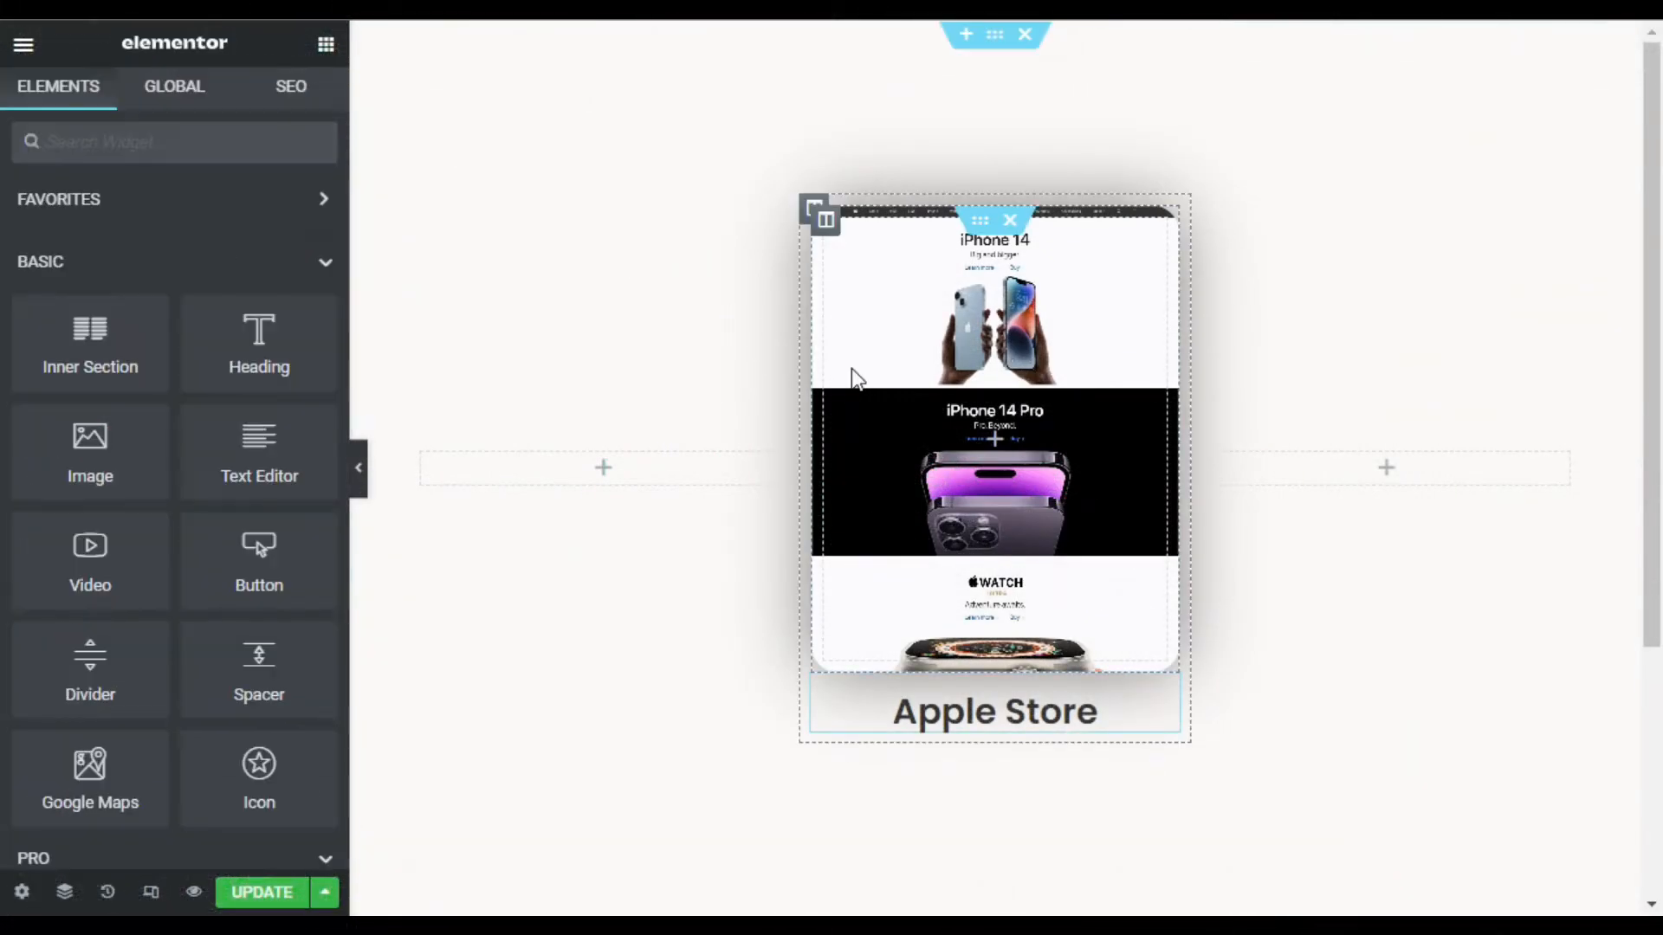
mouse_move(865, 258)
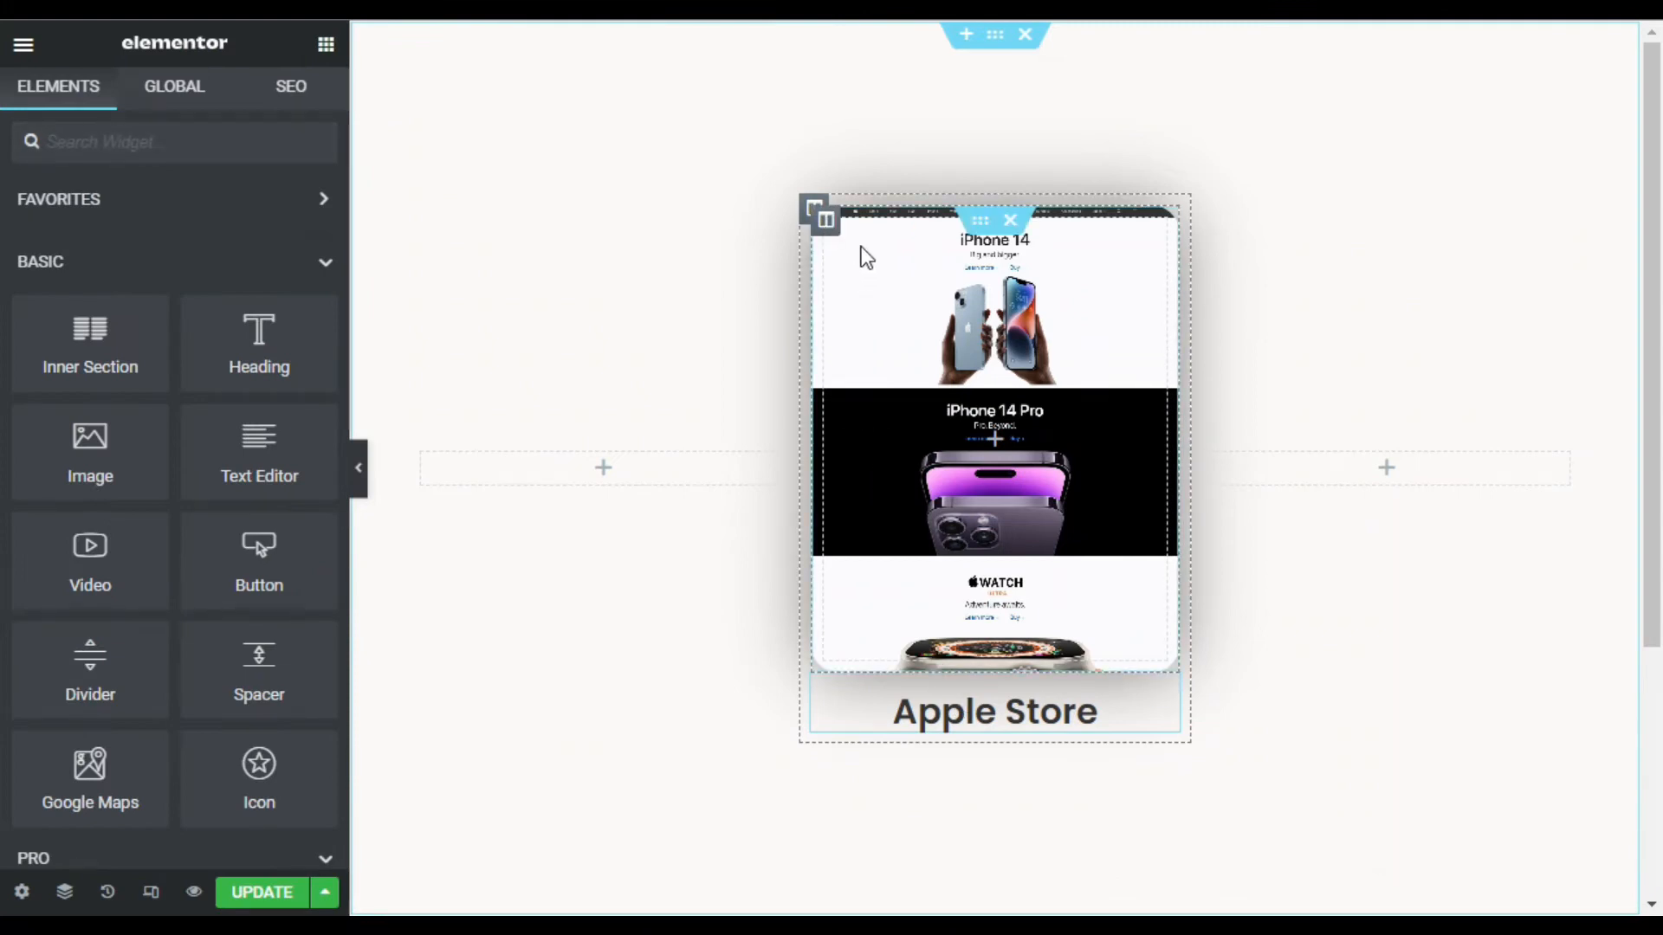
mouse_move(986, 223)
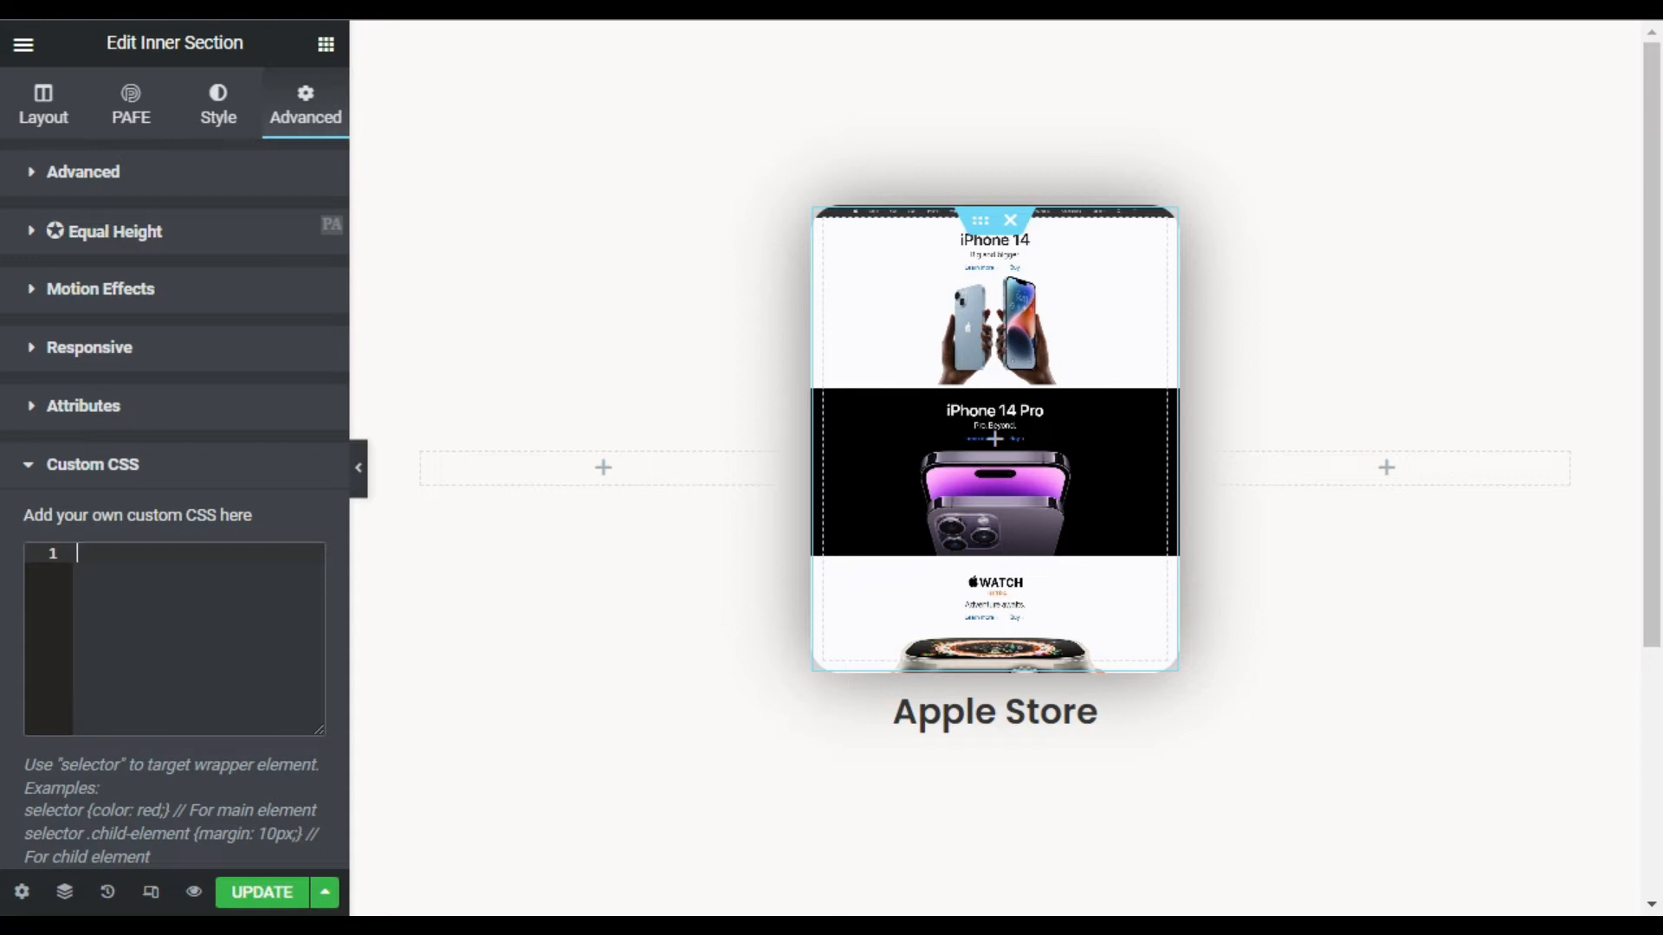
Write custom CSS setting -webkit-transition and transition to ease-in-out 4s !important
text(selector)
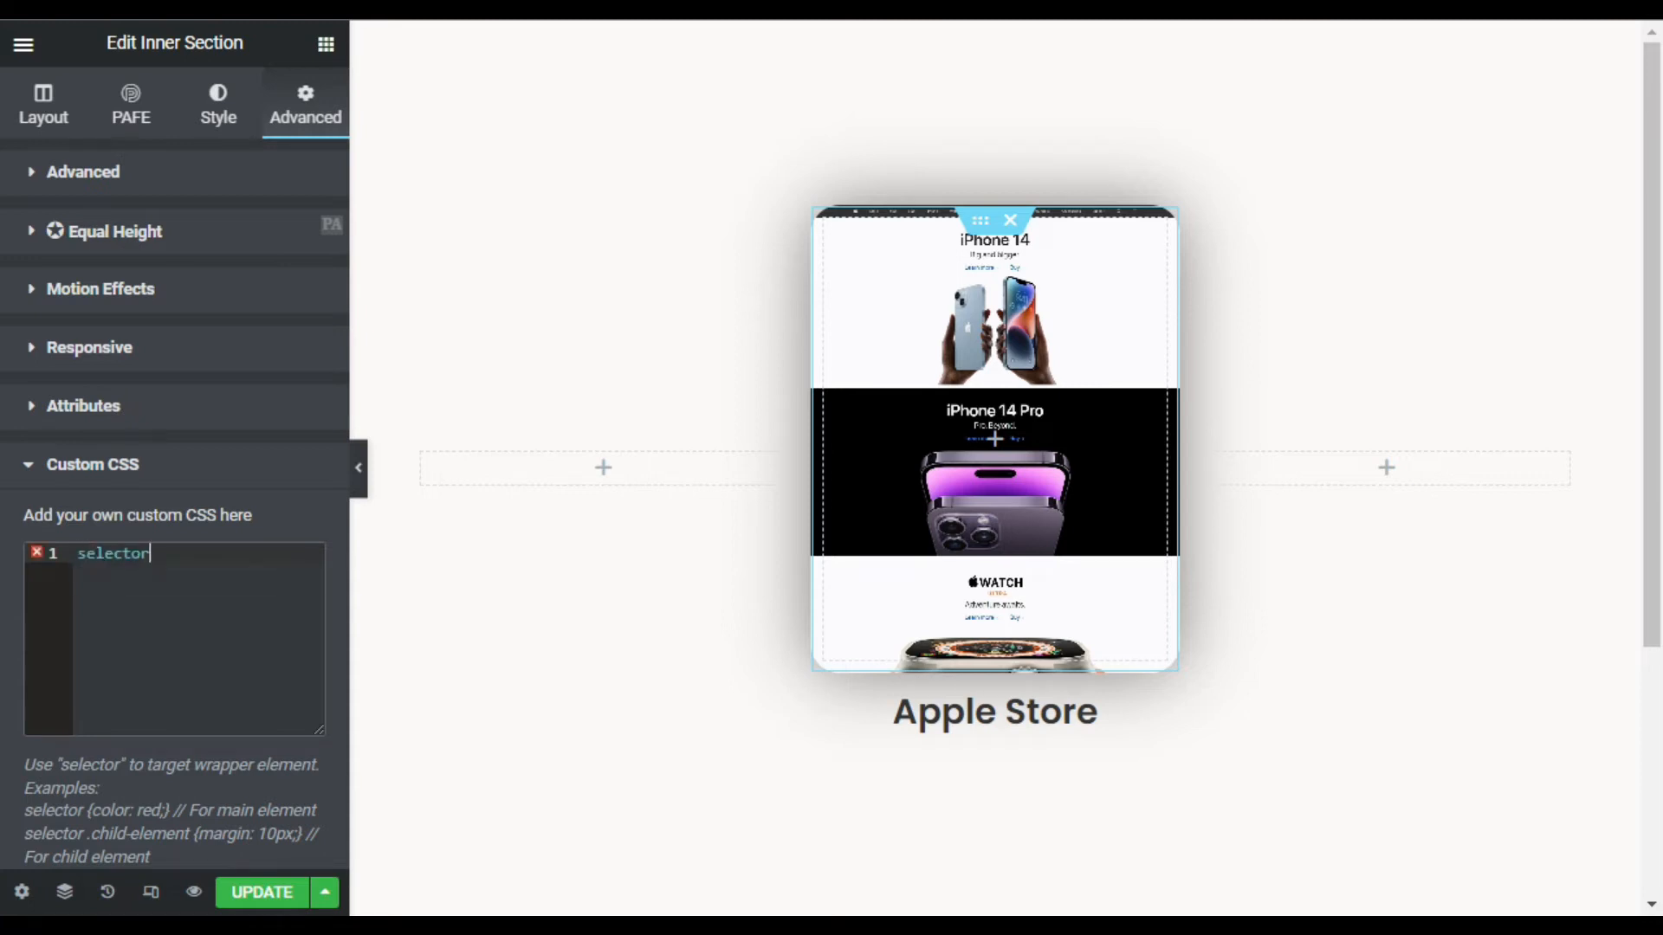
text({)
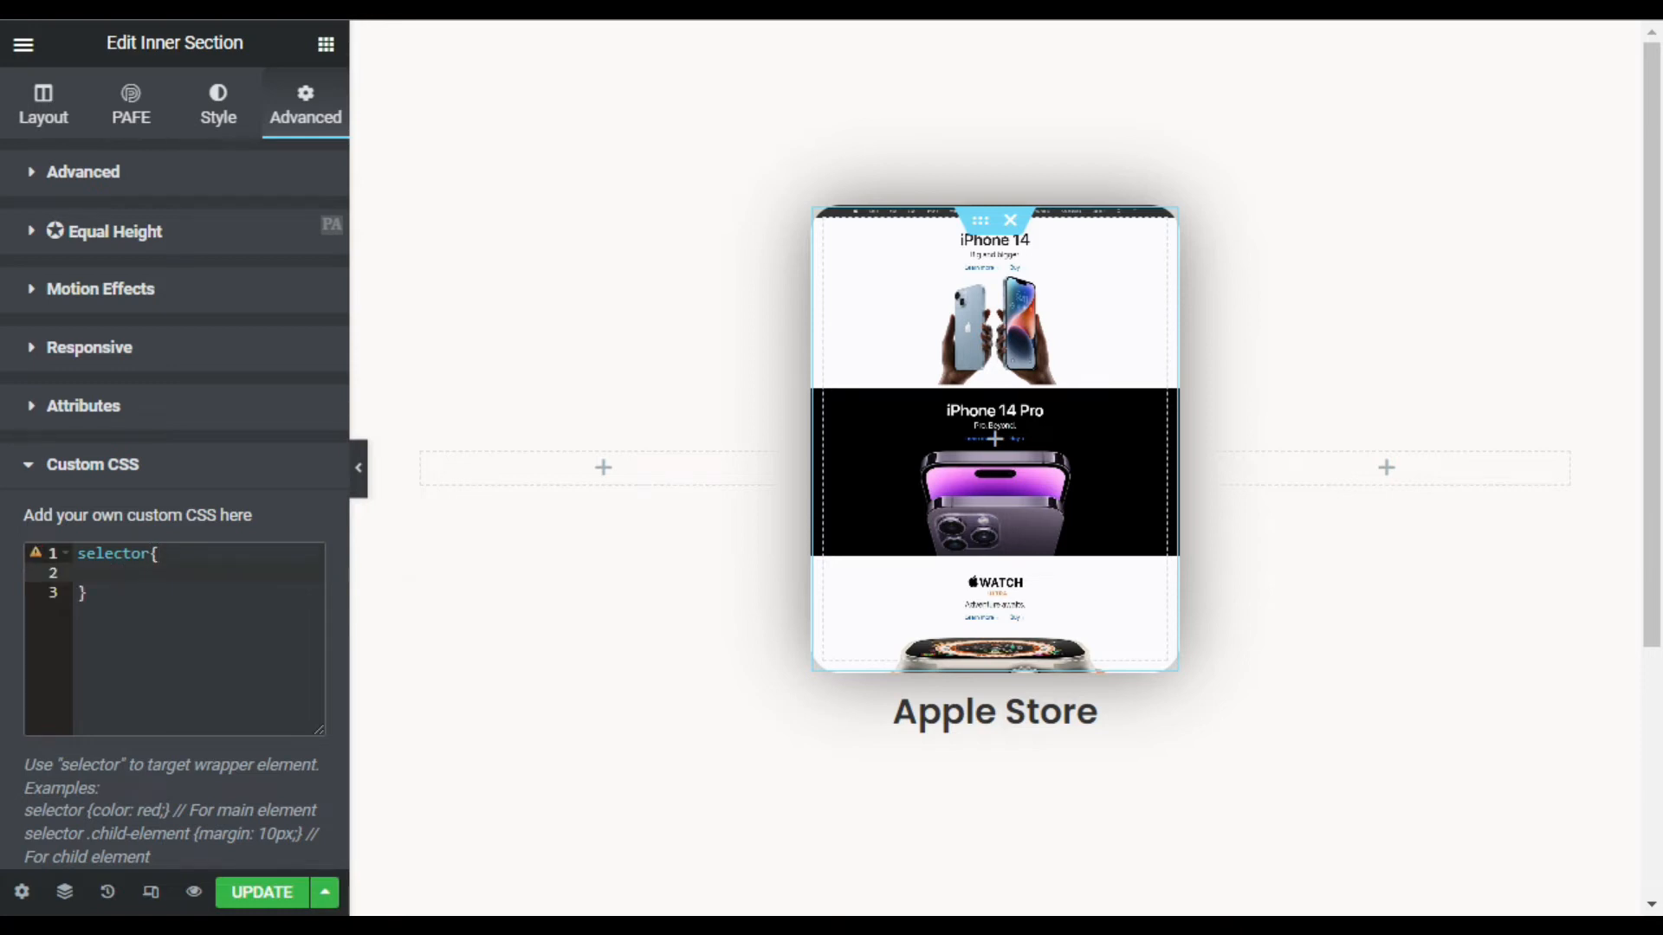
text(-webkiy)
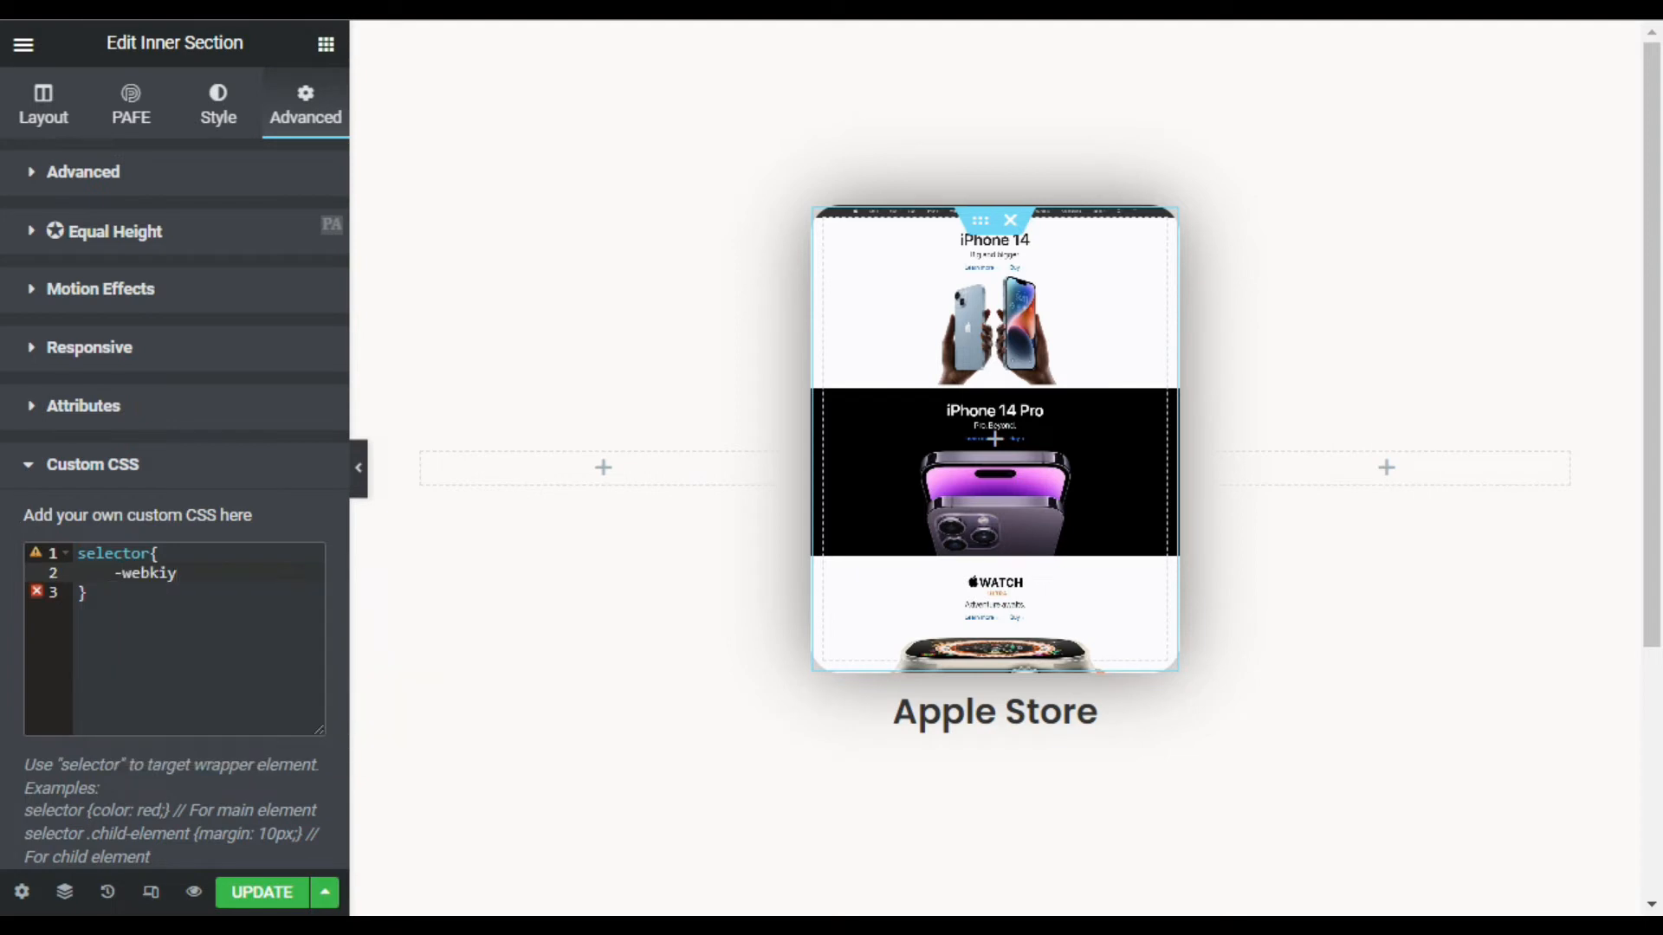
text(-)
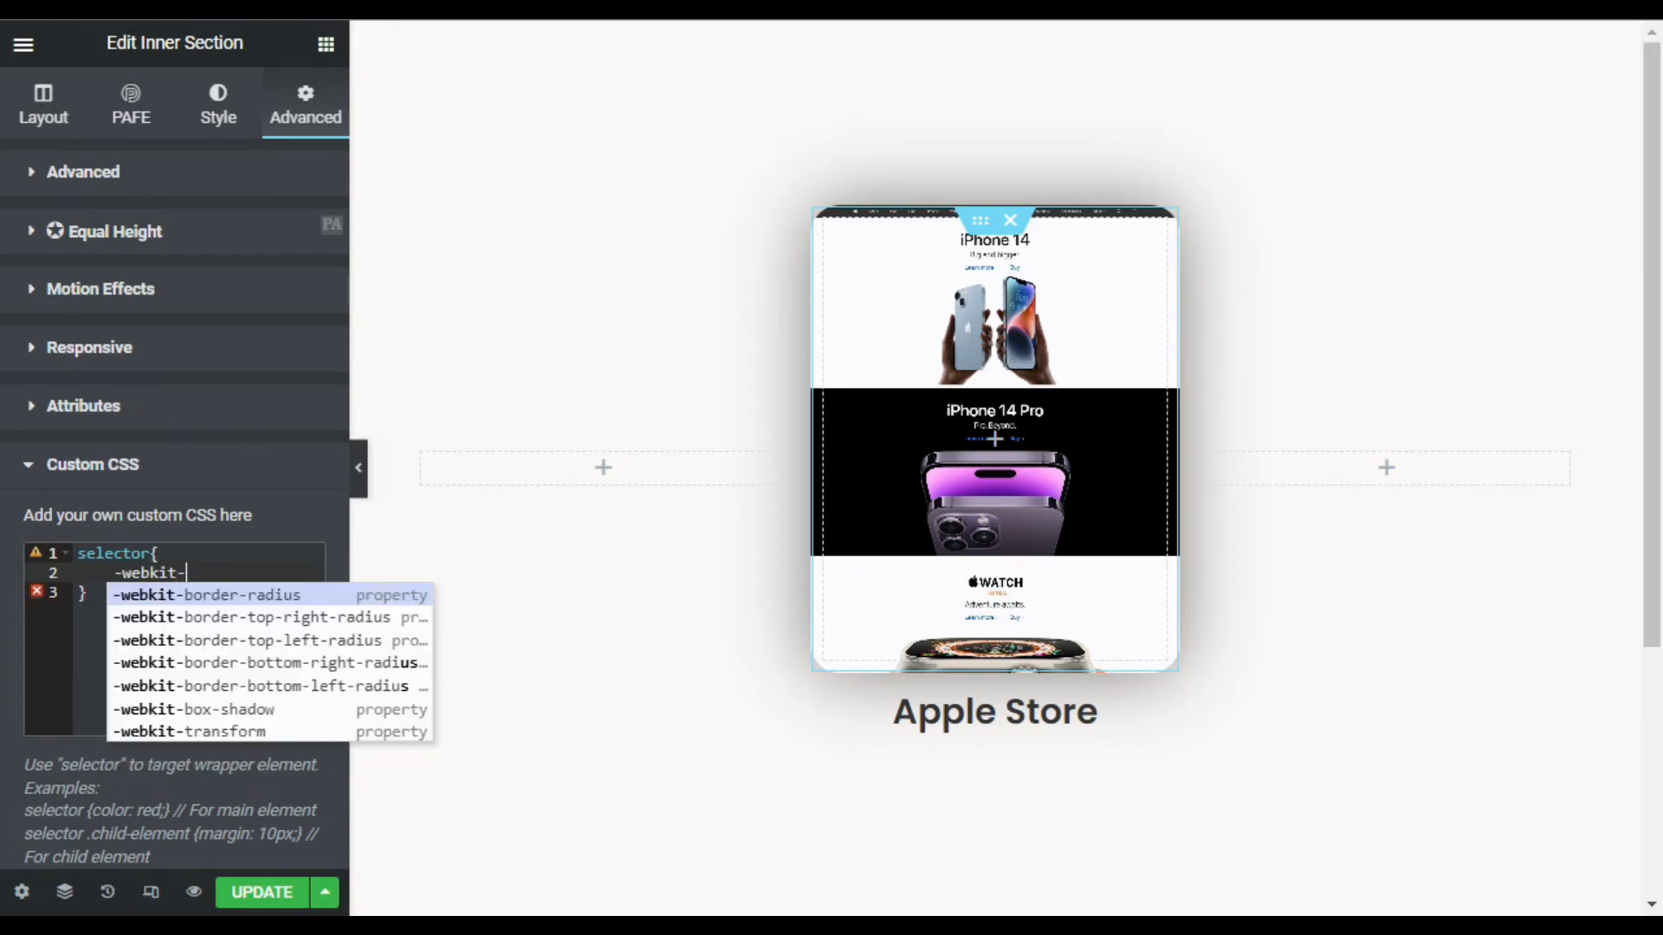
text(tra)
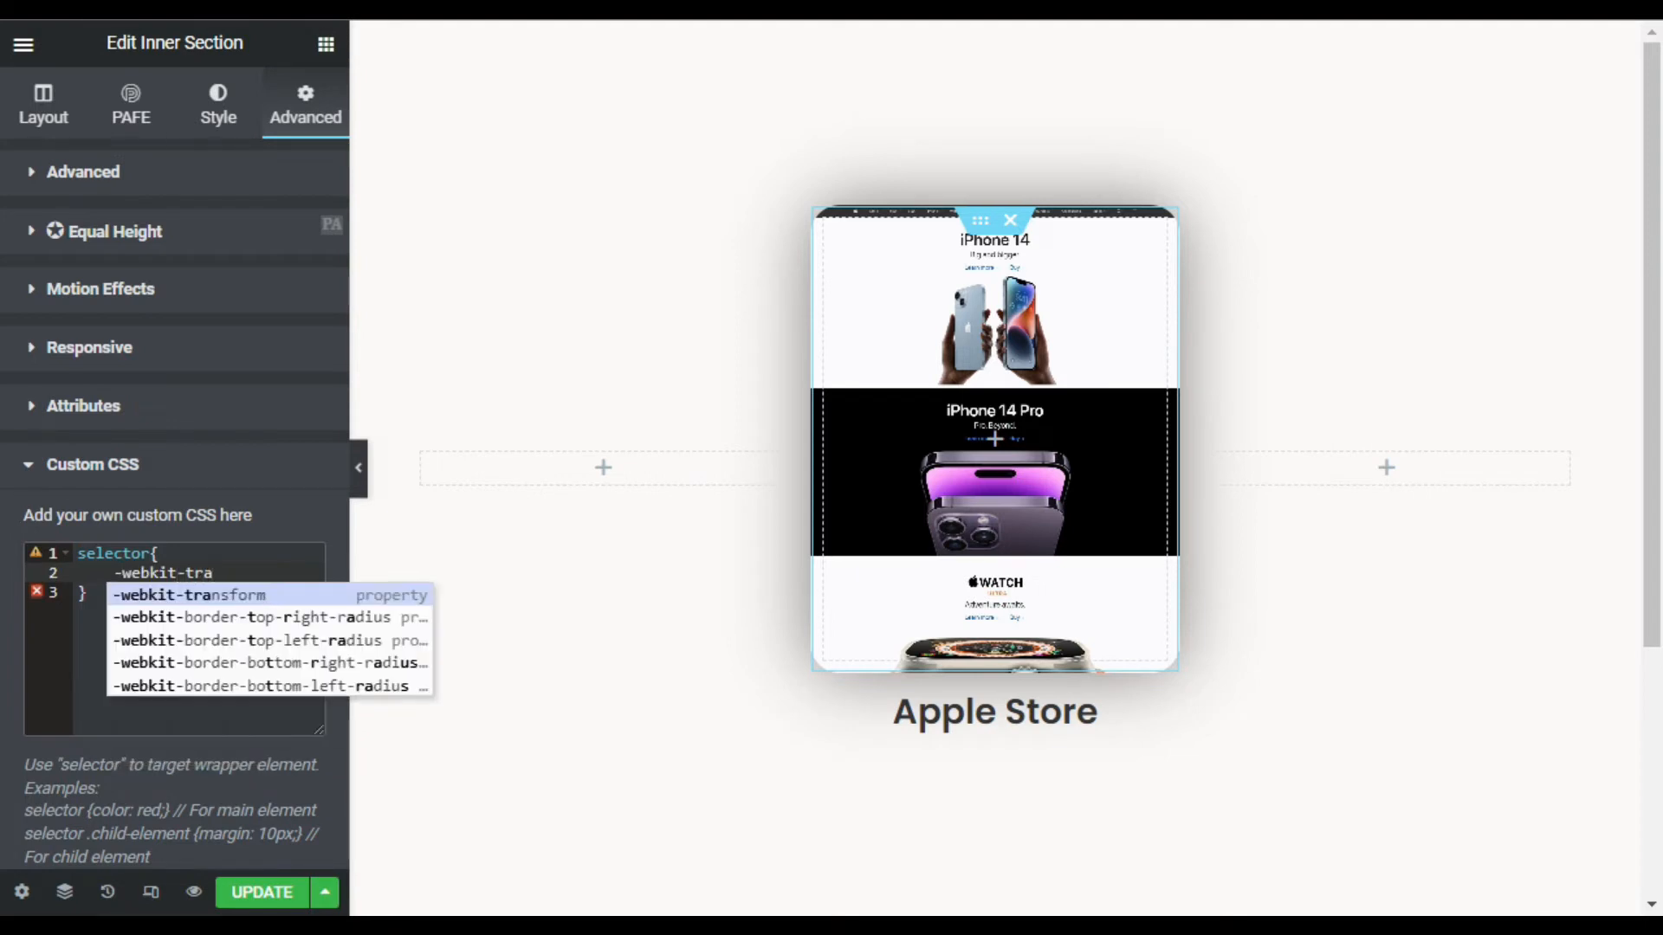
text(s)
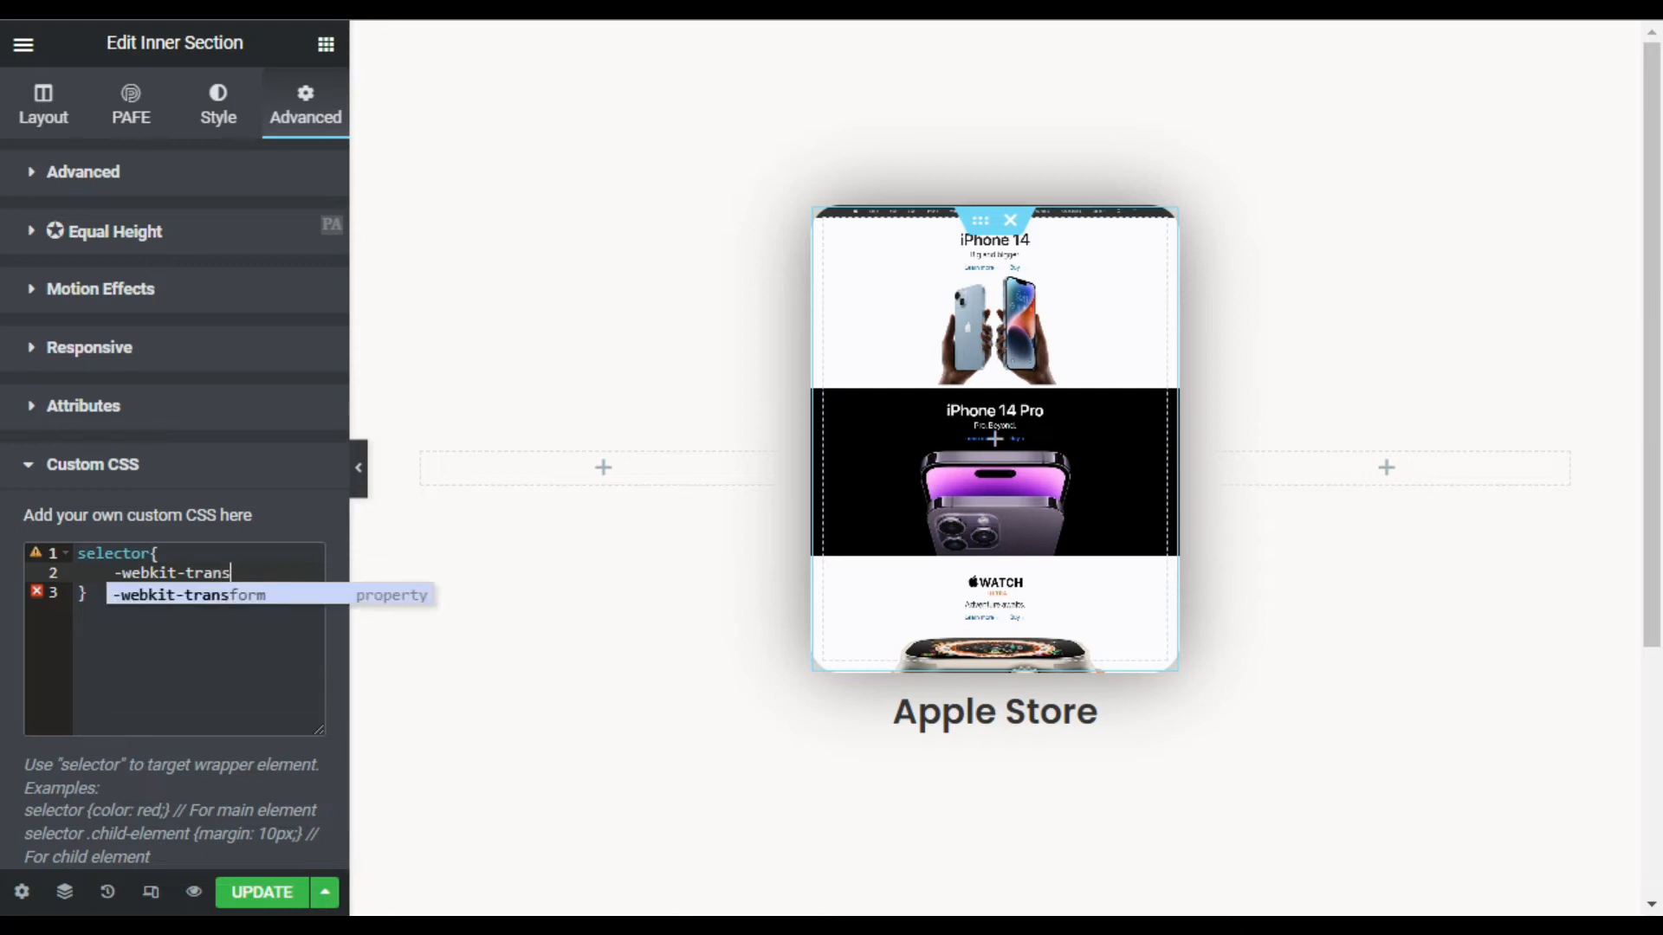
text(ition)
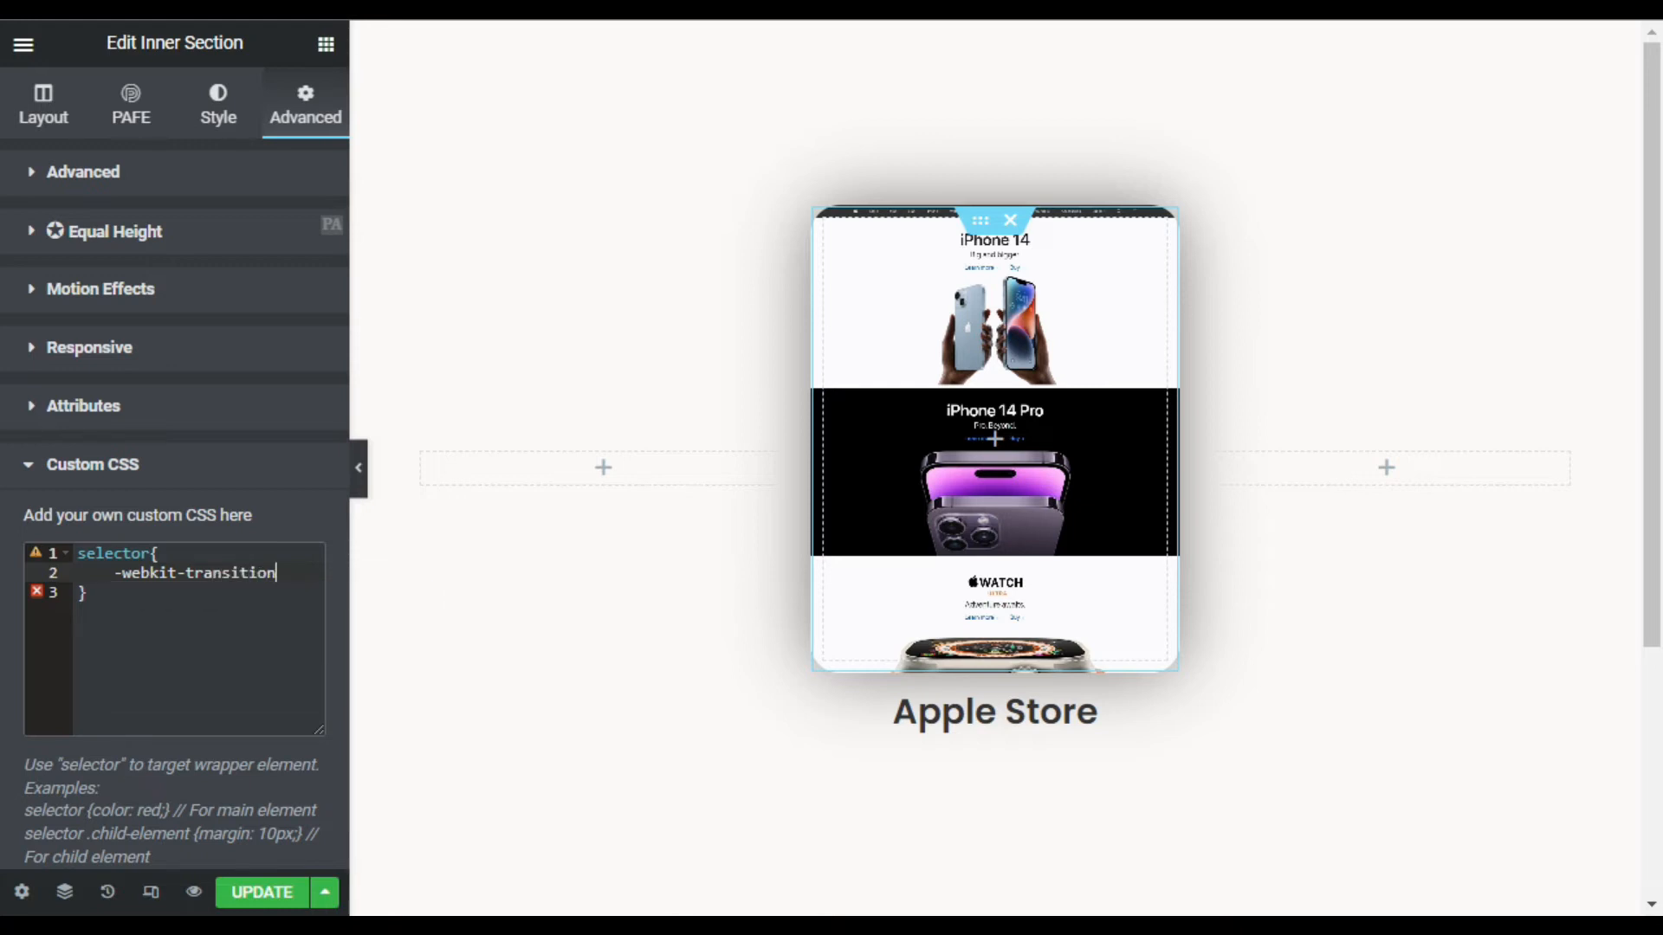
text(:)
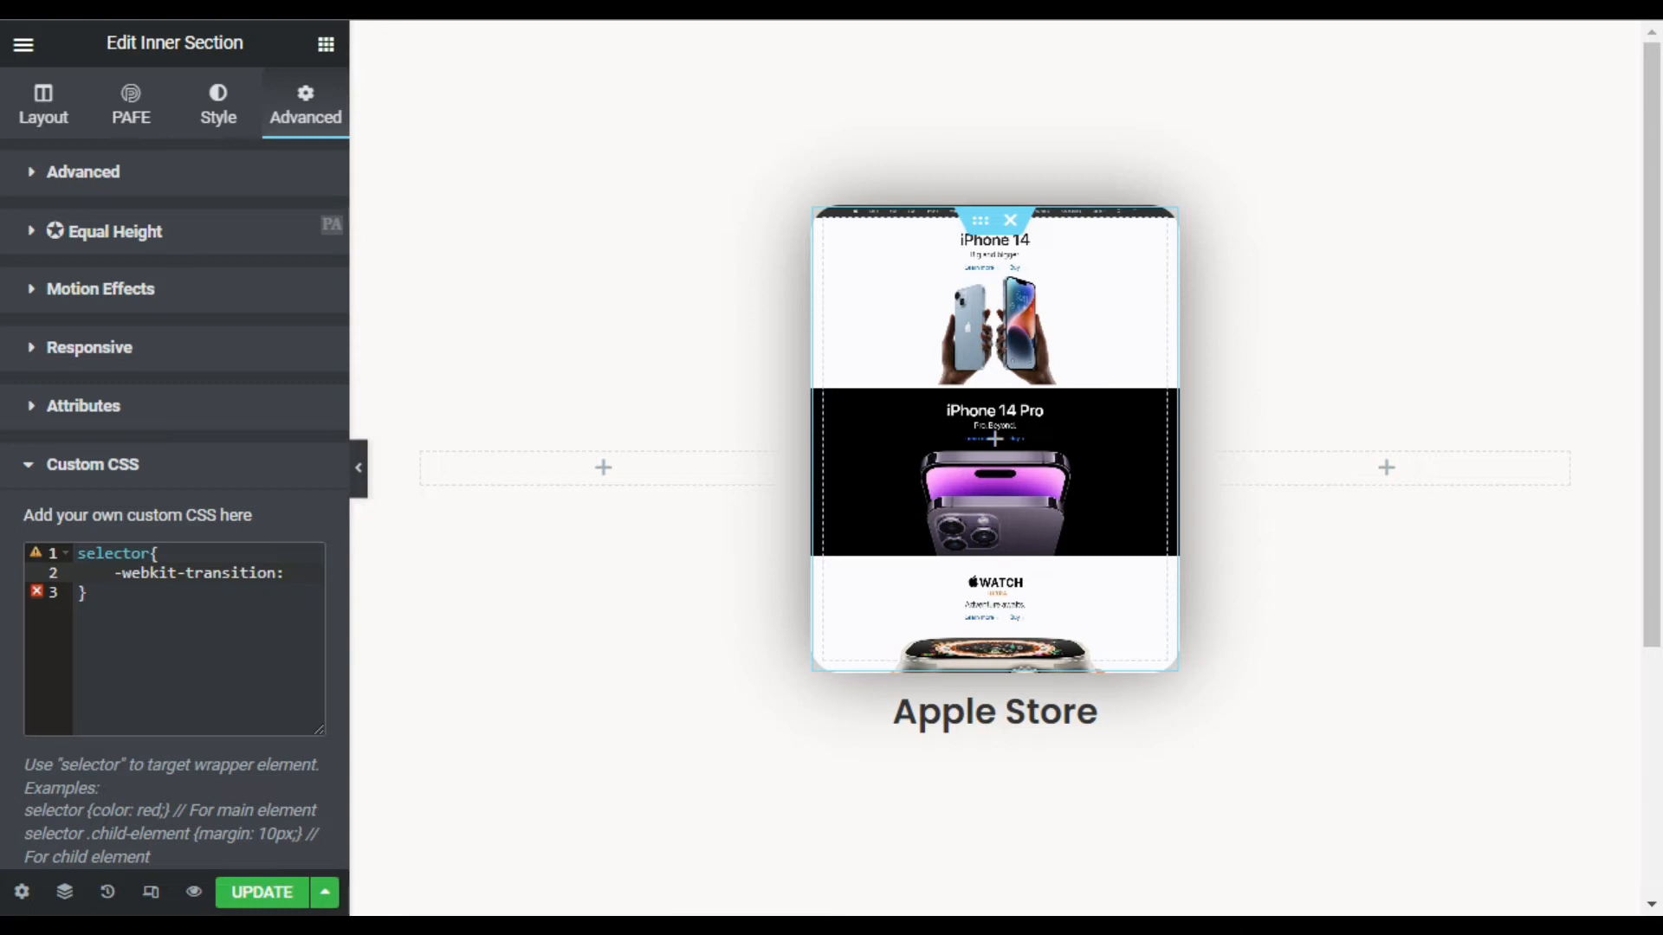
text(ease-)
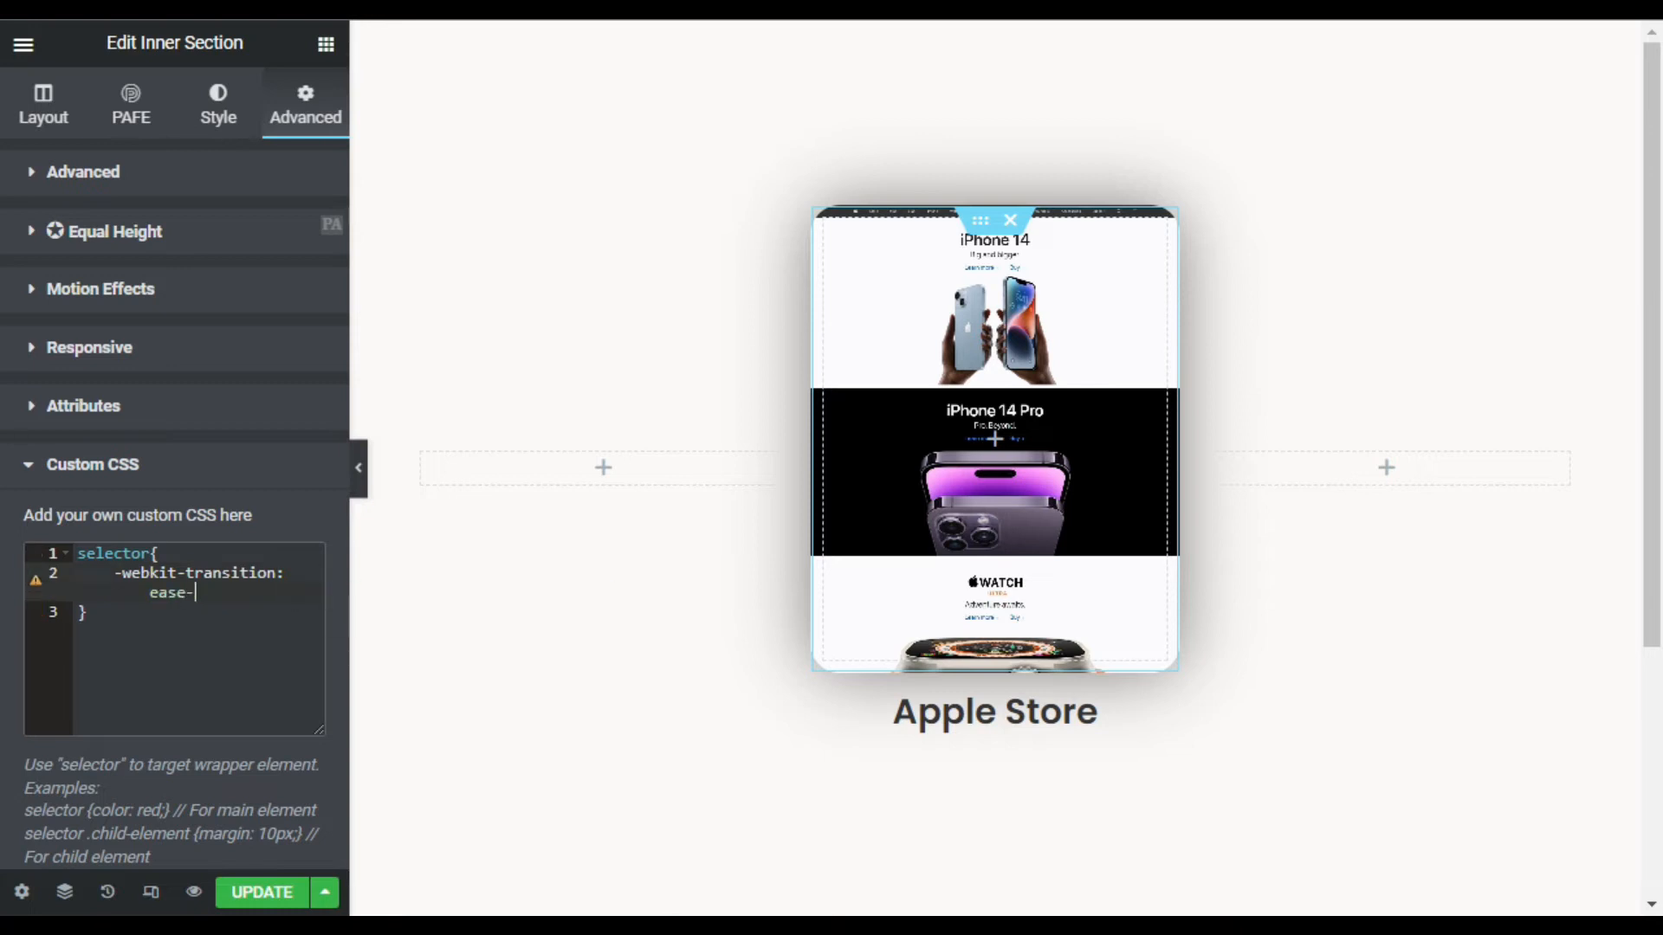
text(in-)
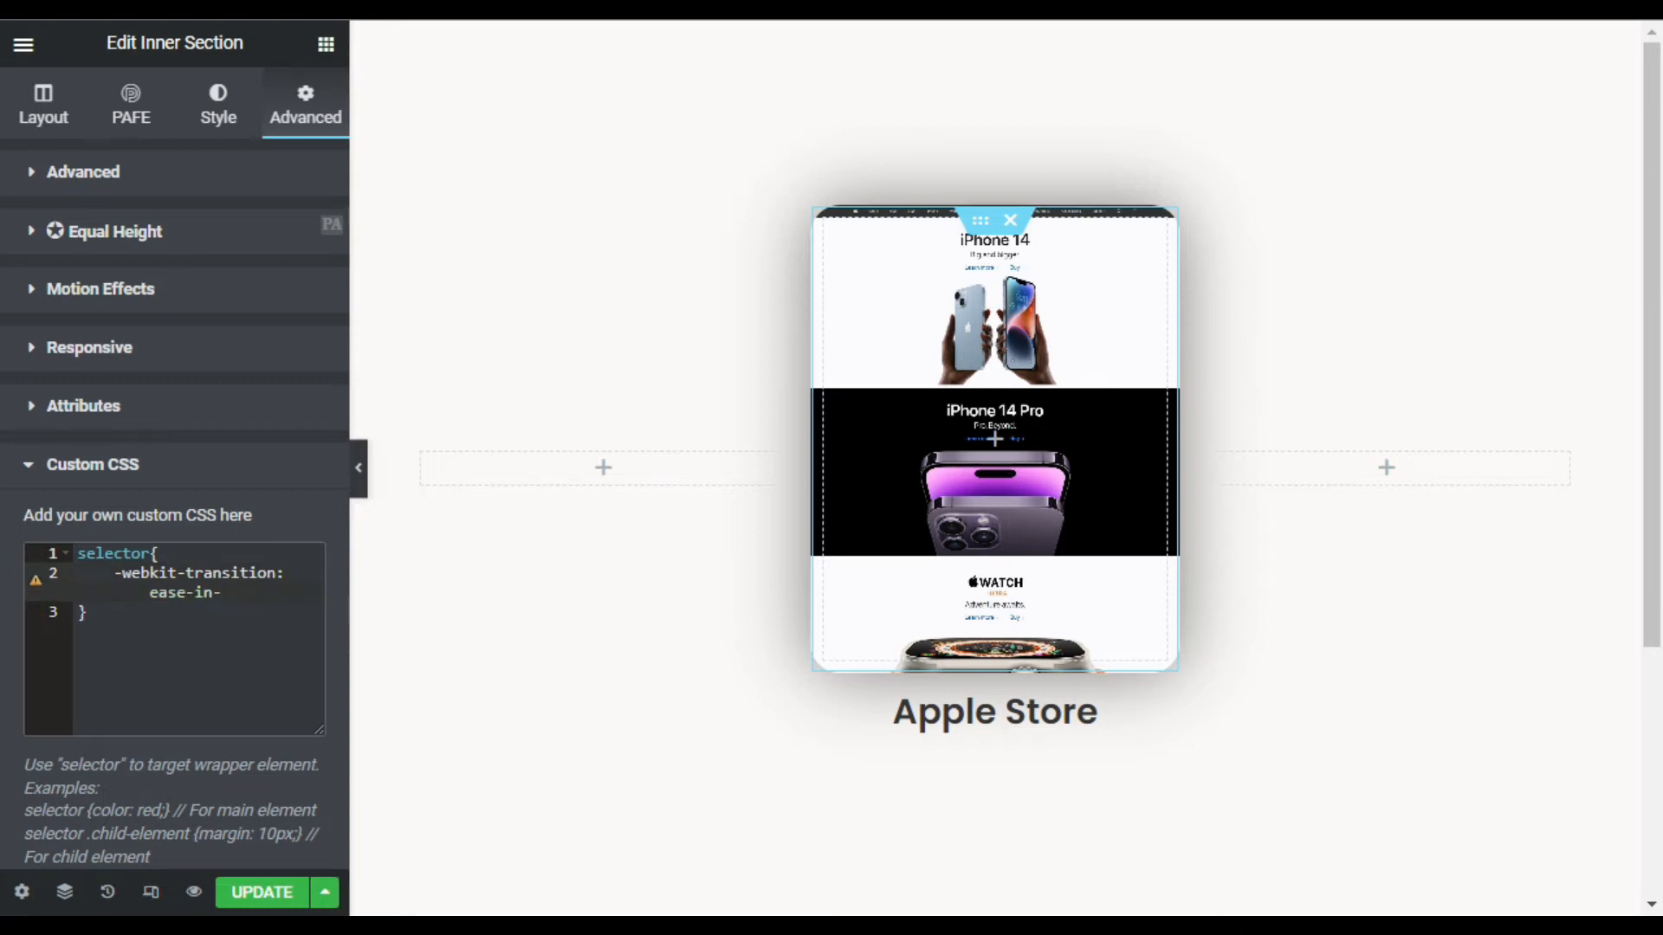
text(out)
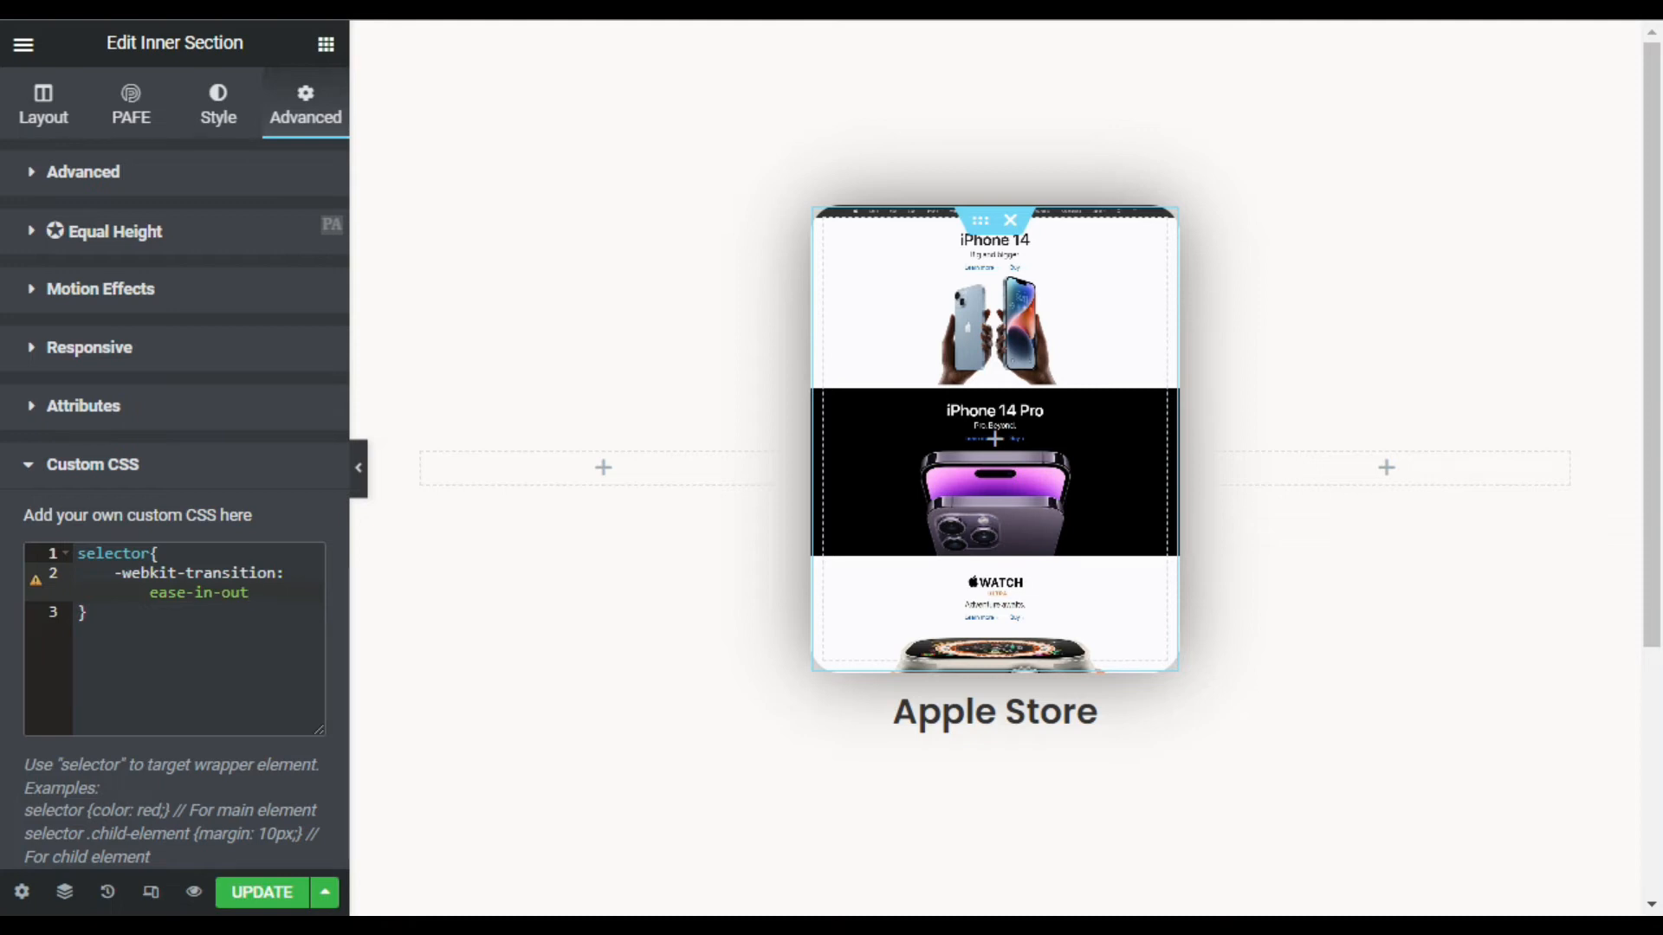
text(4s)
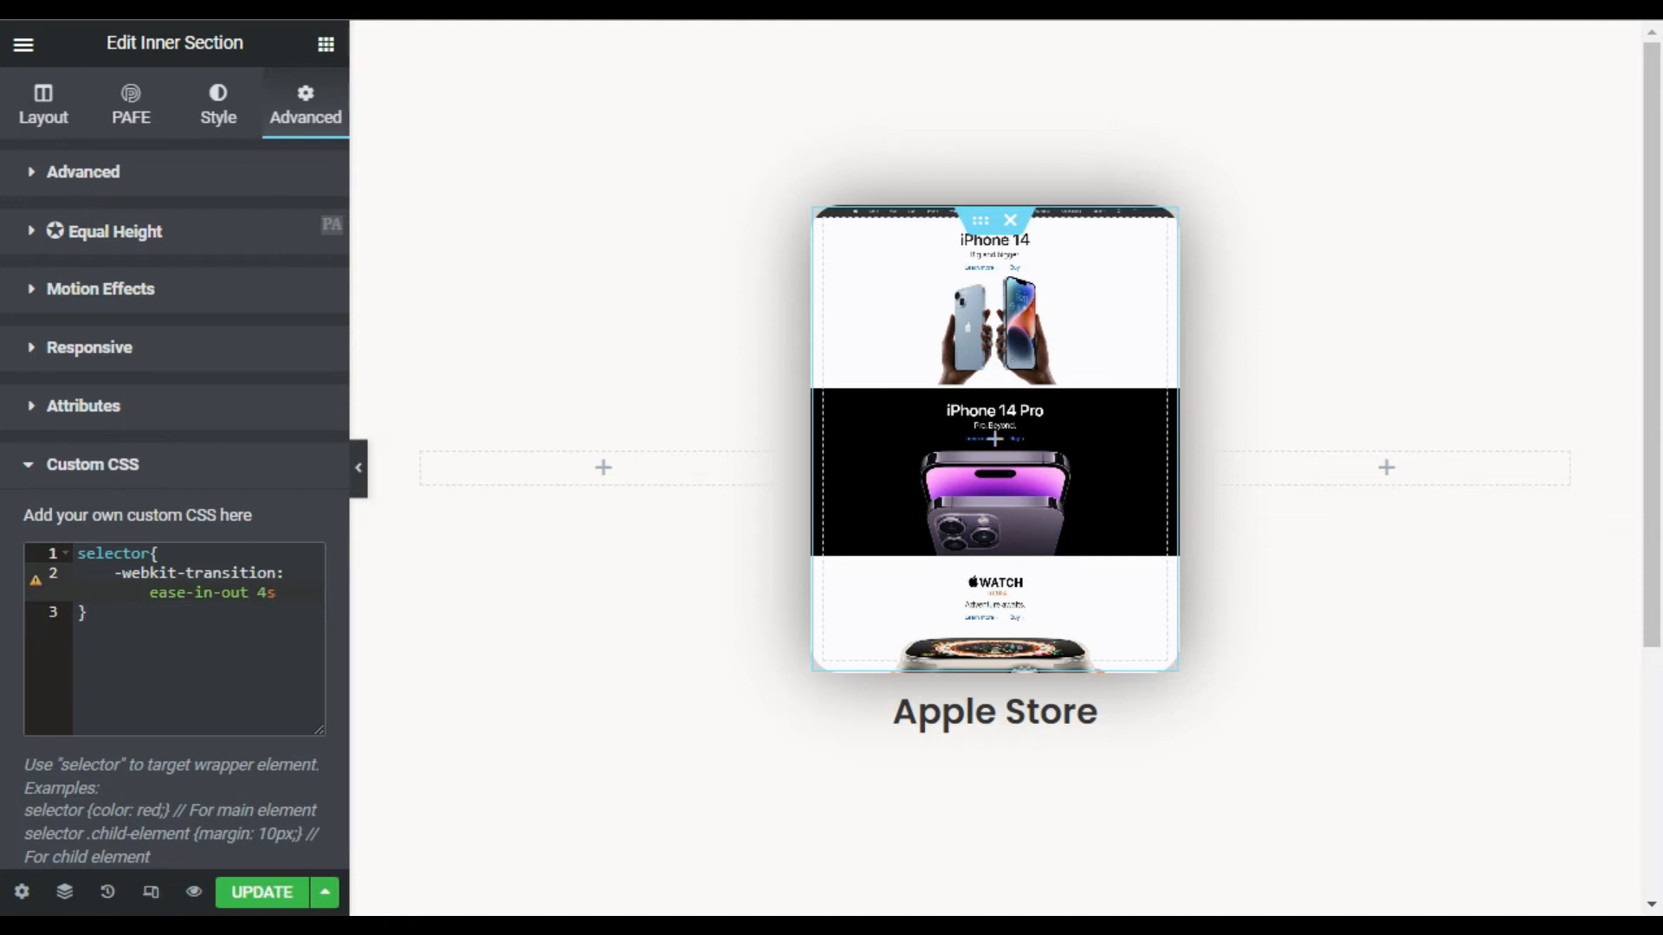
text(!)
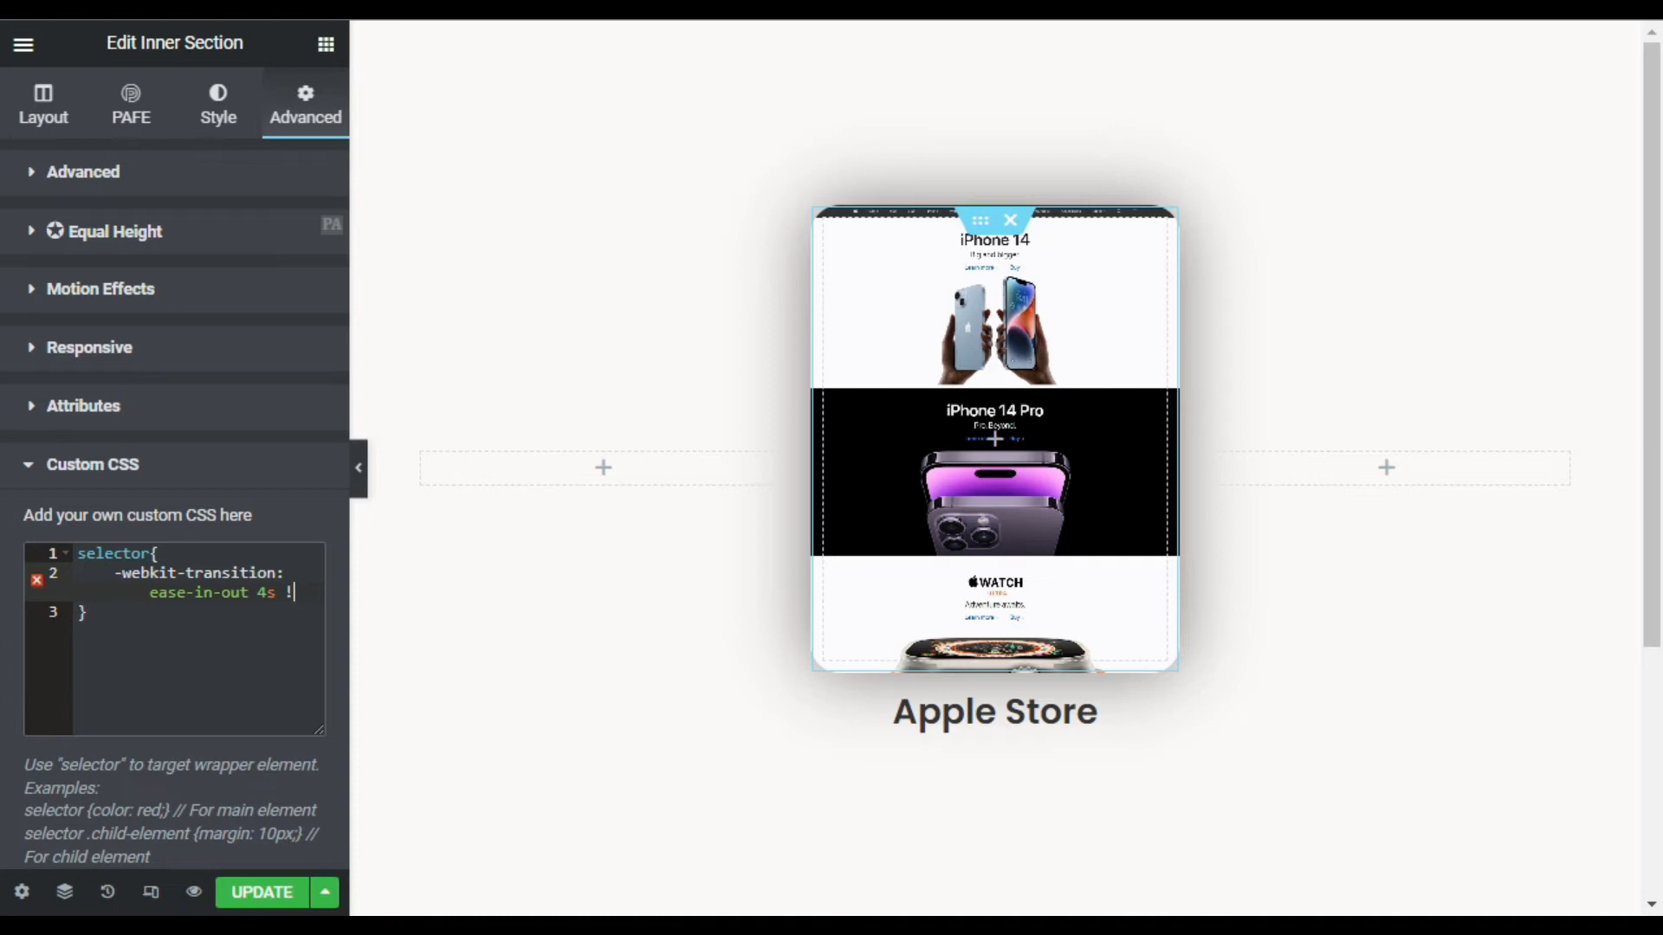
text(!impo)
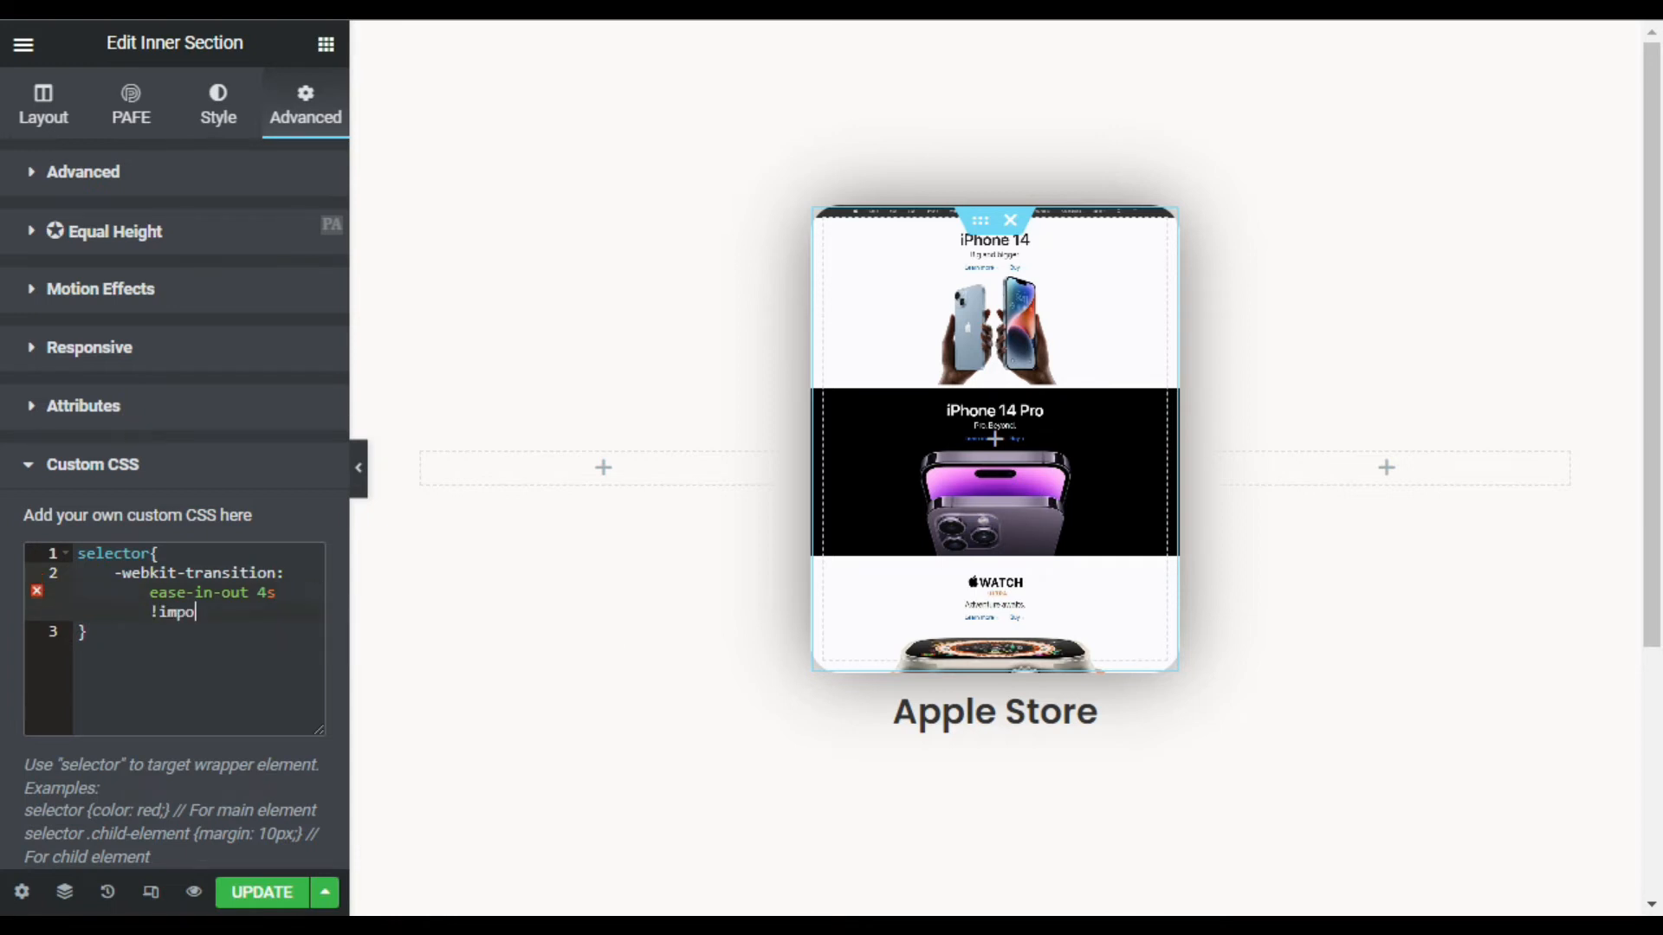
text(rtant)
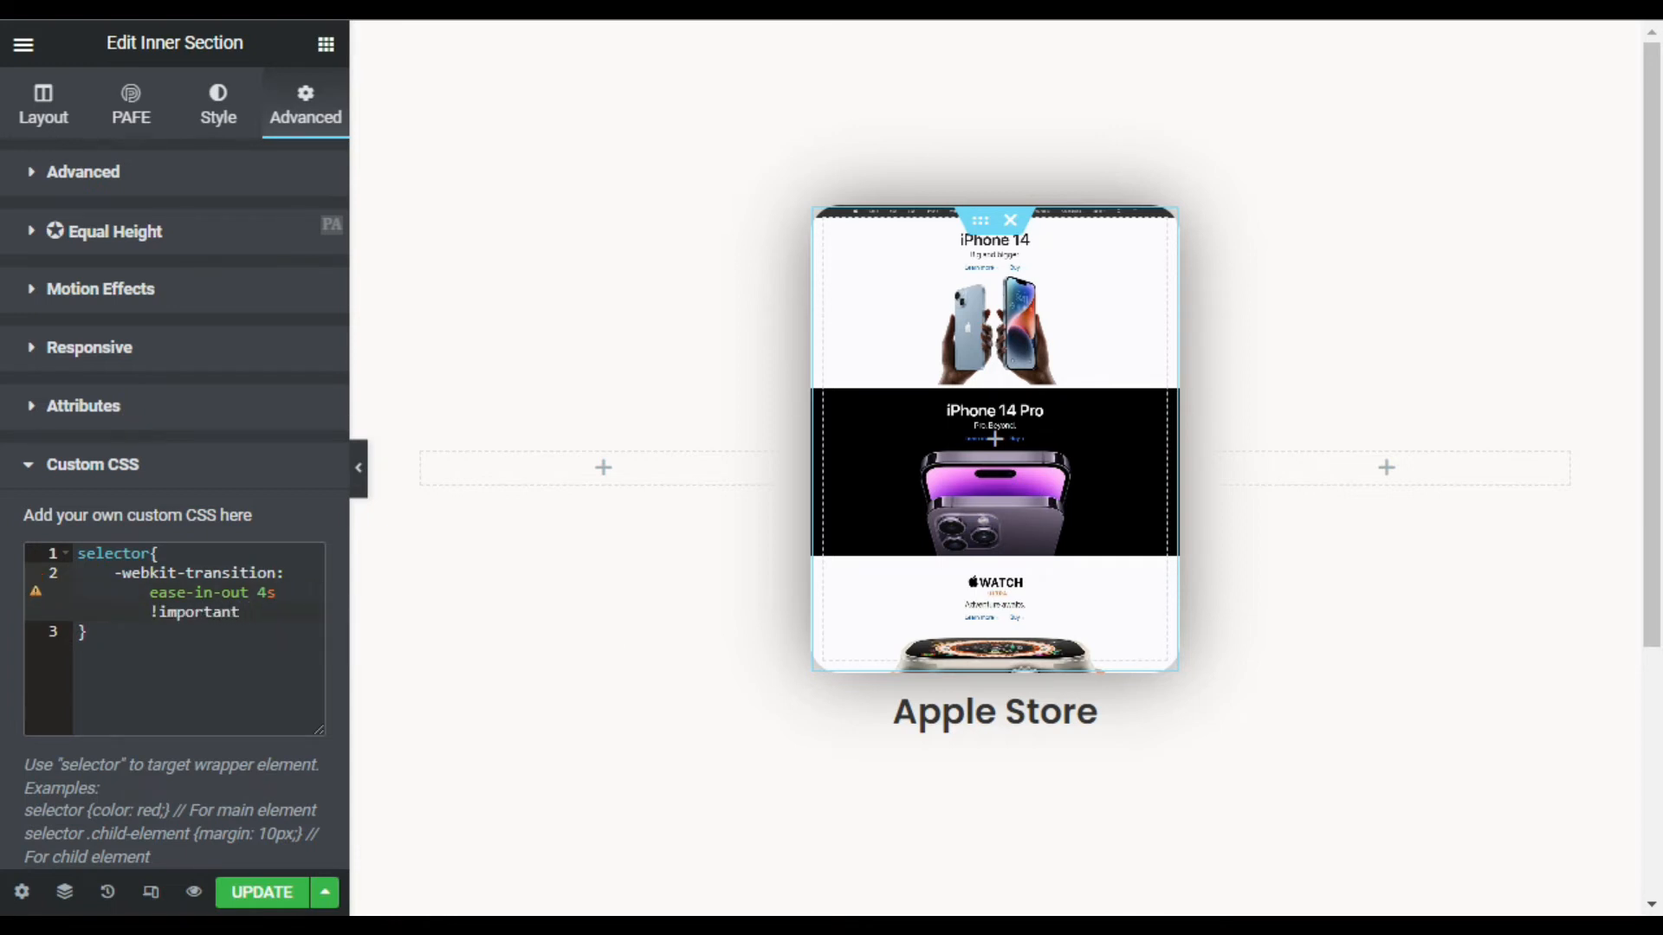
text(;)
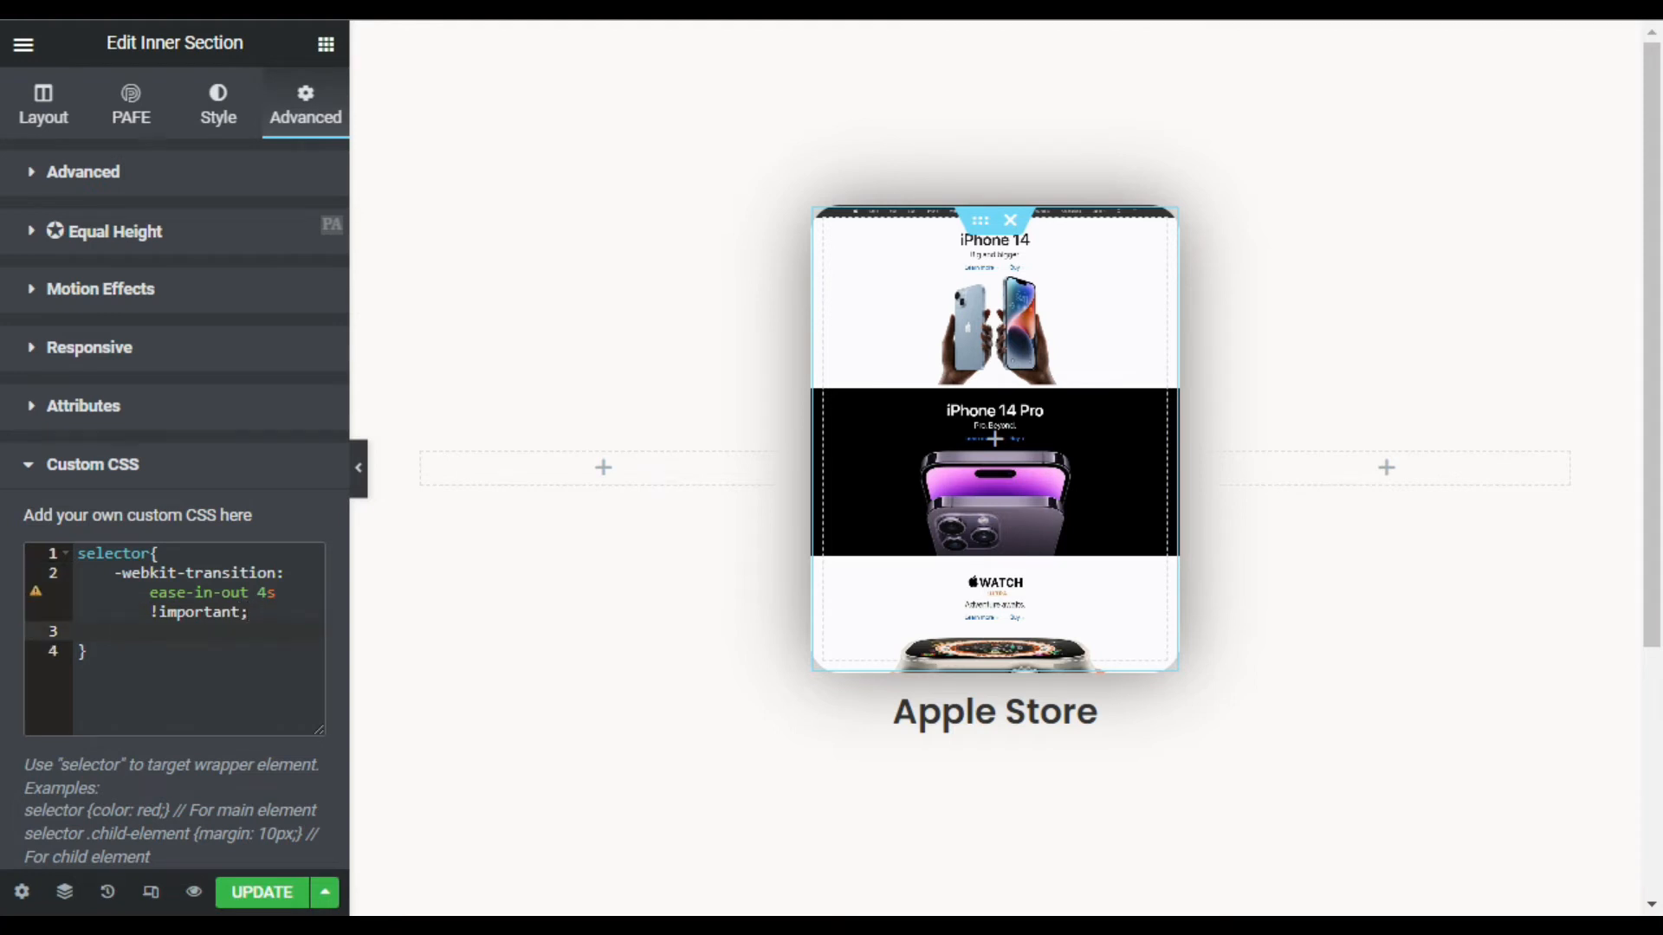
text(tras)
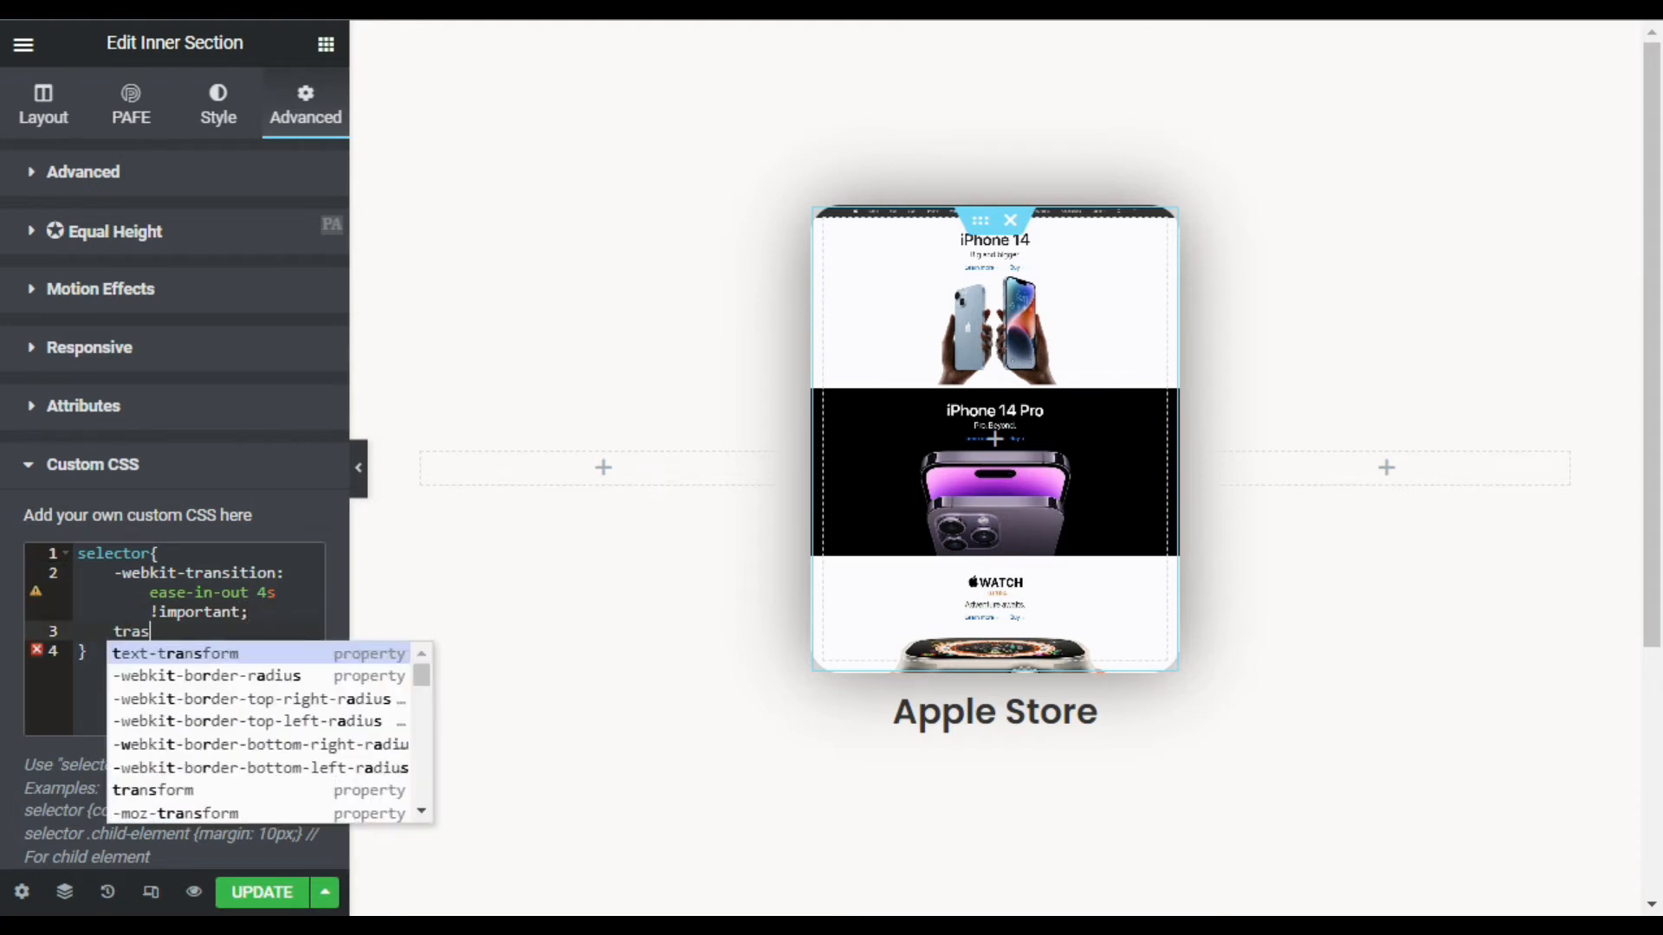
text(n)
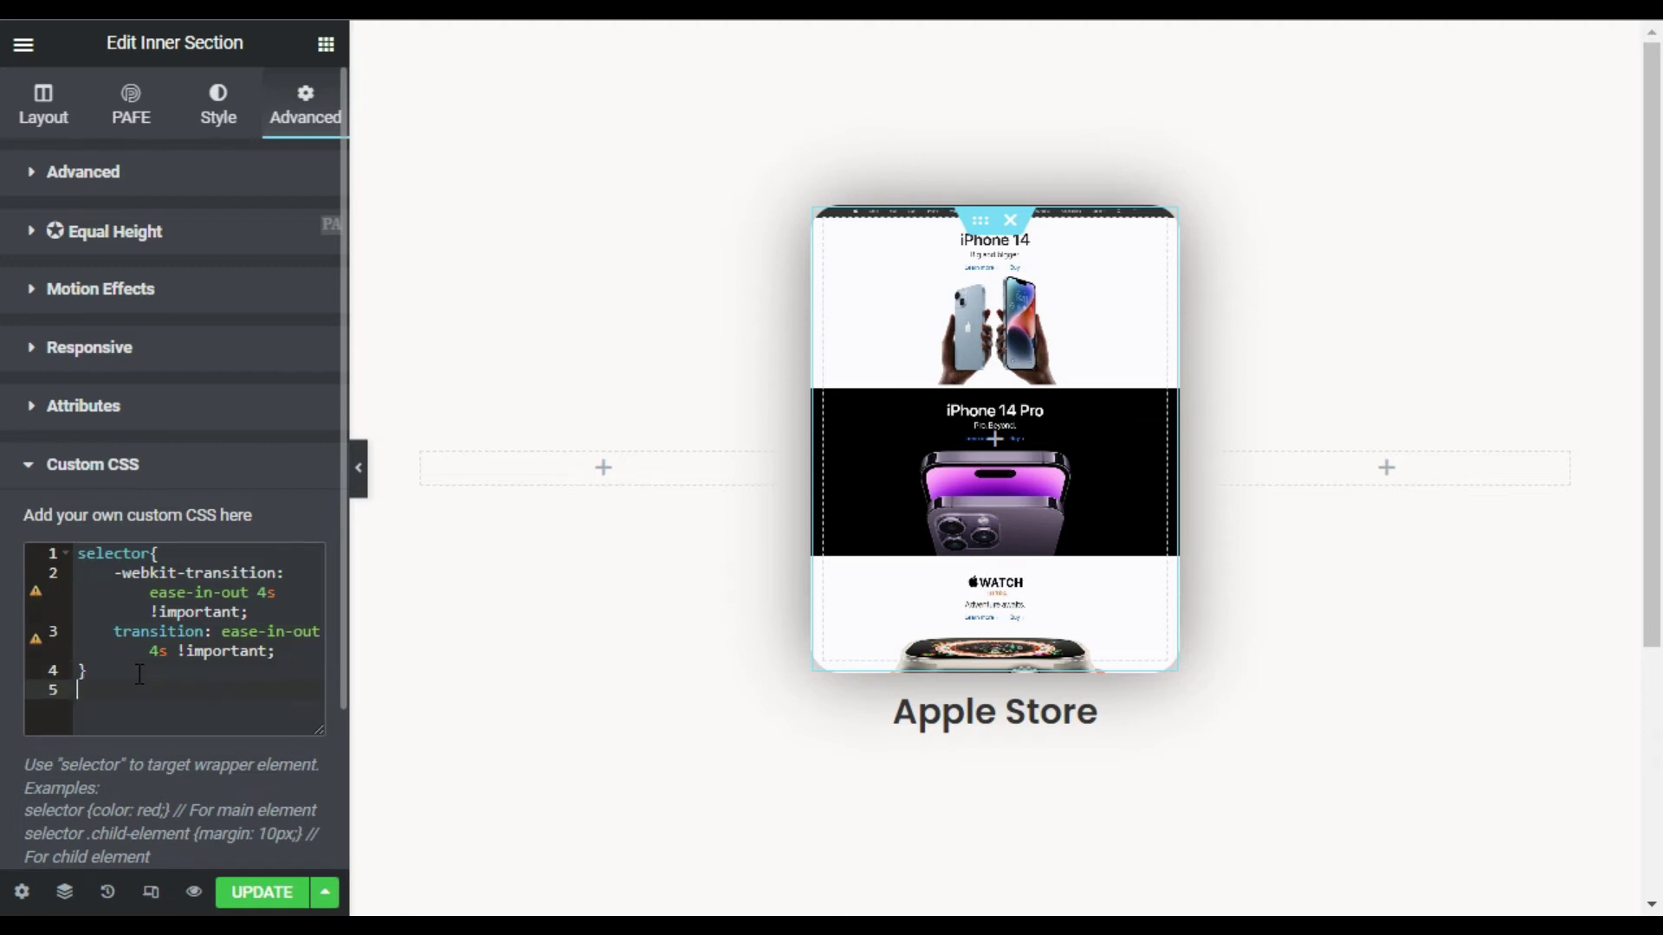
Add a selector:hover rule with background-position: center bottom !important
text(selector)
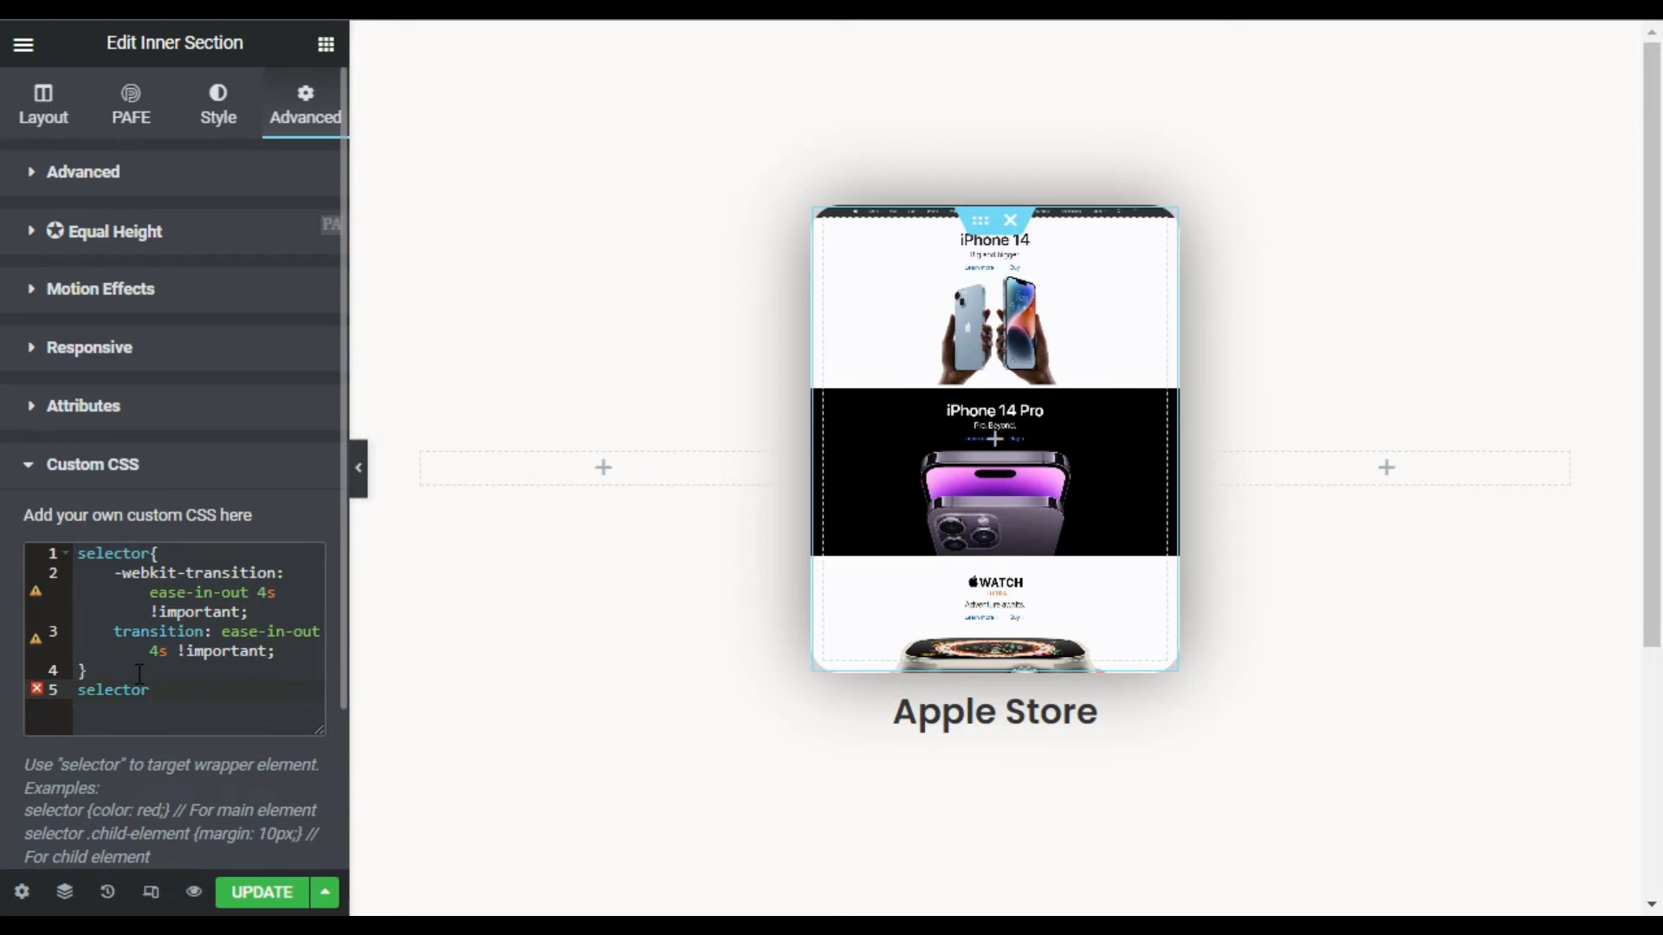
text(;ho)
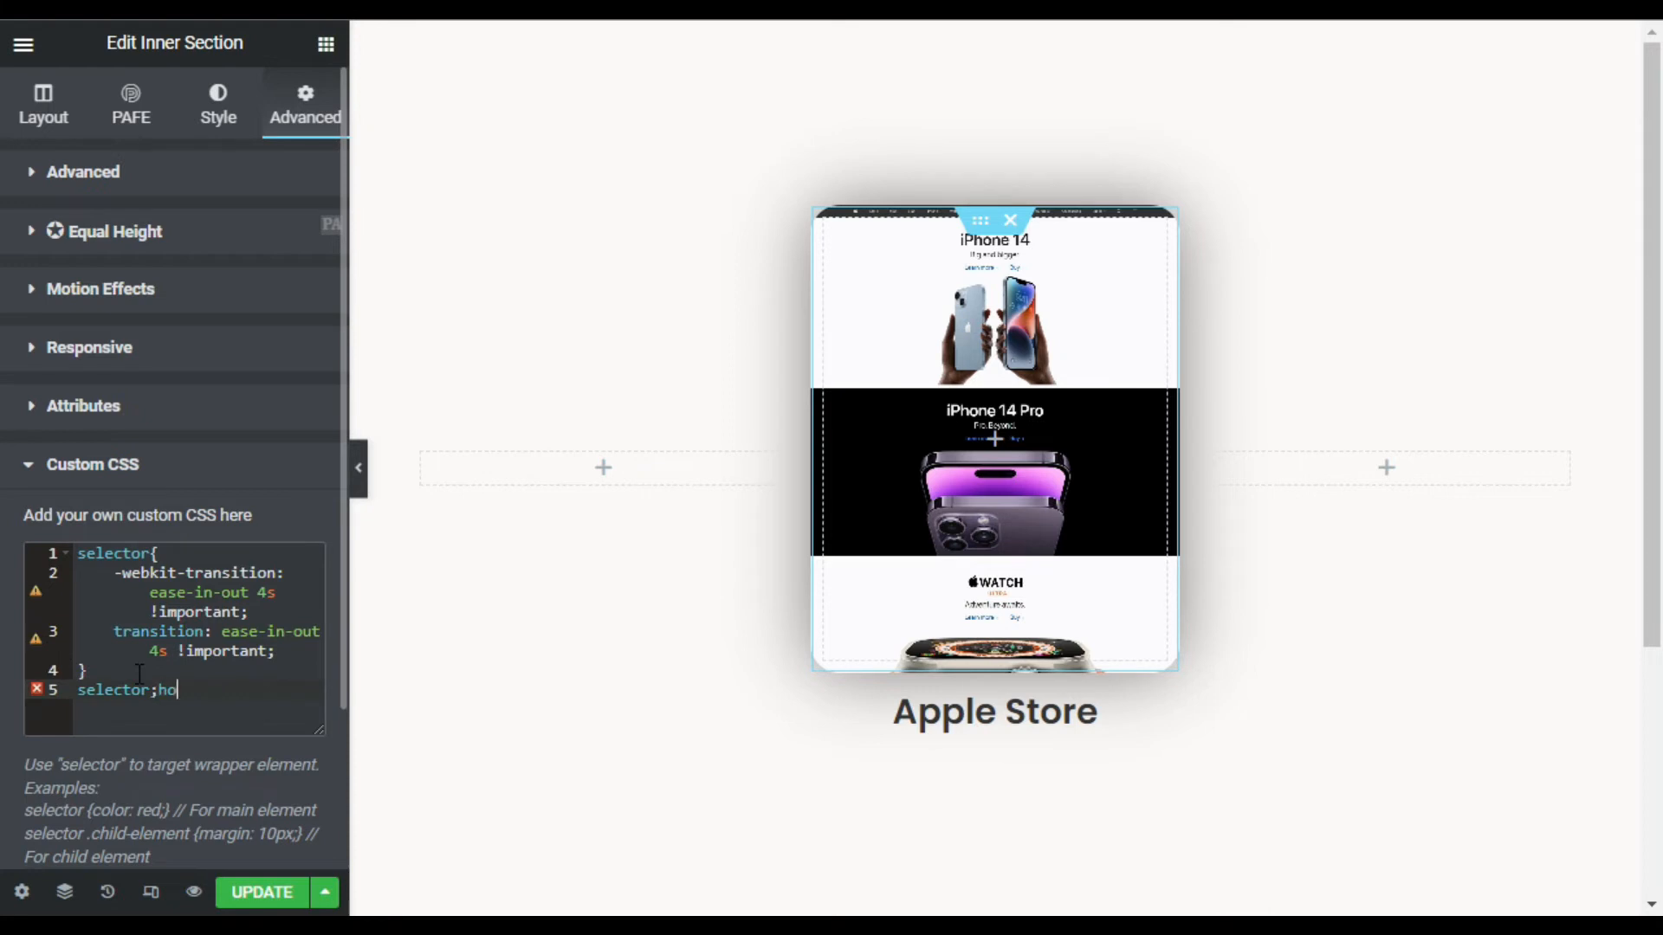
text(ver)
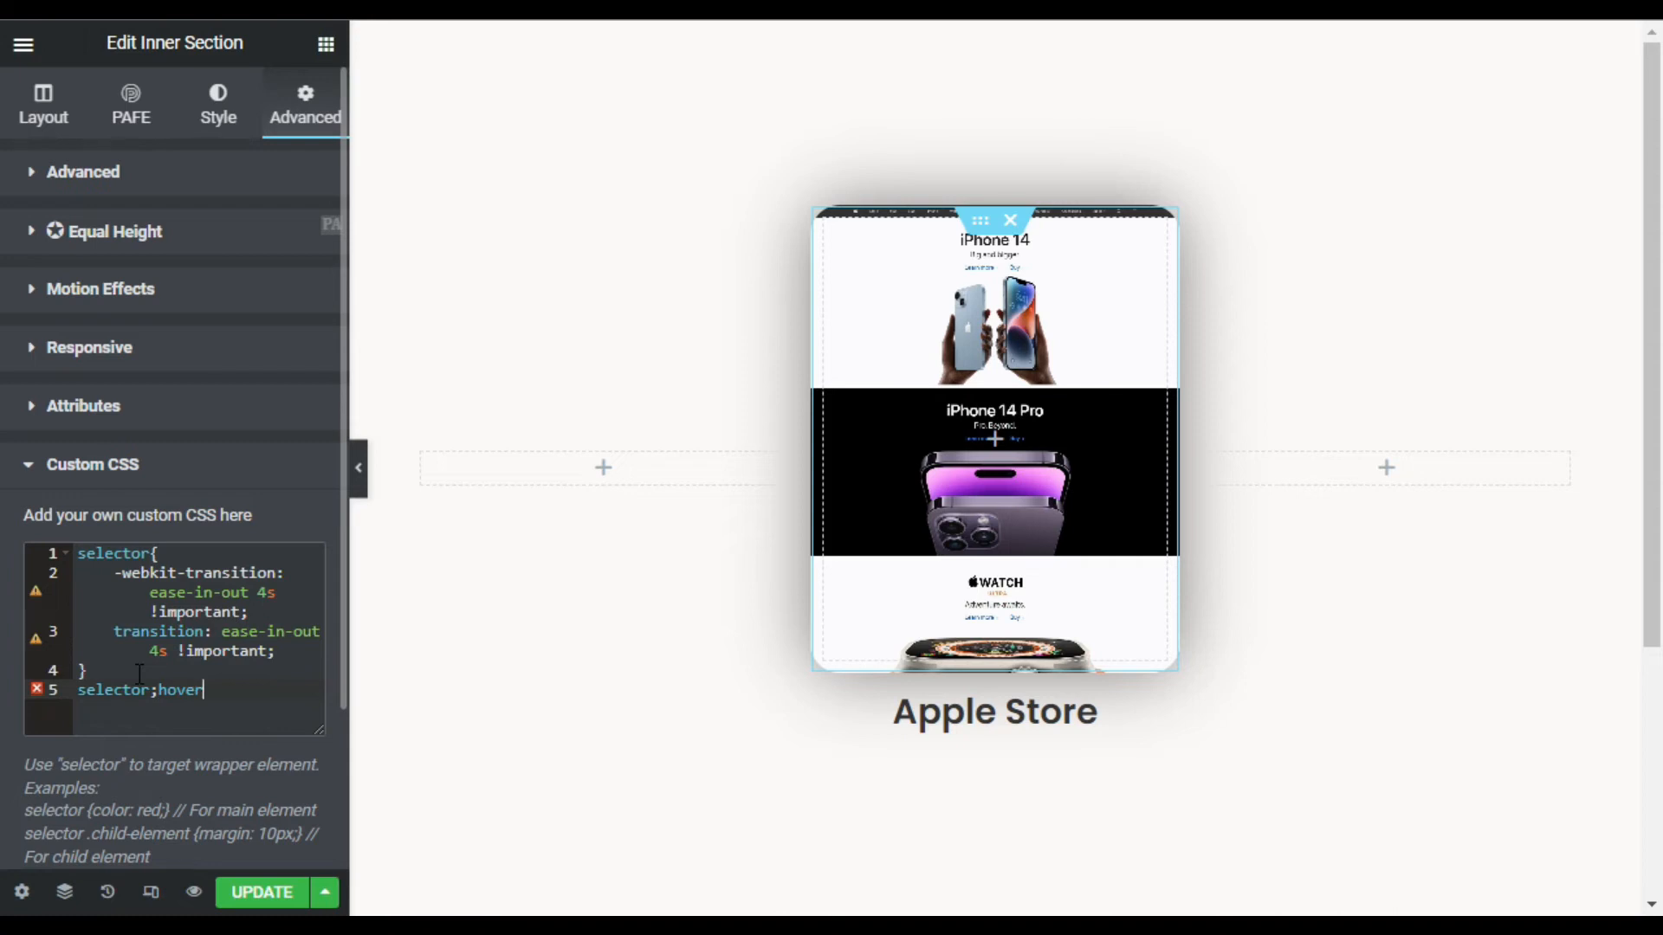
text({)
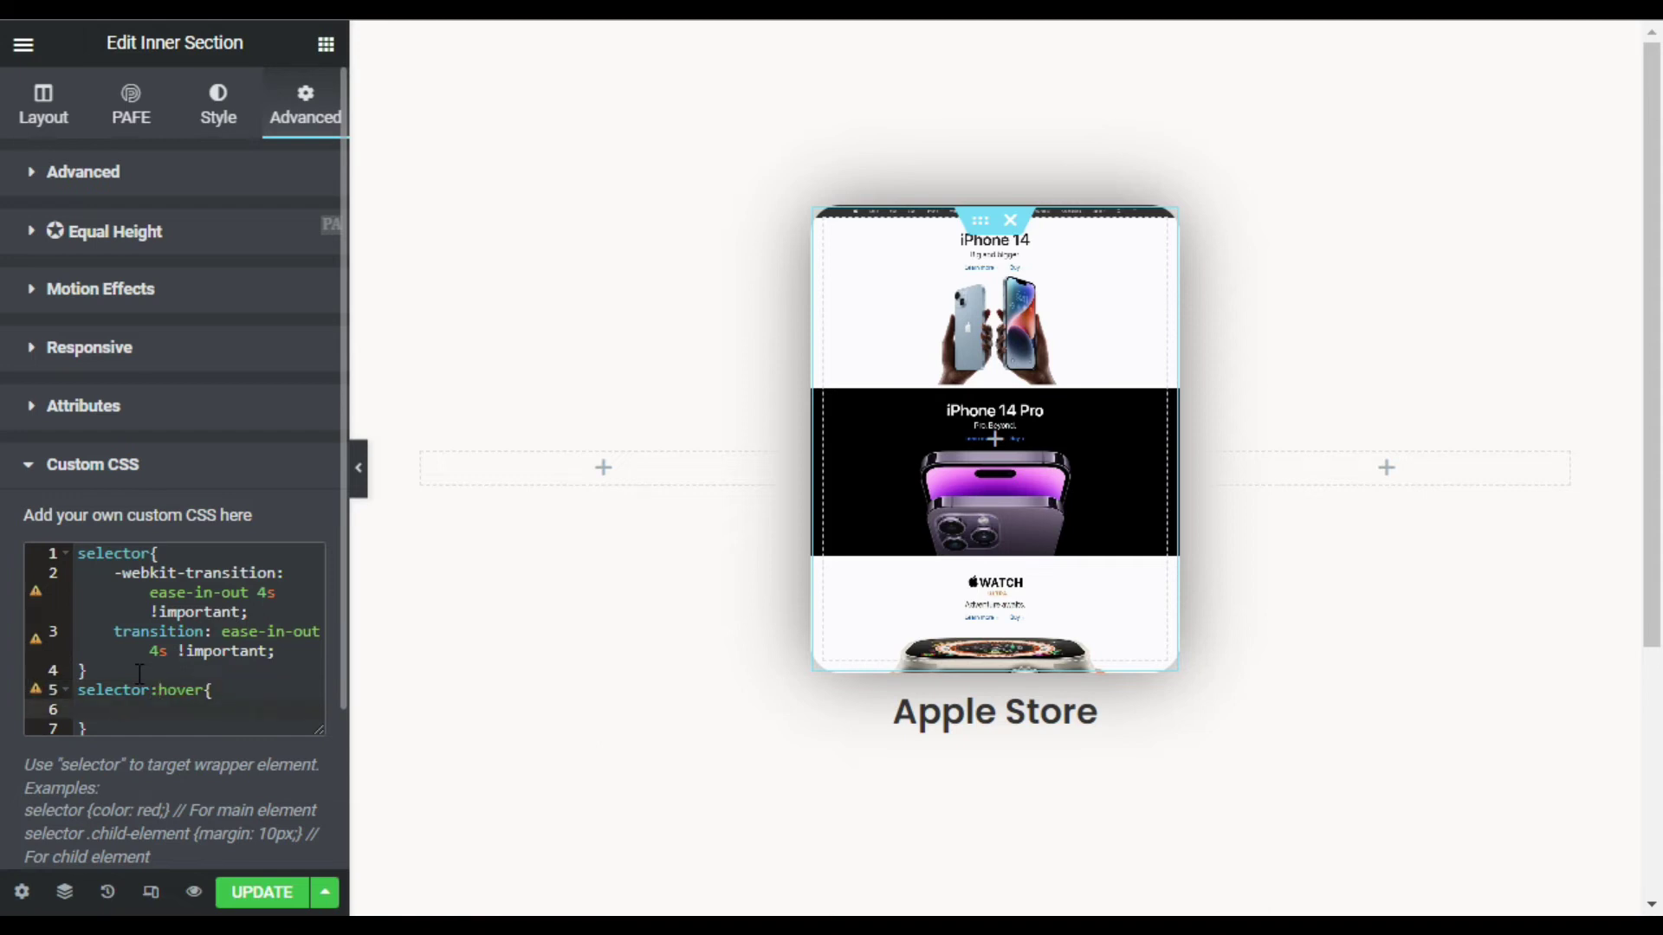
text(ba)
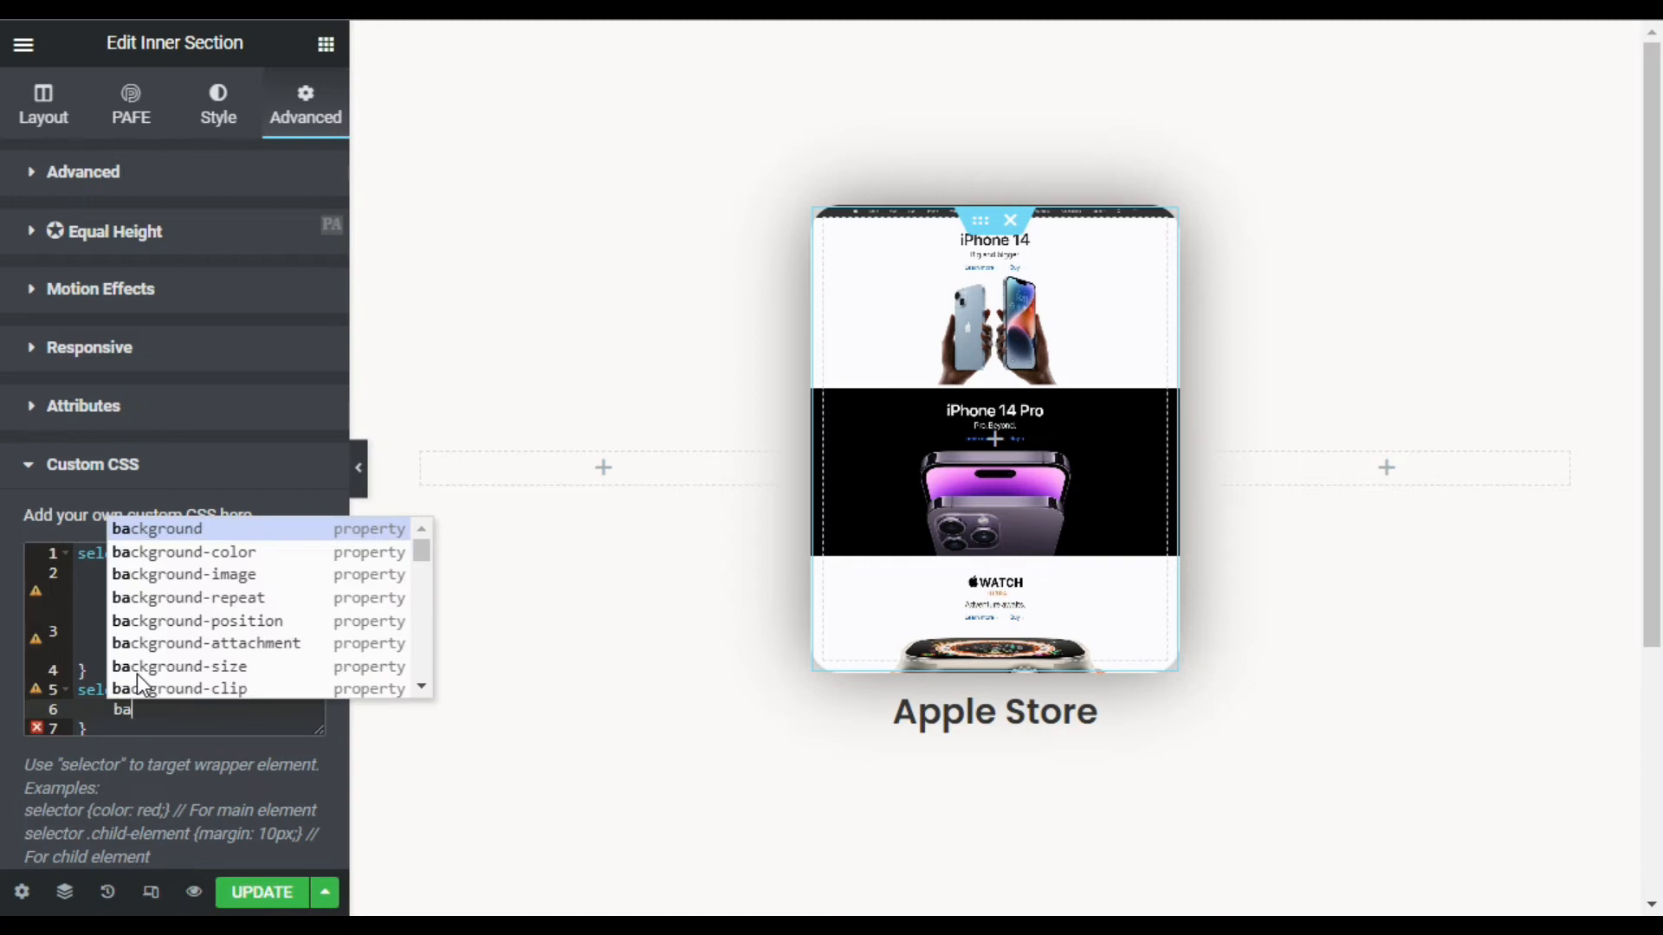
mouse_move(197, 620)
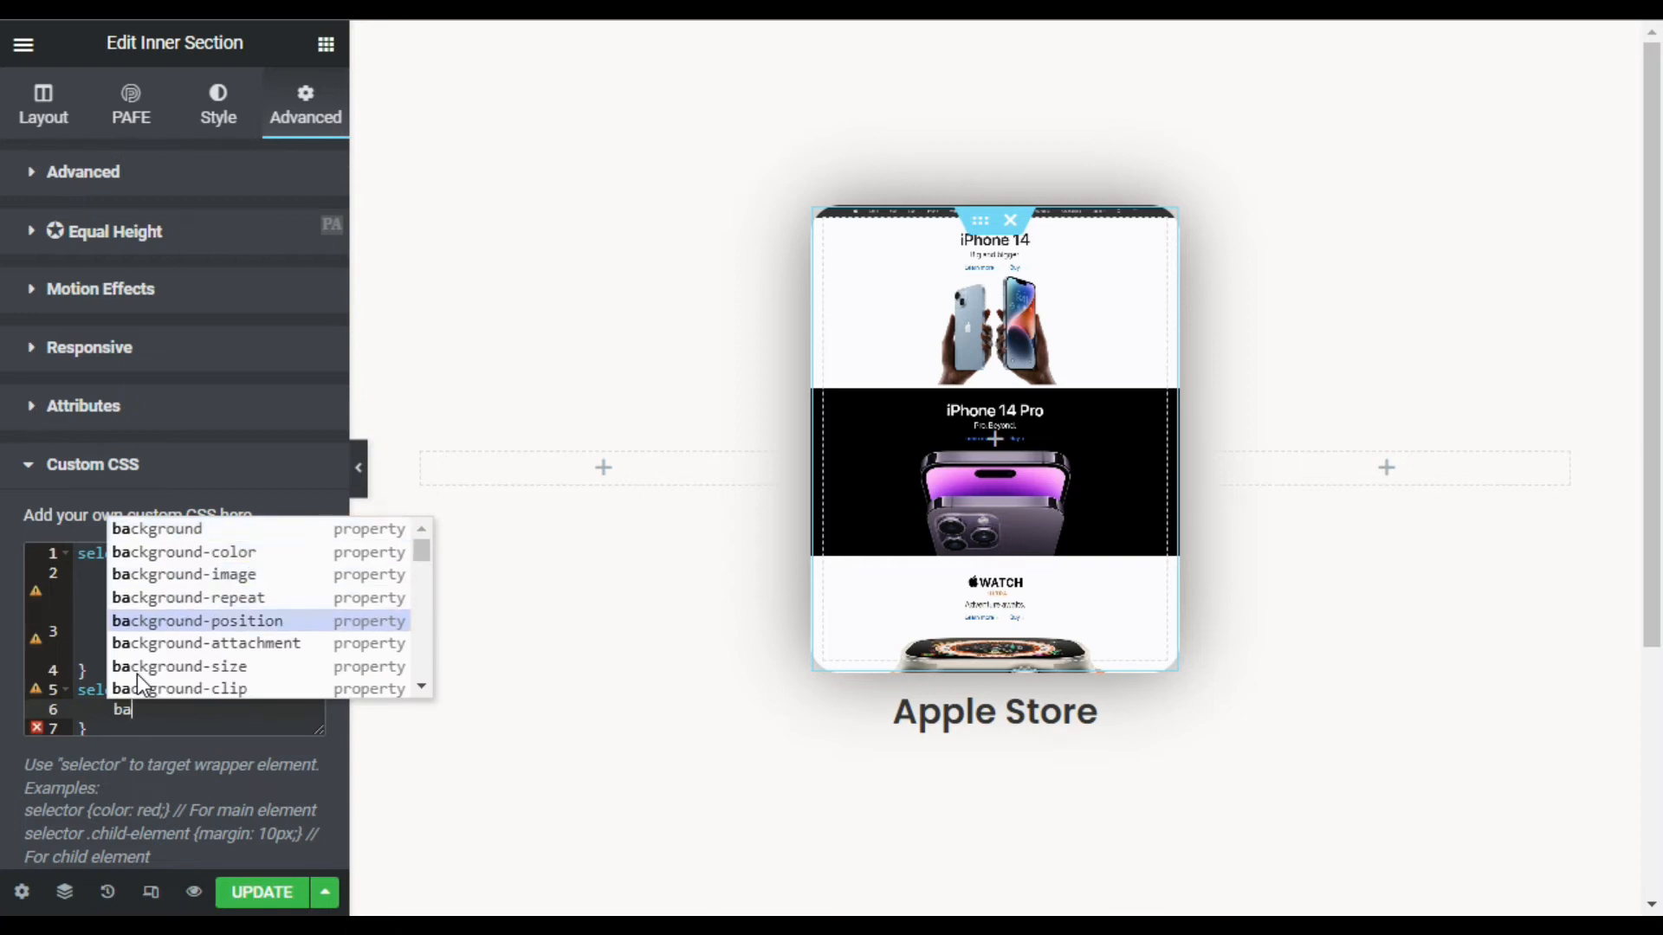
click(197, 620)
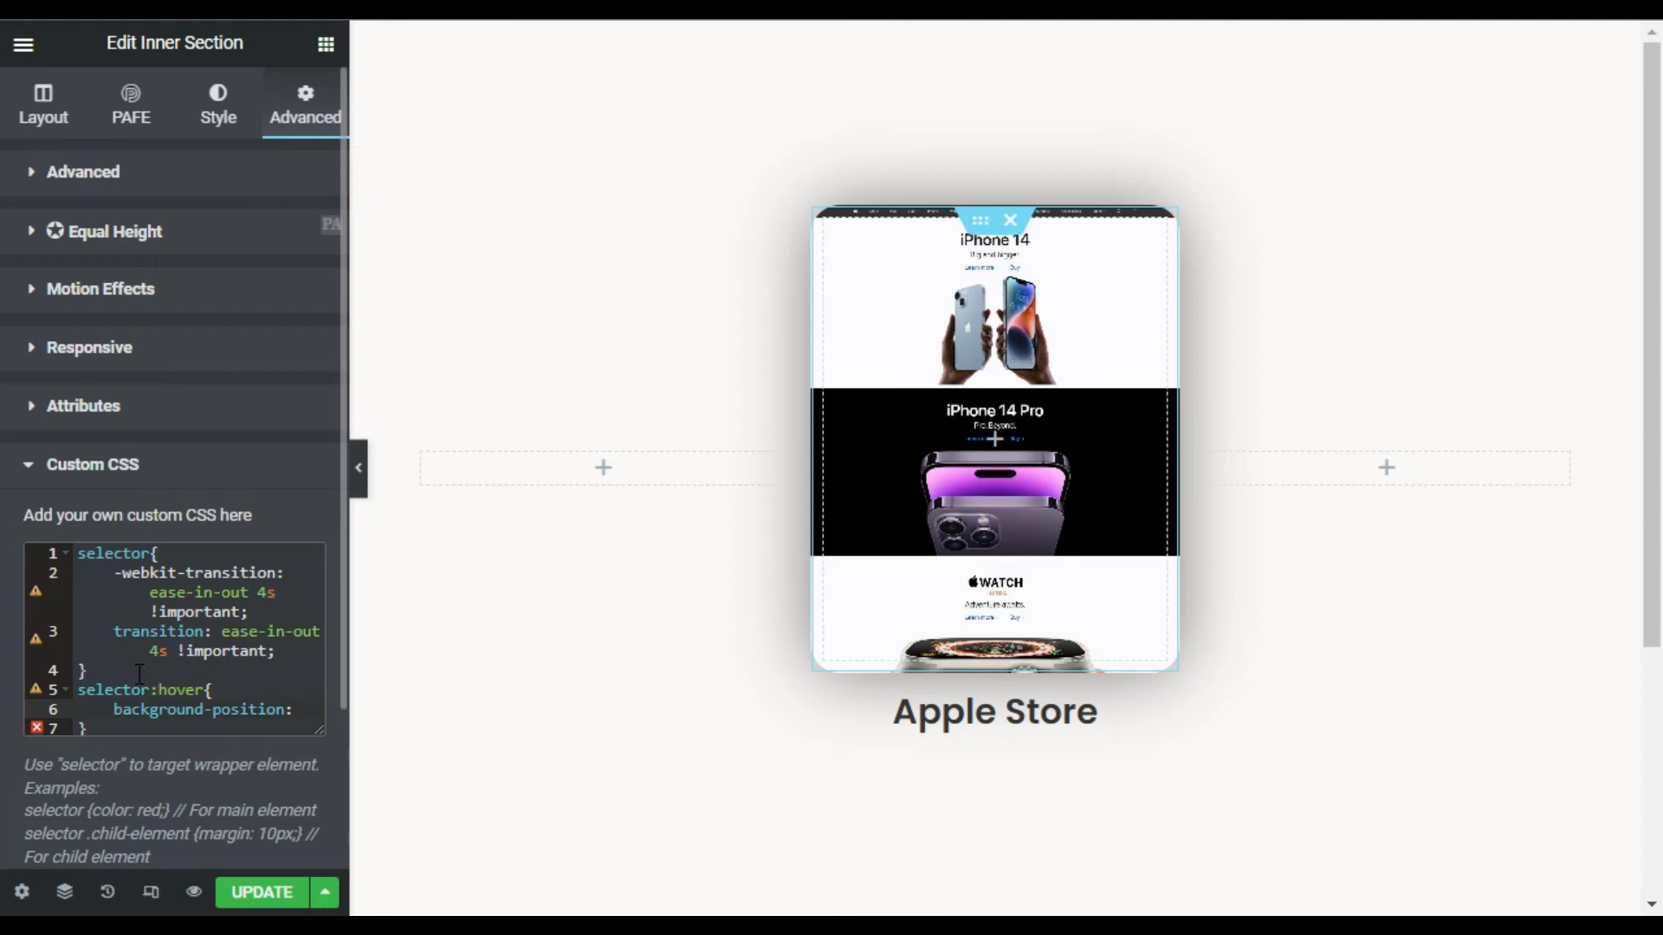
text(ce)
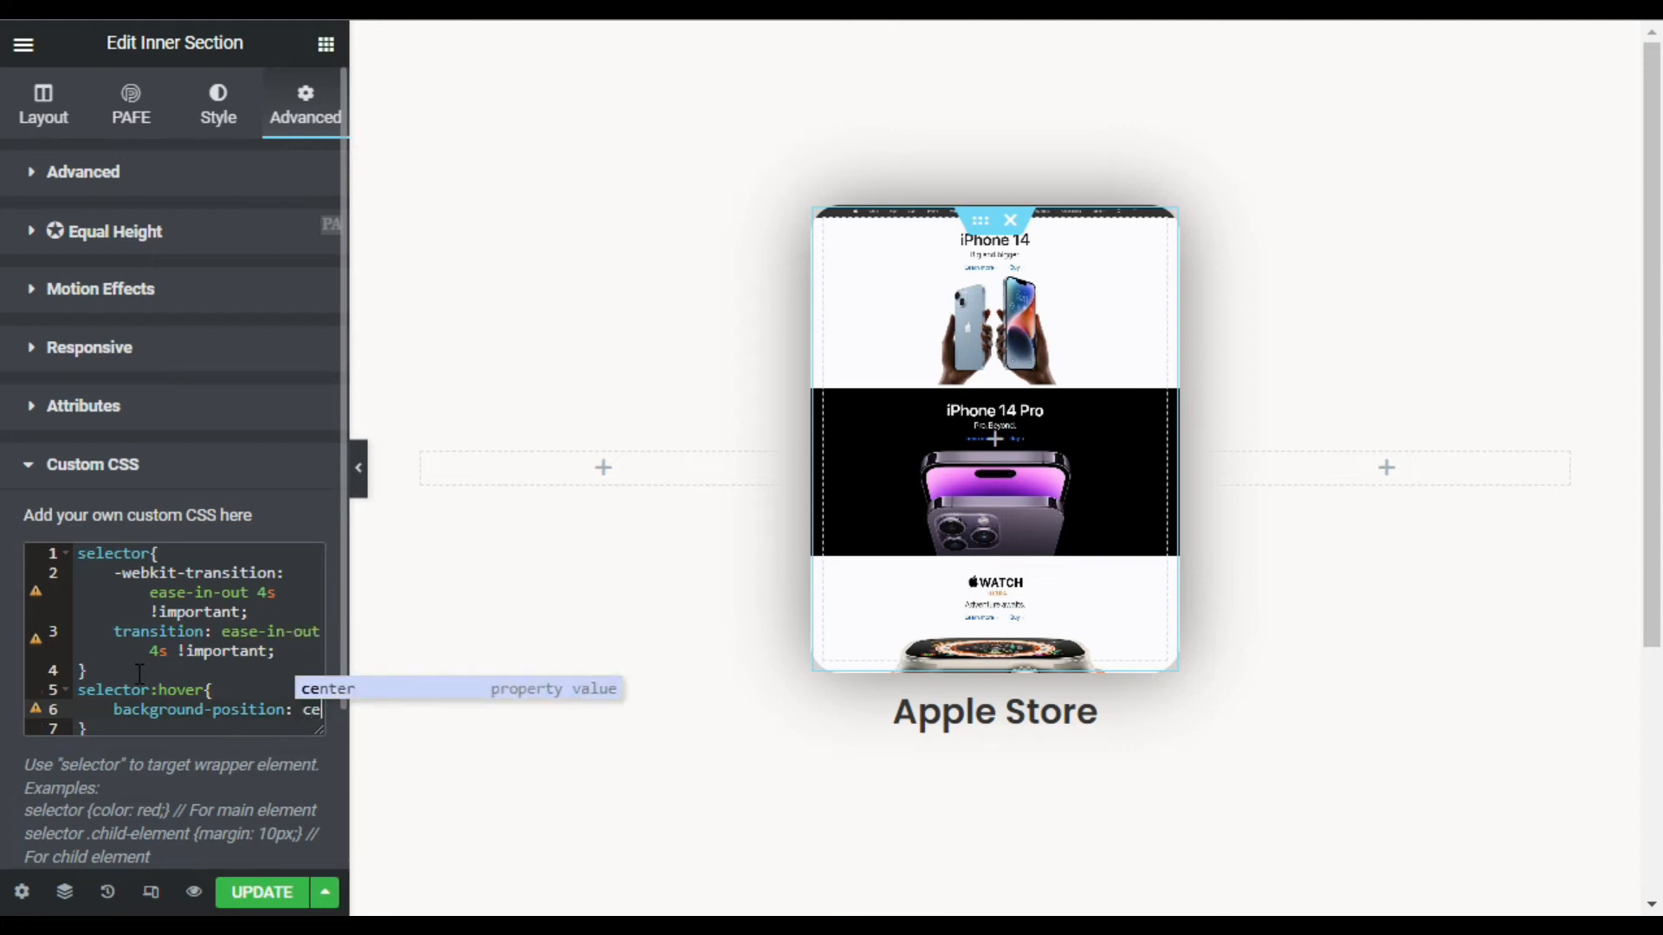
text(b)
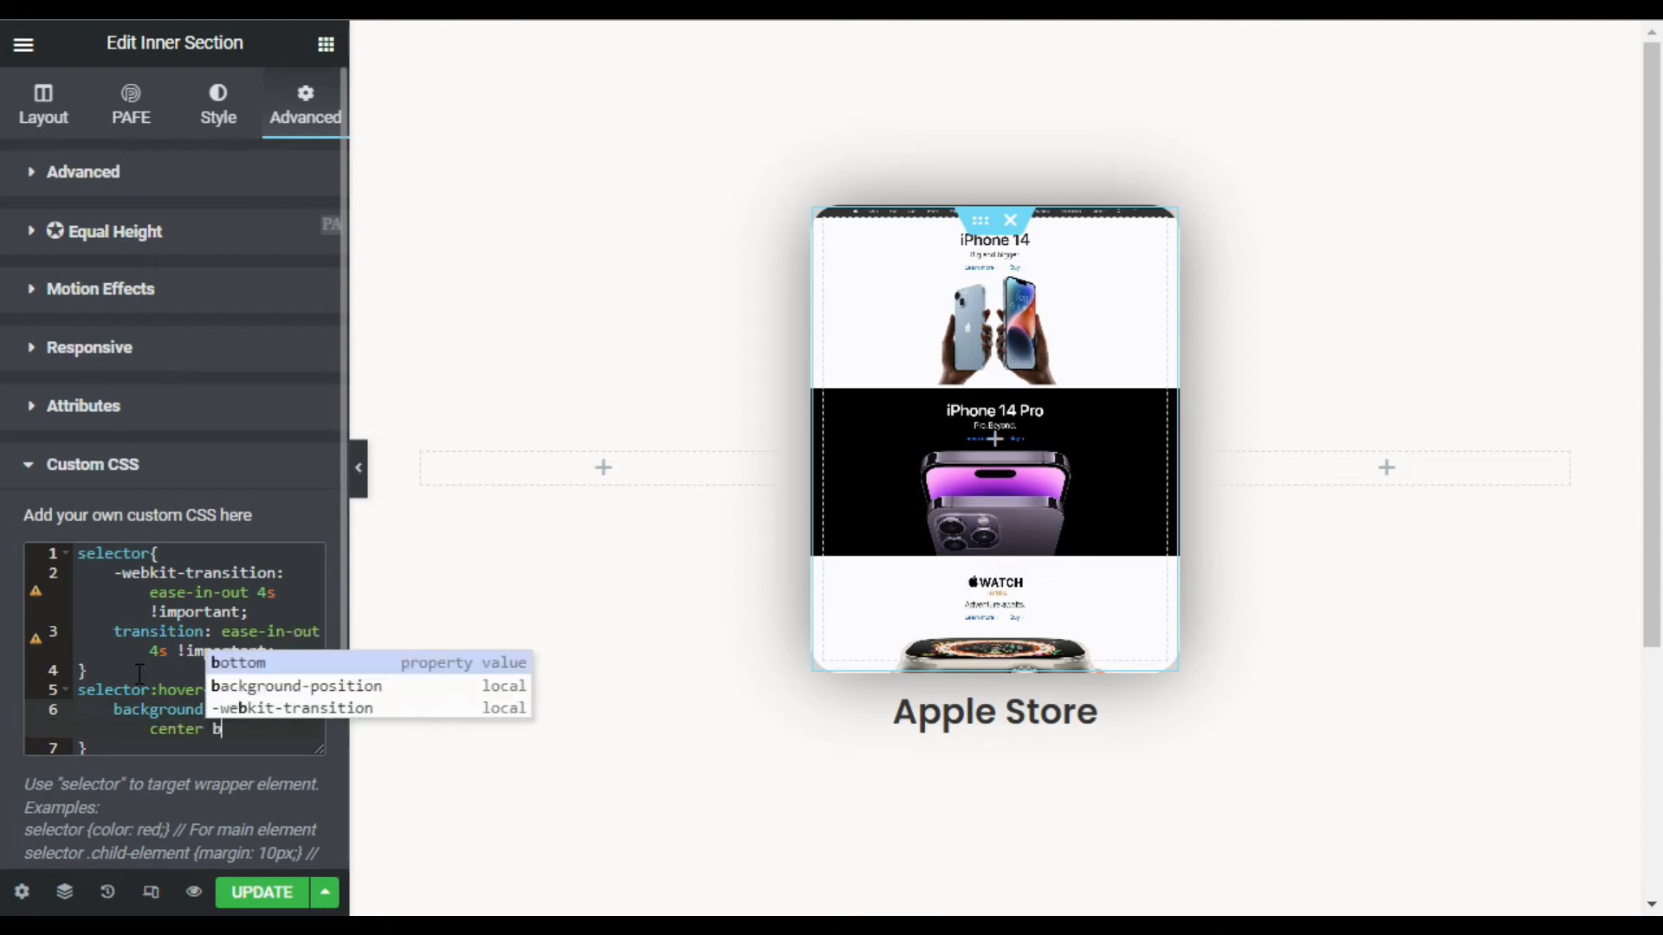
text(bottom)
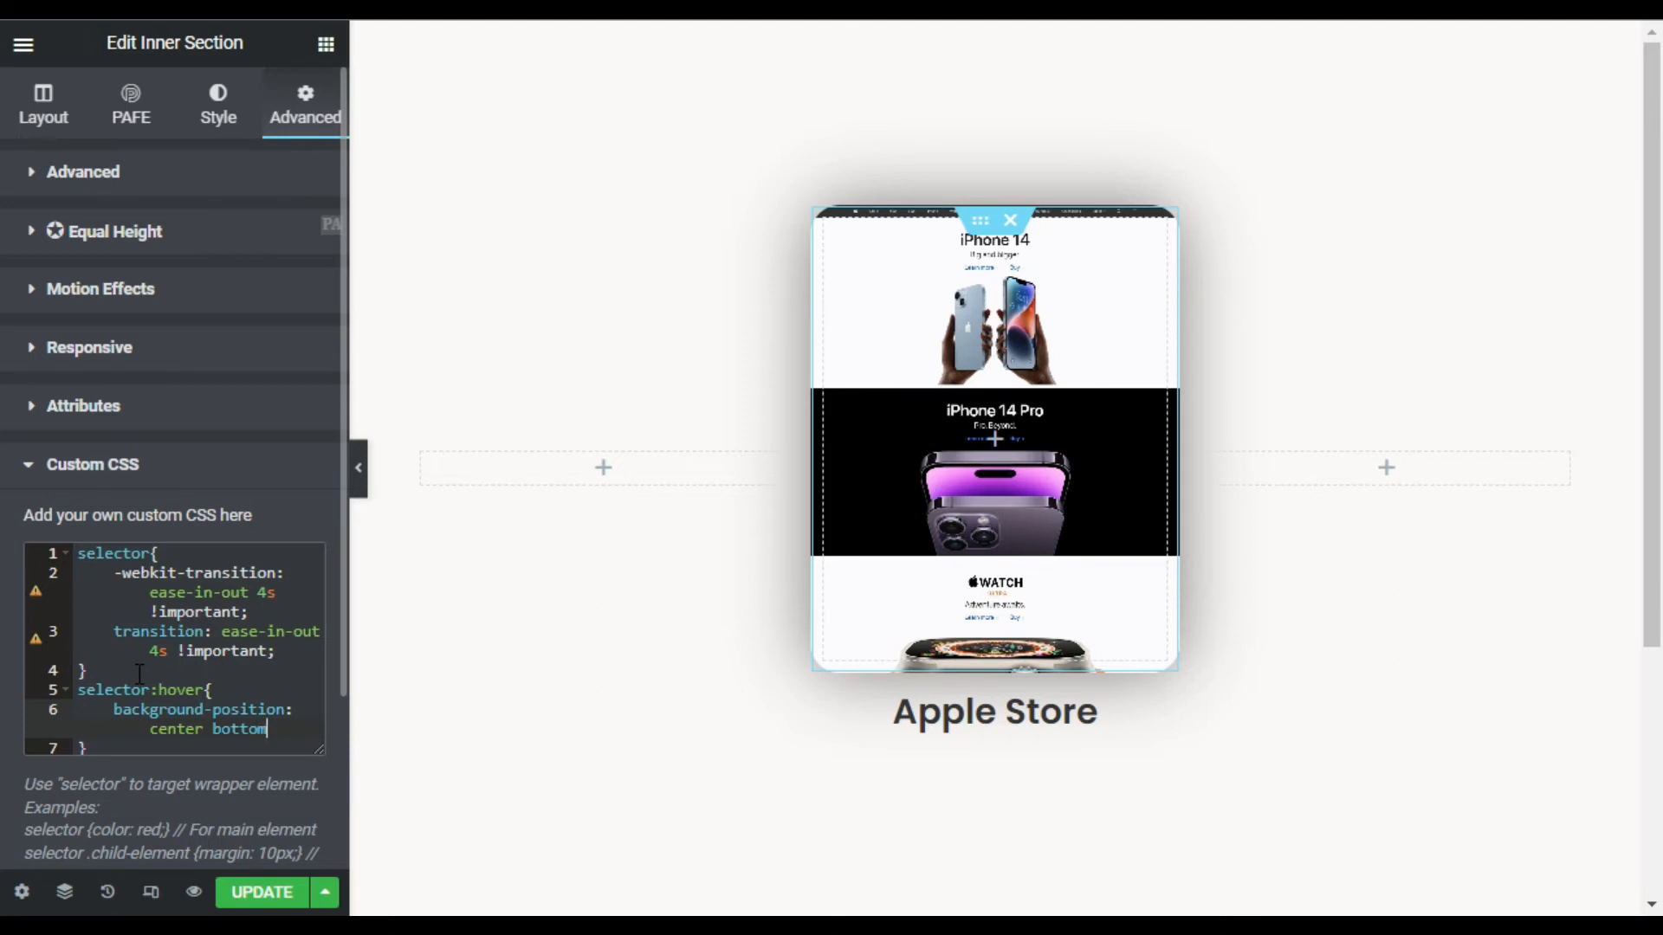
text(!)
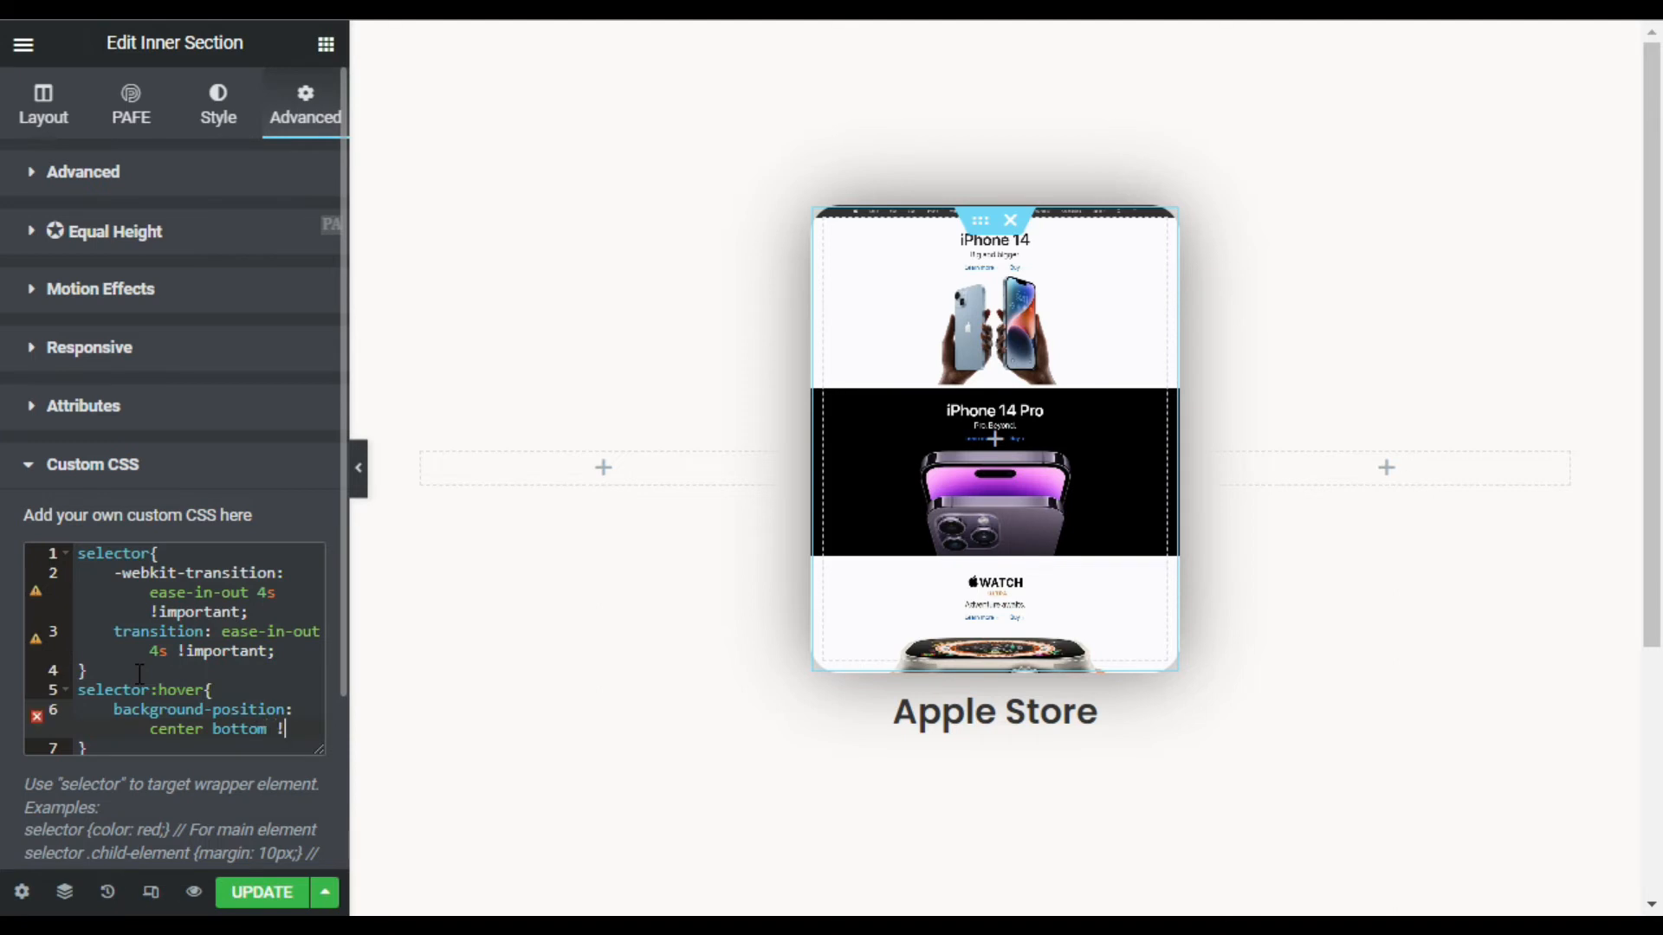
text(im)
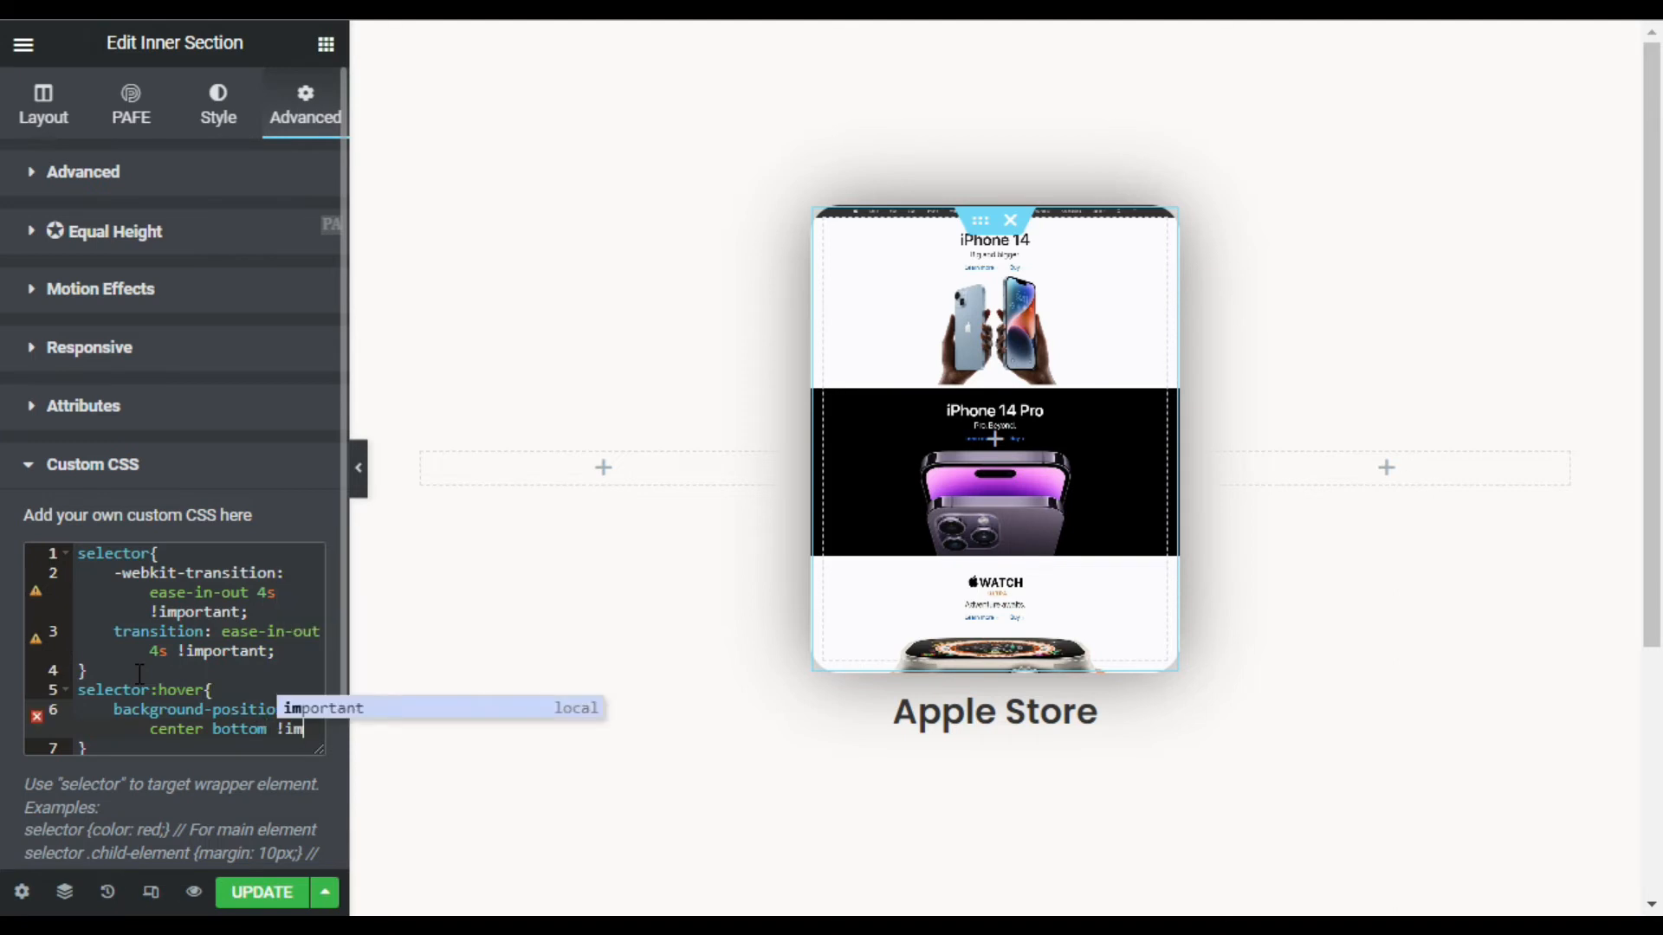
text(portant)
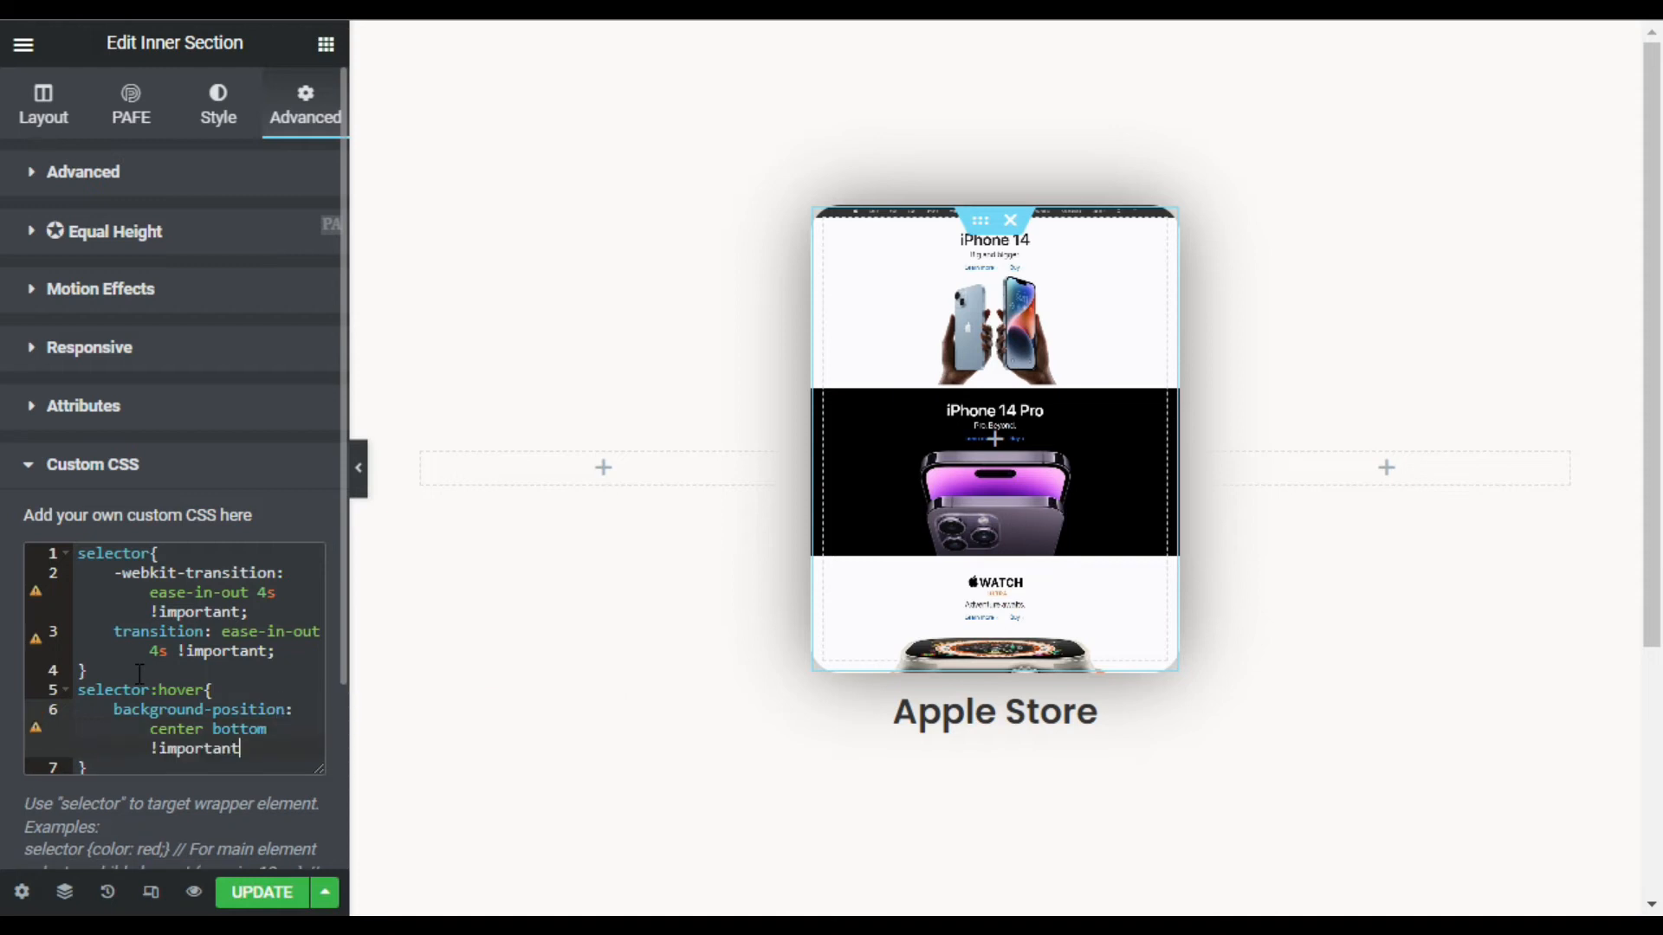
text(;)
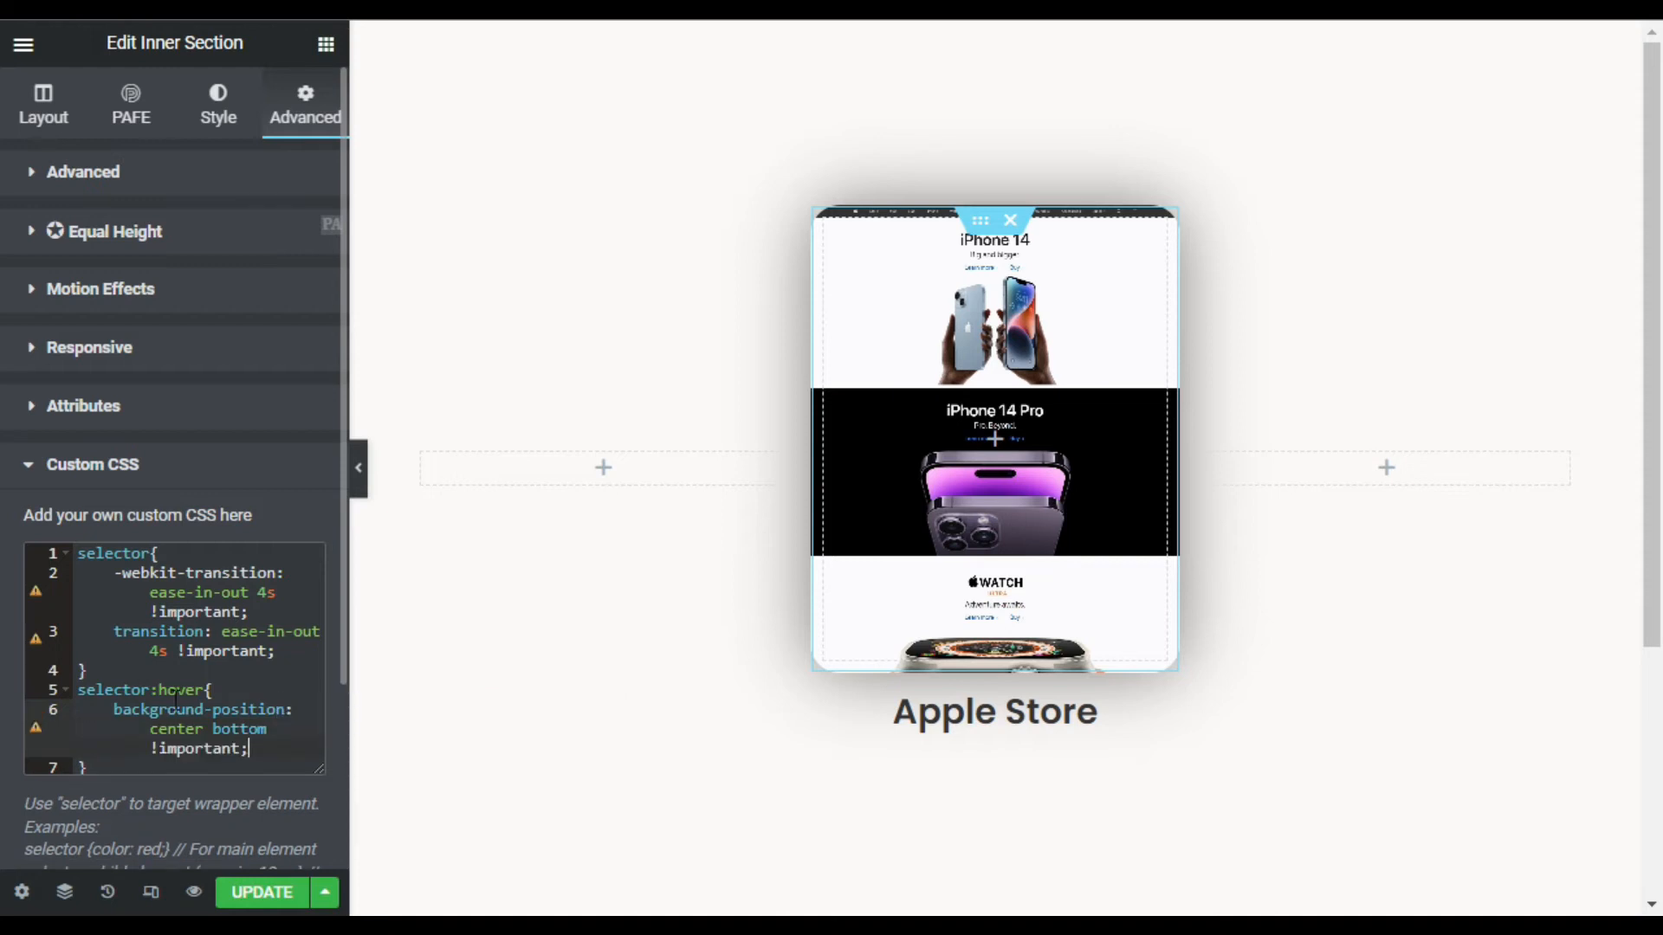
scroll(down, 3)
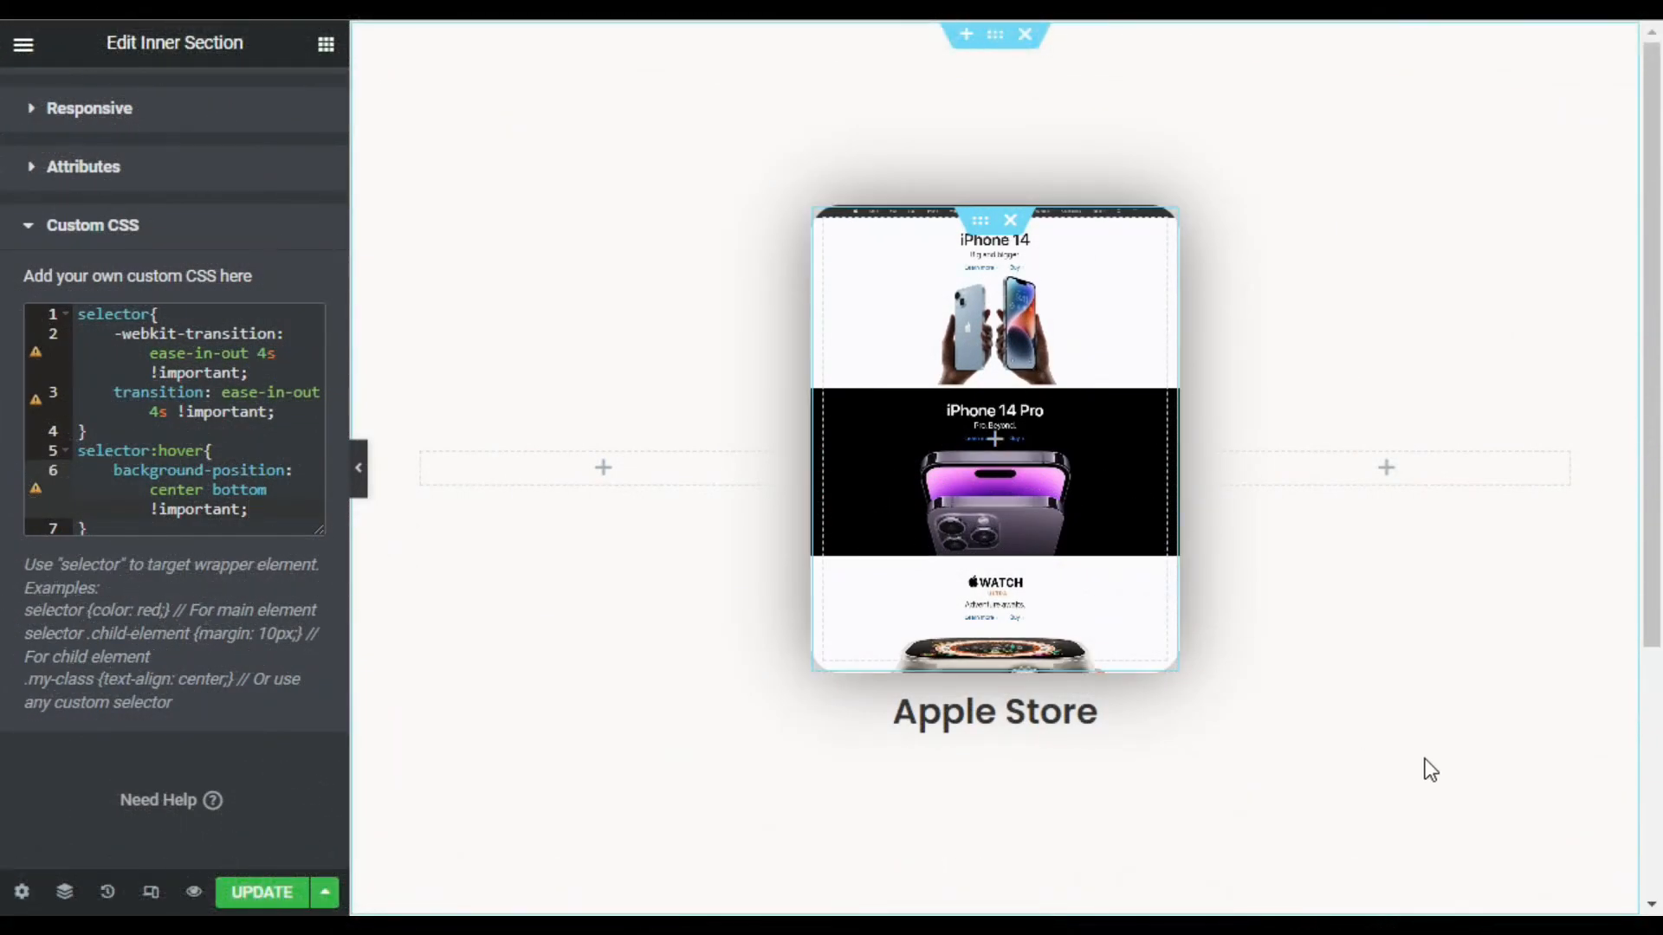
mouse_move(1476, 474)
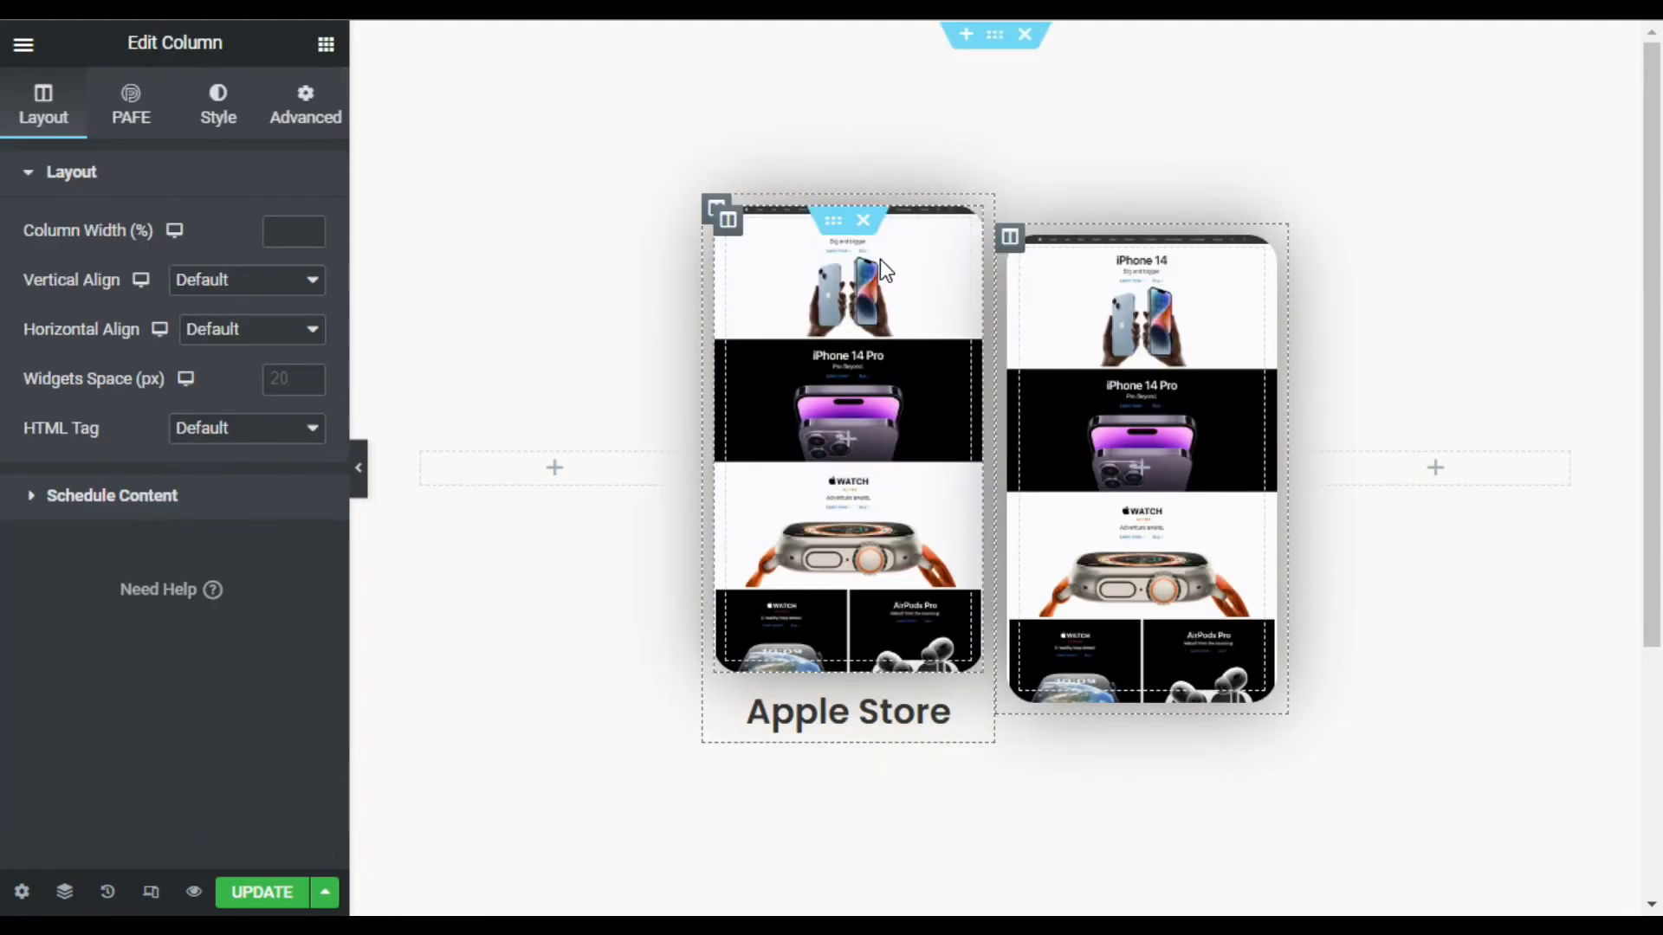
Duplicate the card column again and select the middle card
right_click(1008, 212)
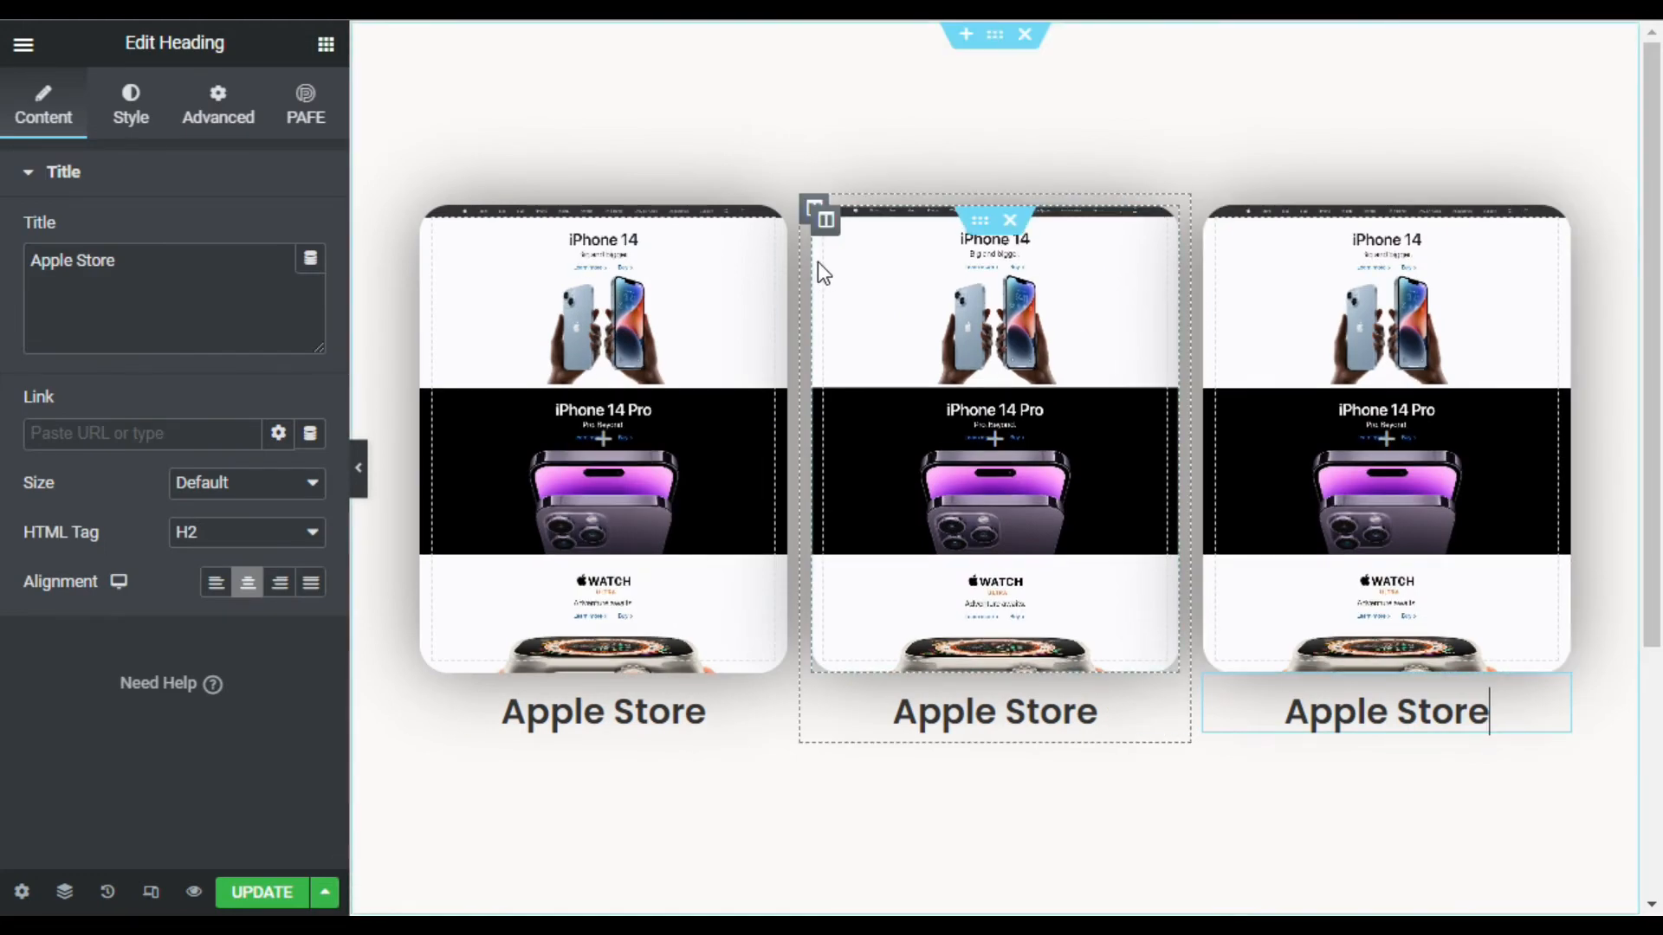
click(821, 218)
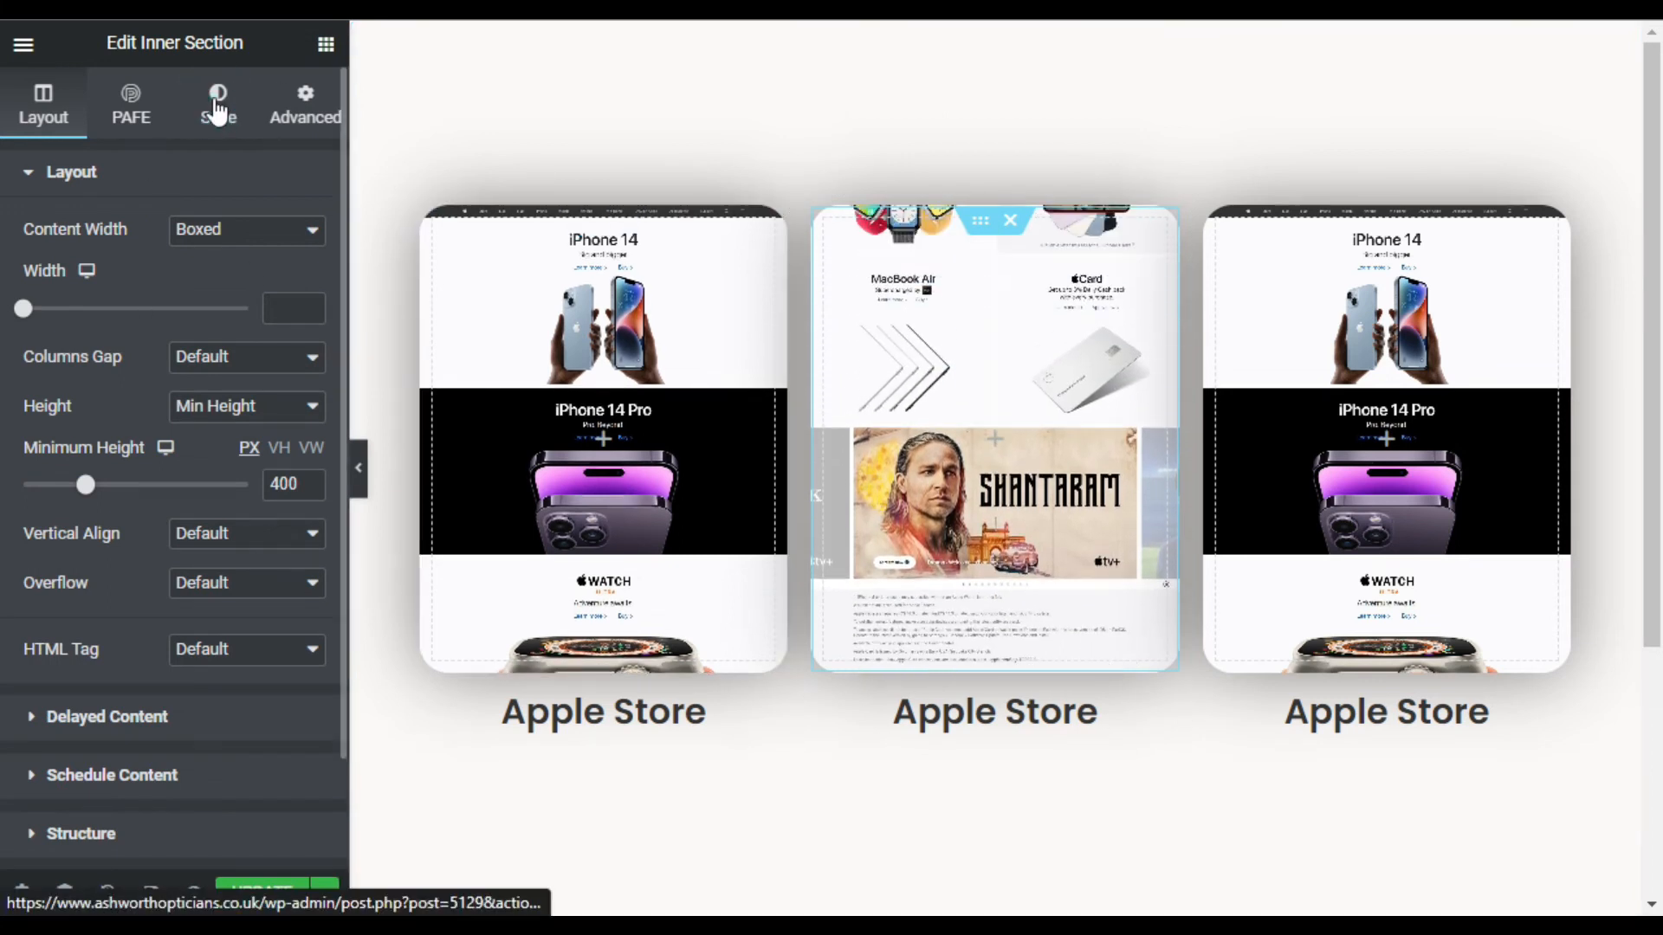
Swap the middle card's background image for the Cosmetics-Desktop.png screenshot
click(217, 100)
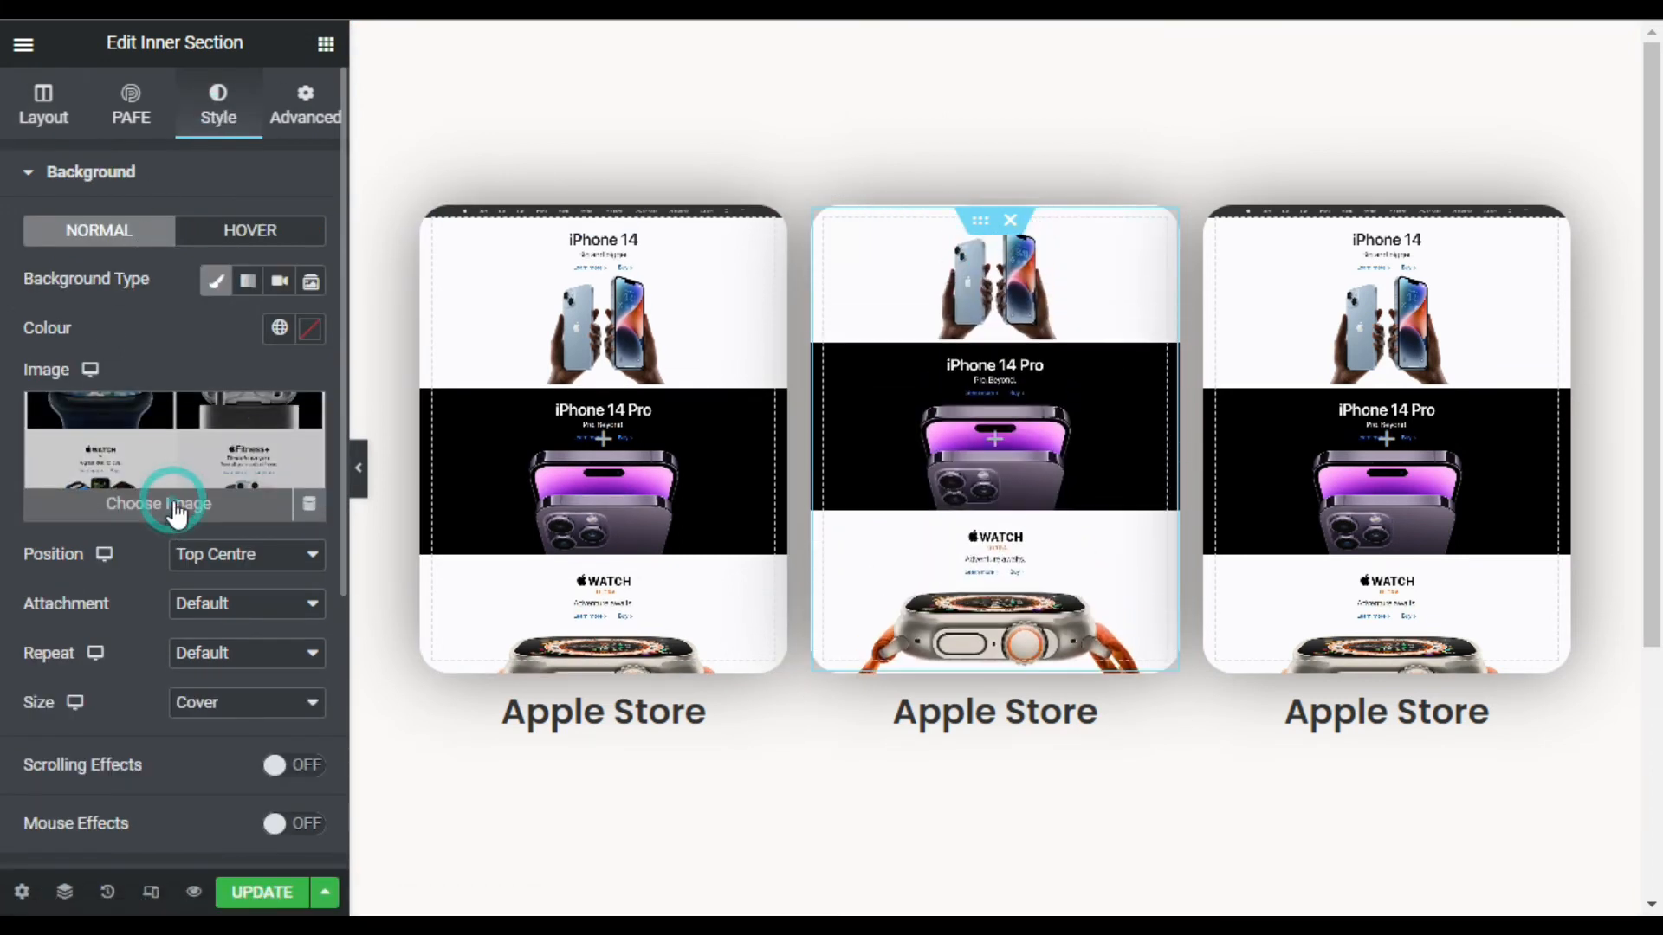
click(157, 504)
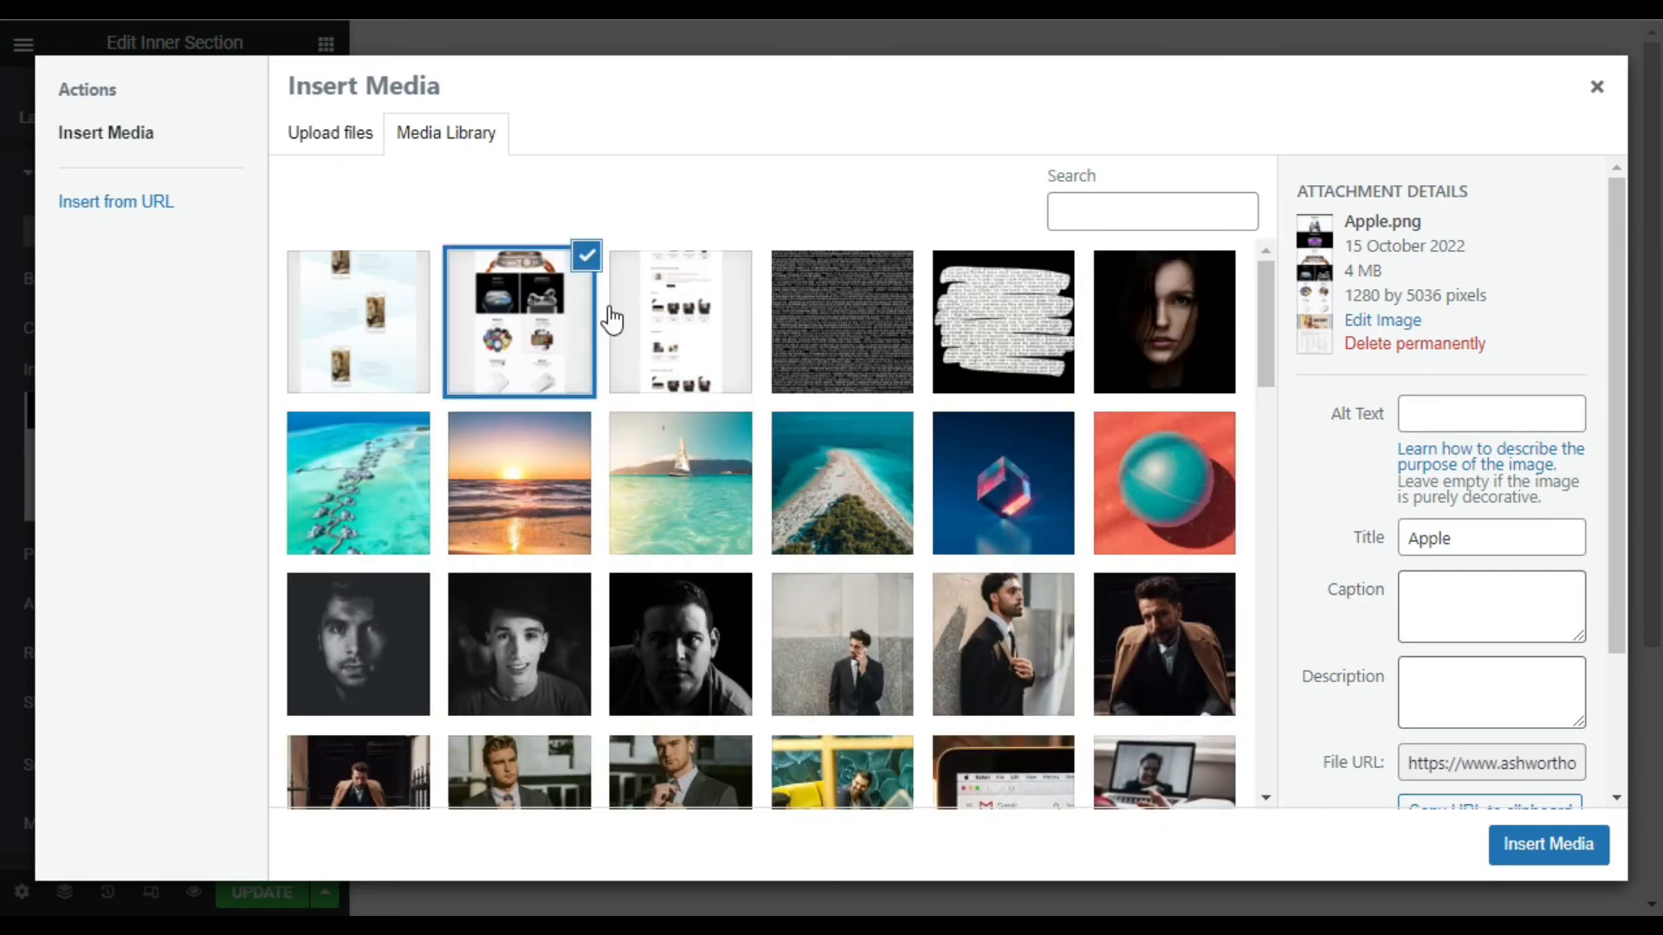
click(680, 321)
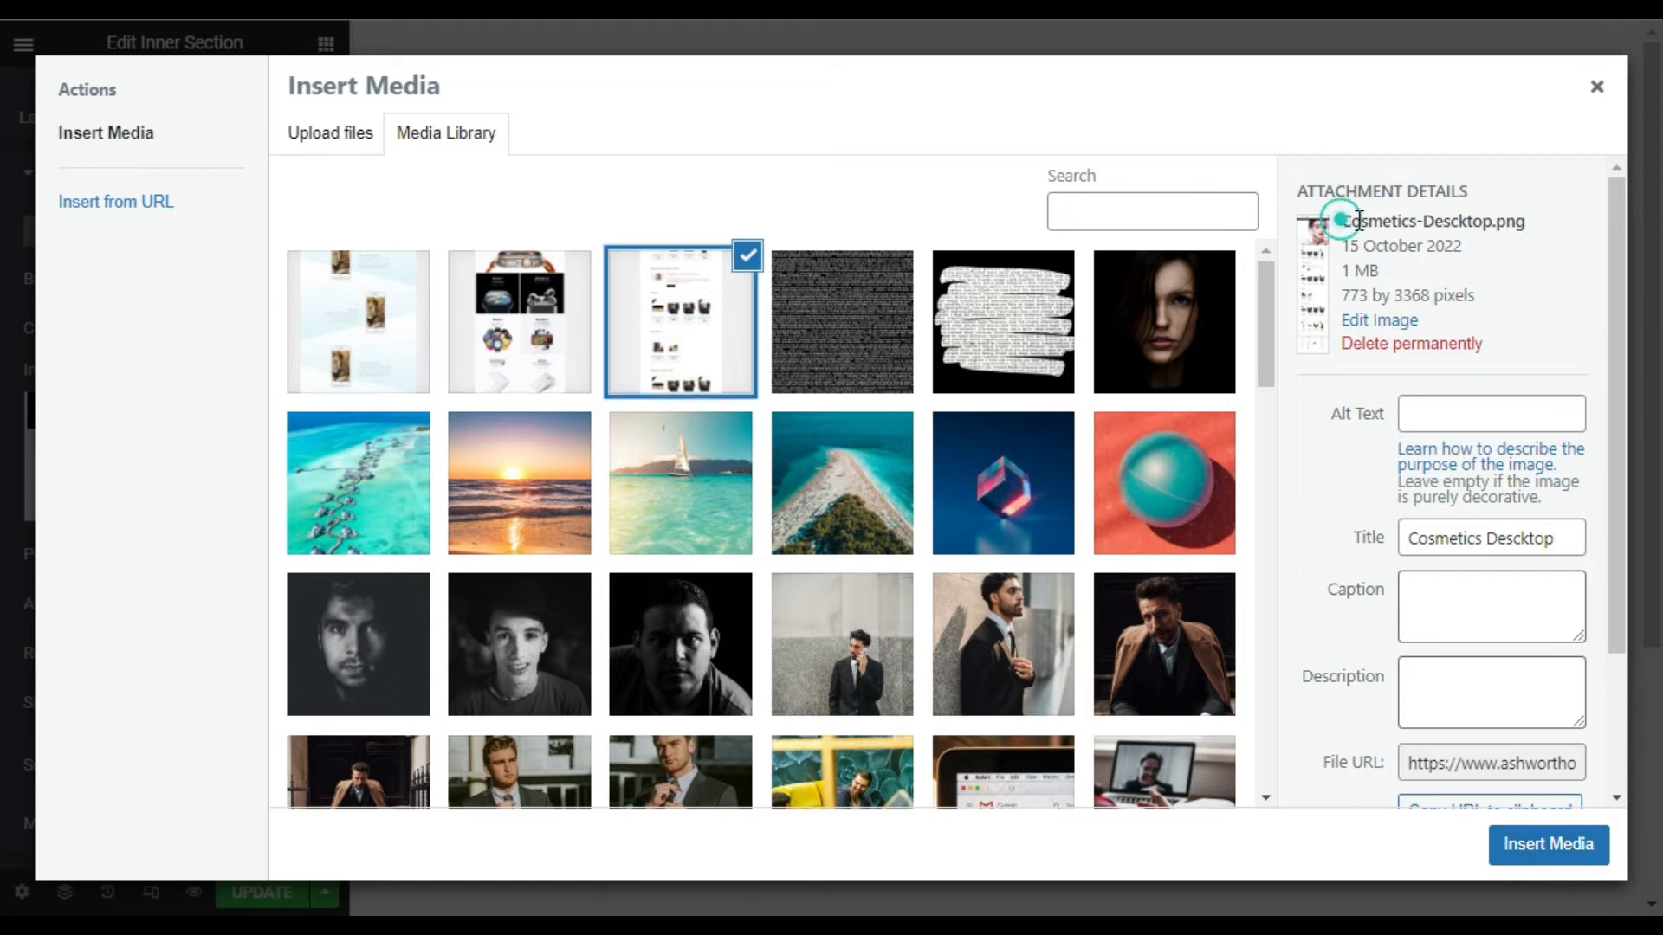
right_click(1368, 221)
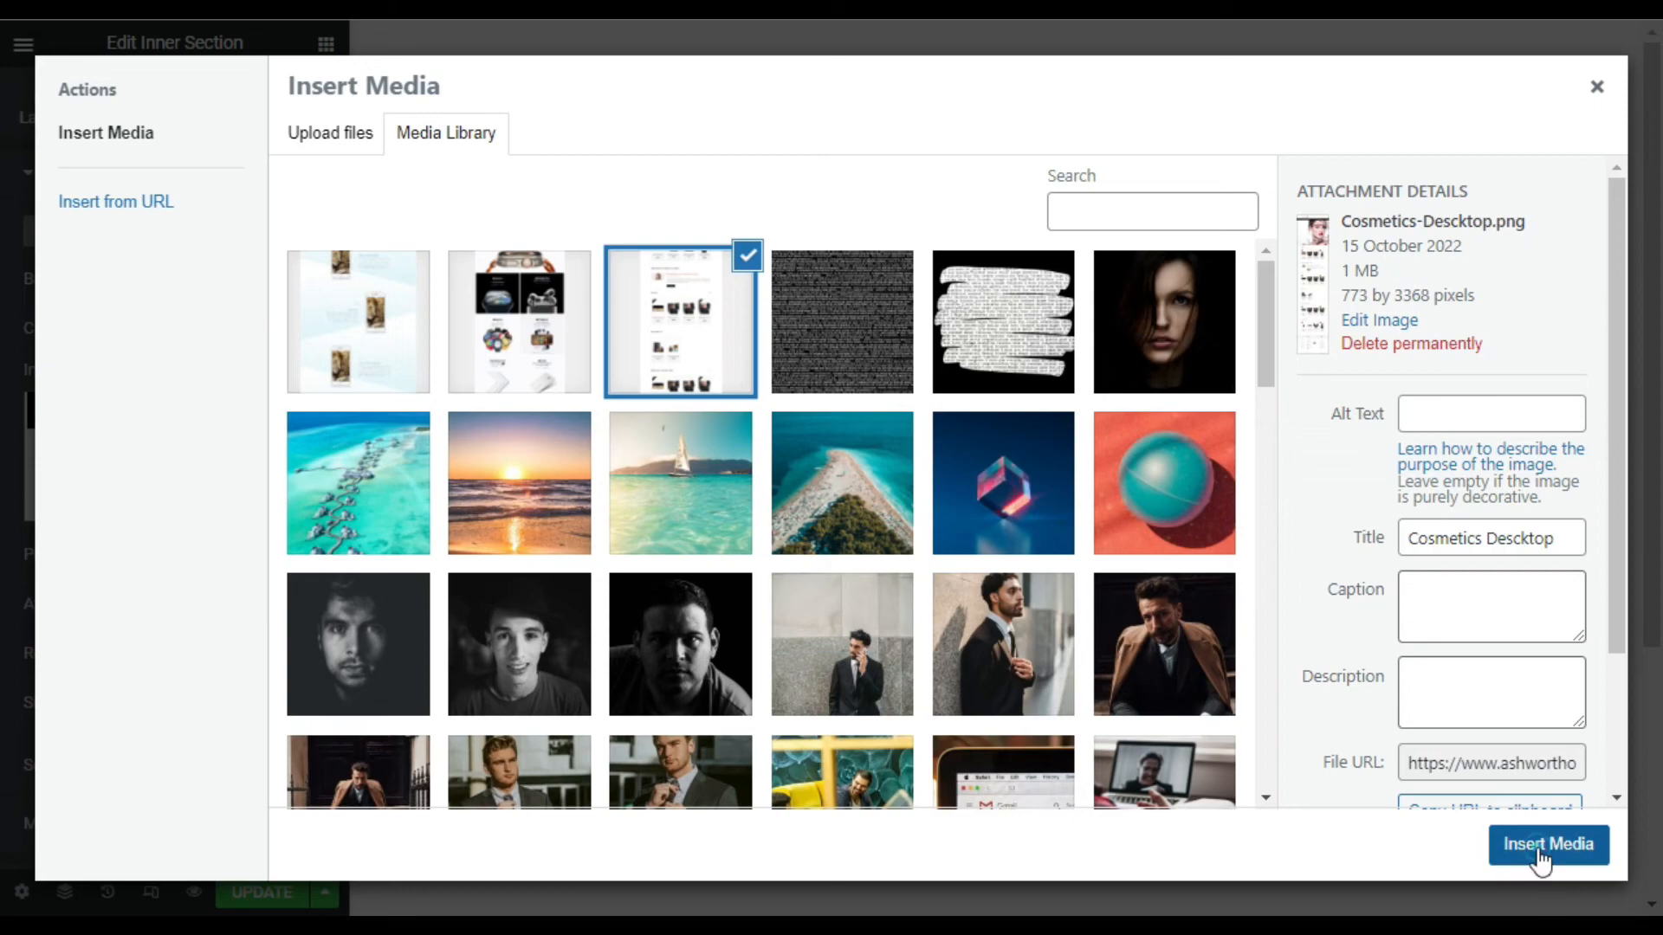
click(1549, 846)
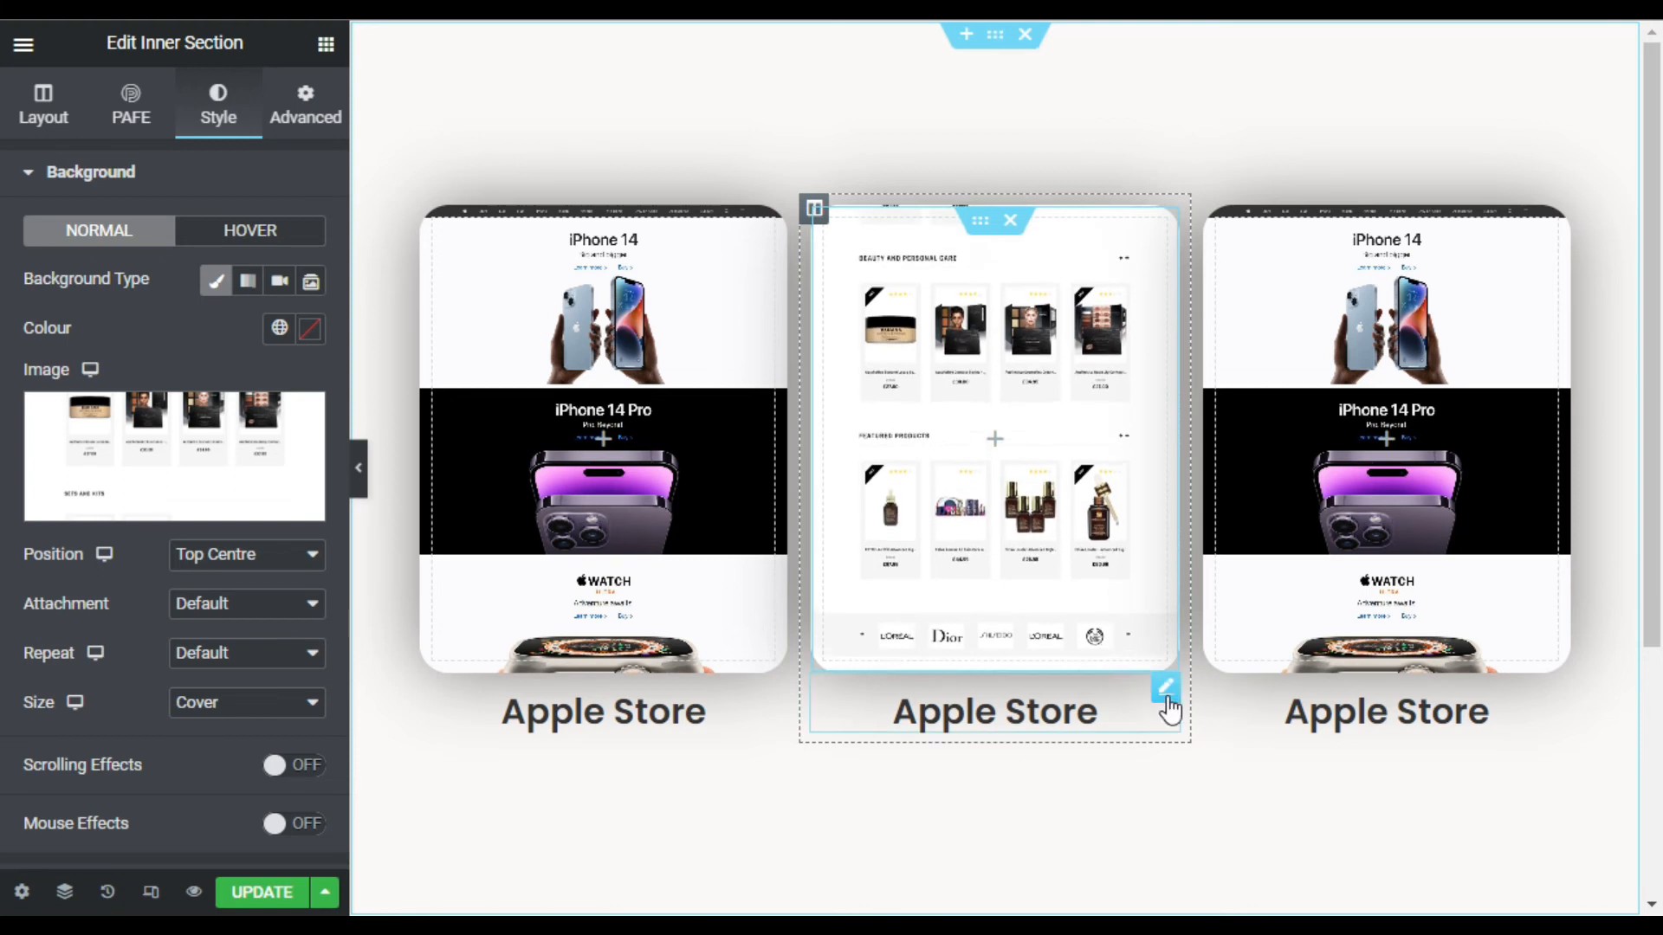
click(1166, 711)
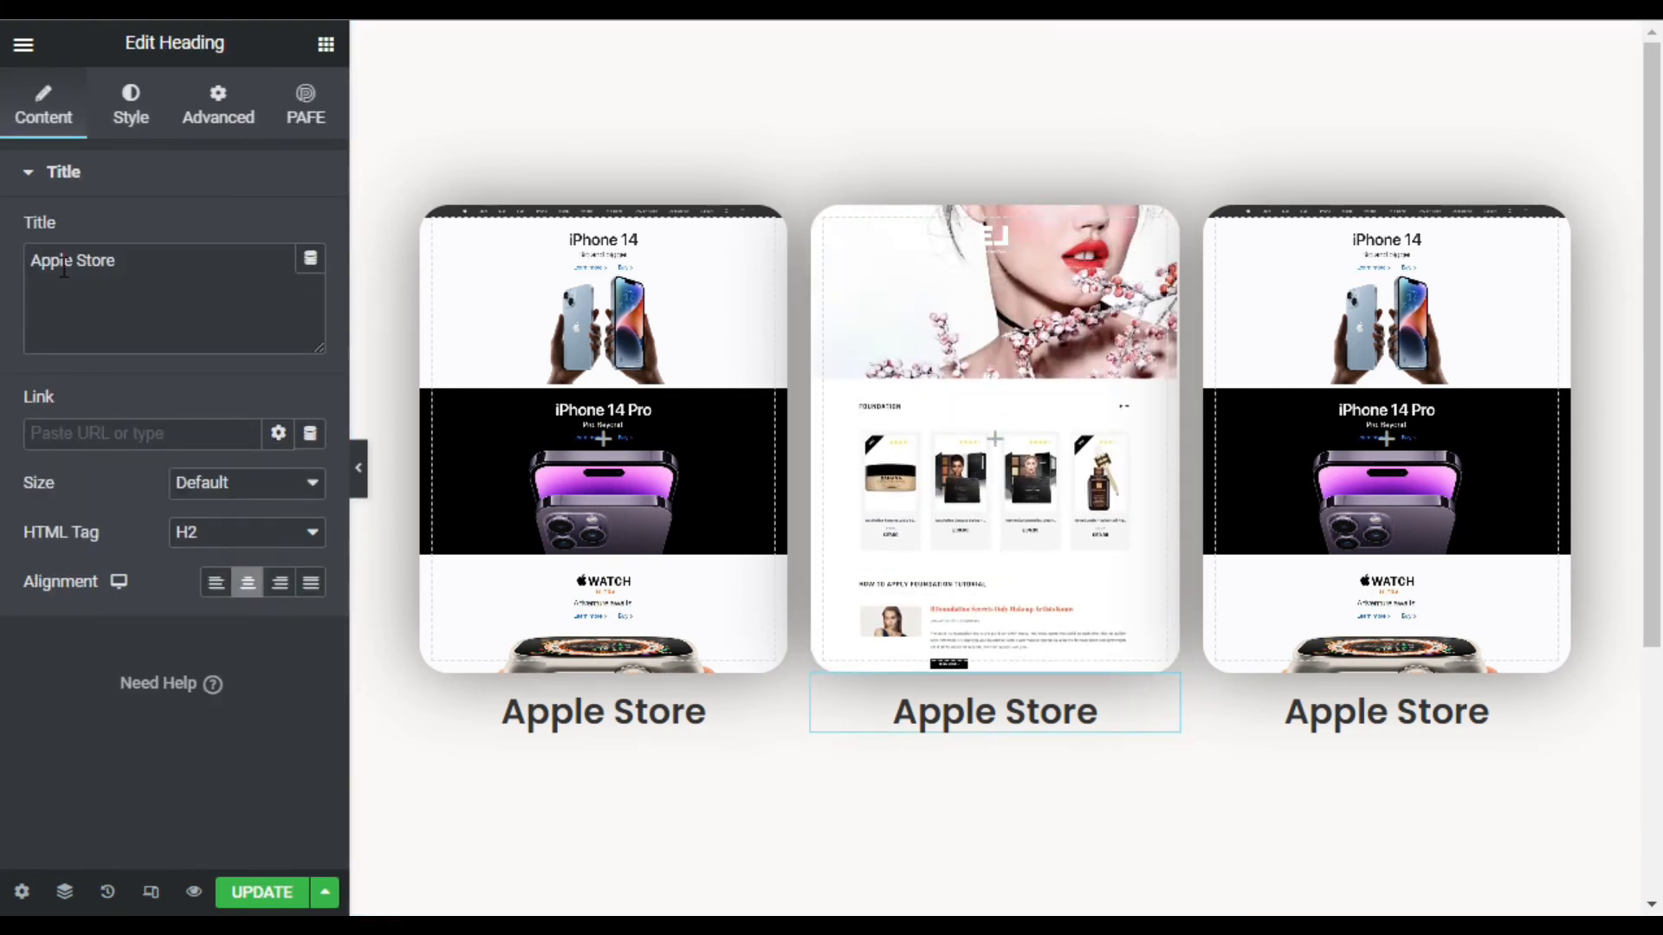
Select the middle card's title text to rename it to 'Cosmetics Store'
double_click(54, 260)
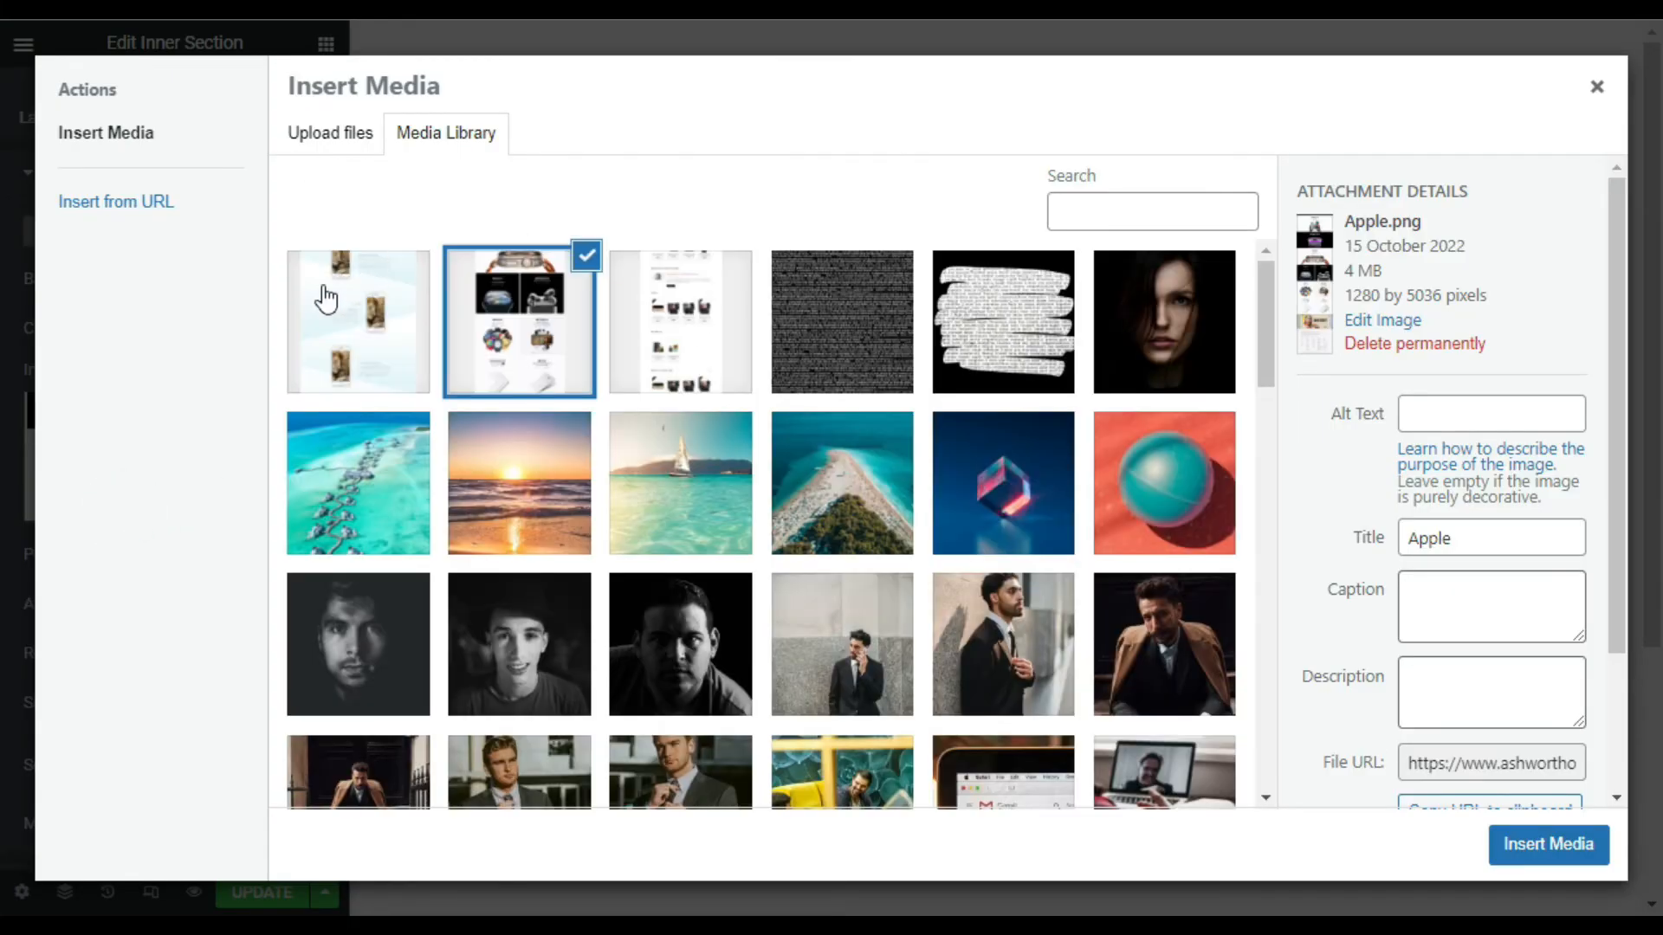
Insert the UI/UX website screenshot as the right card's background, then select its heading
click(1549, 846)
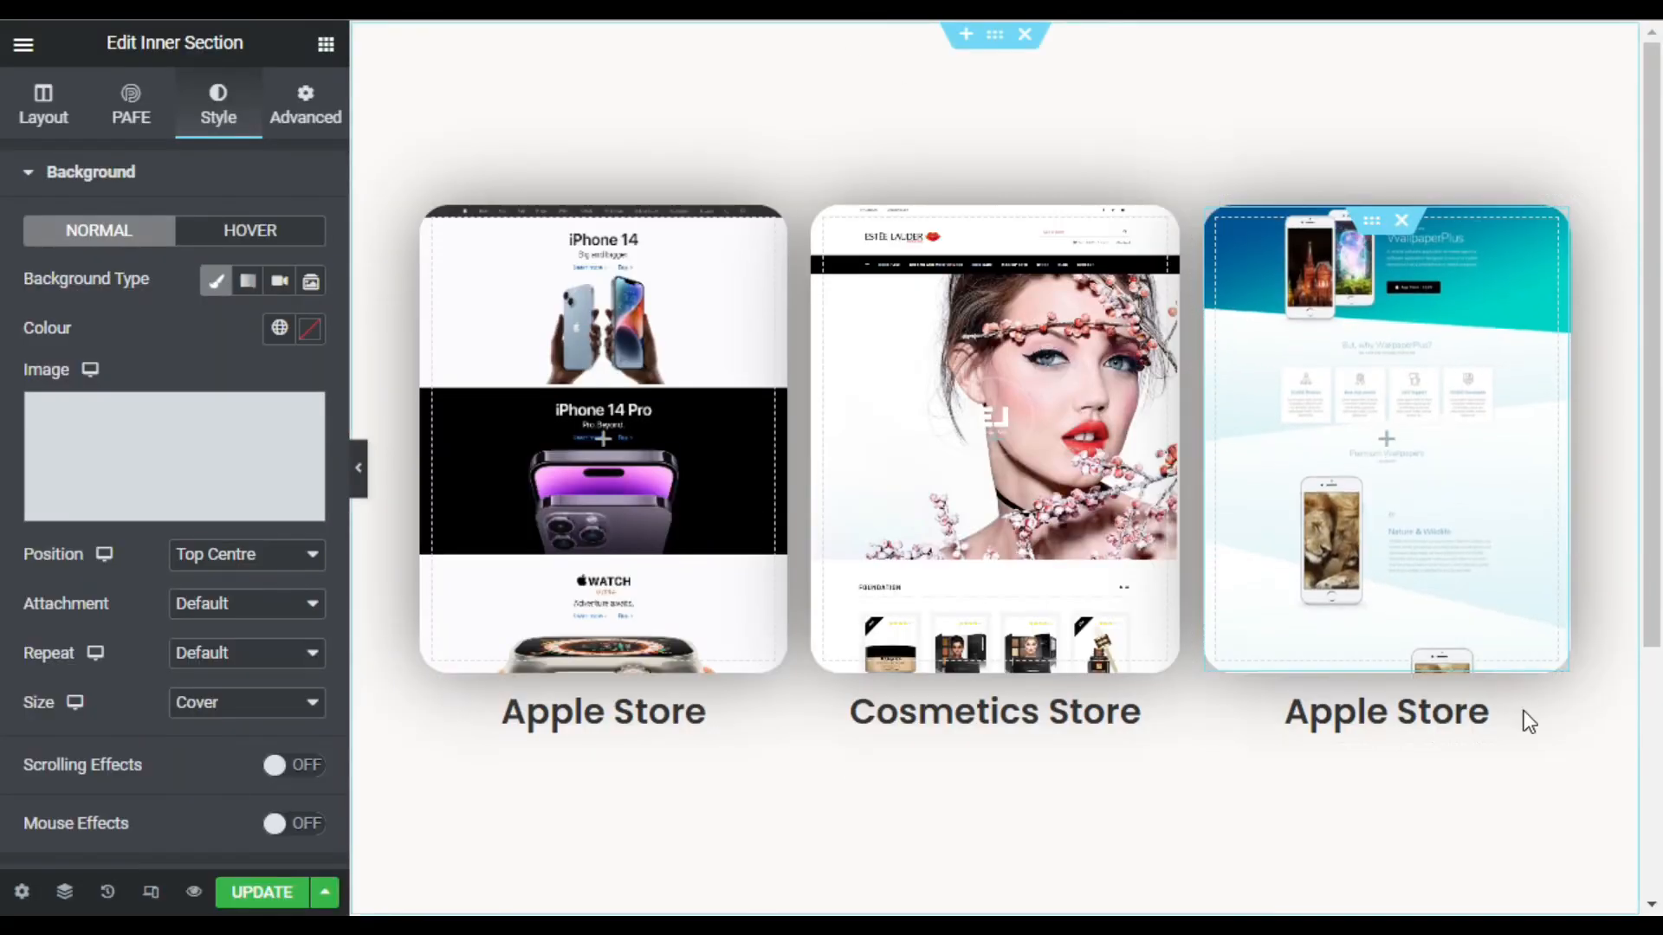
click(1386, 711)
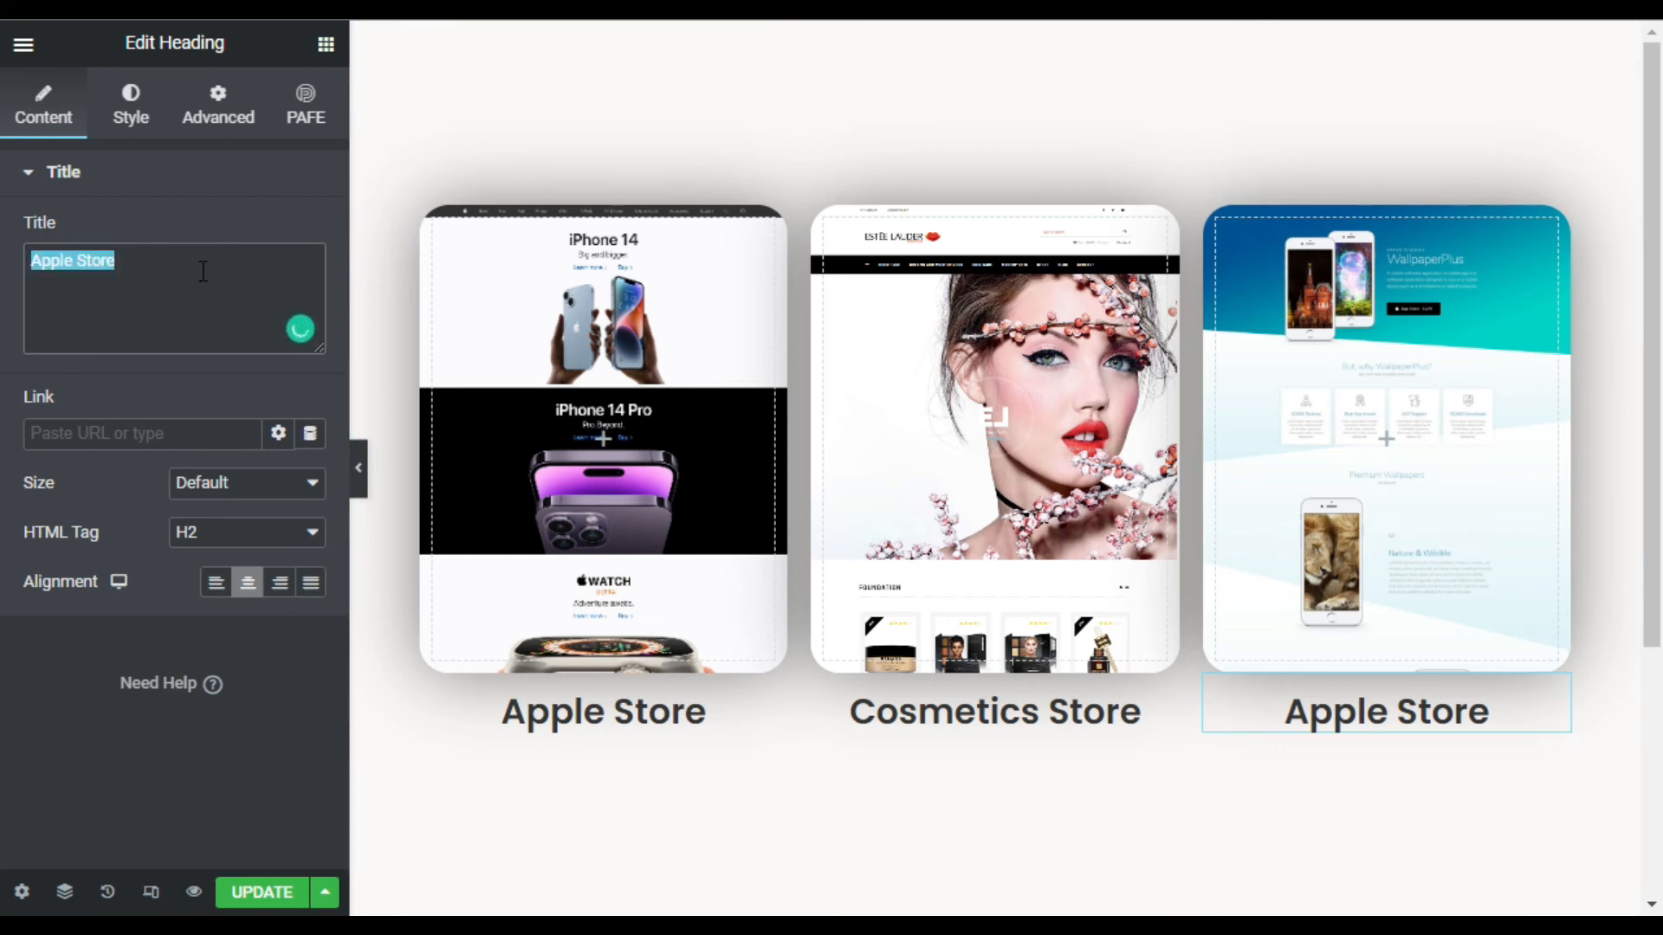
Retitle the right card 'UI/UX Design', save the page, and preview all three cards
text(UI/UX Design)
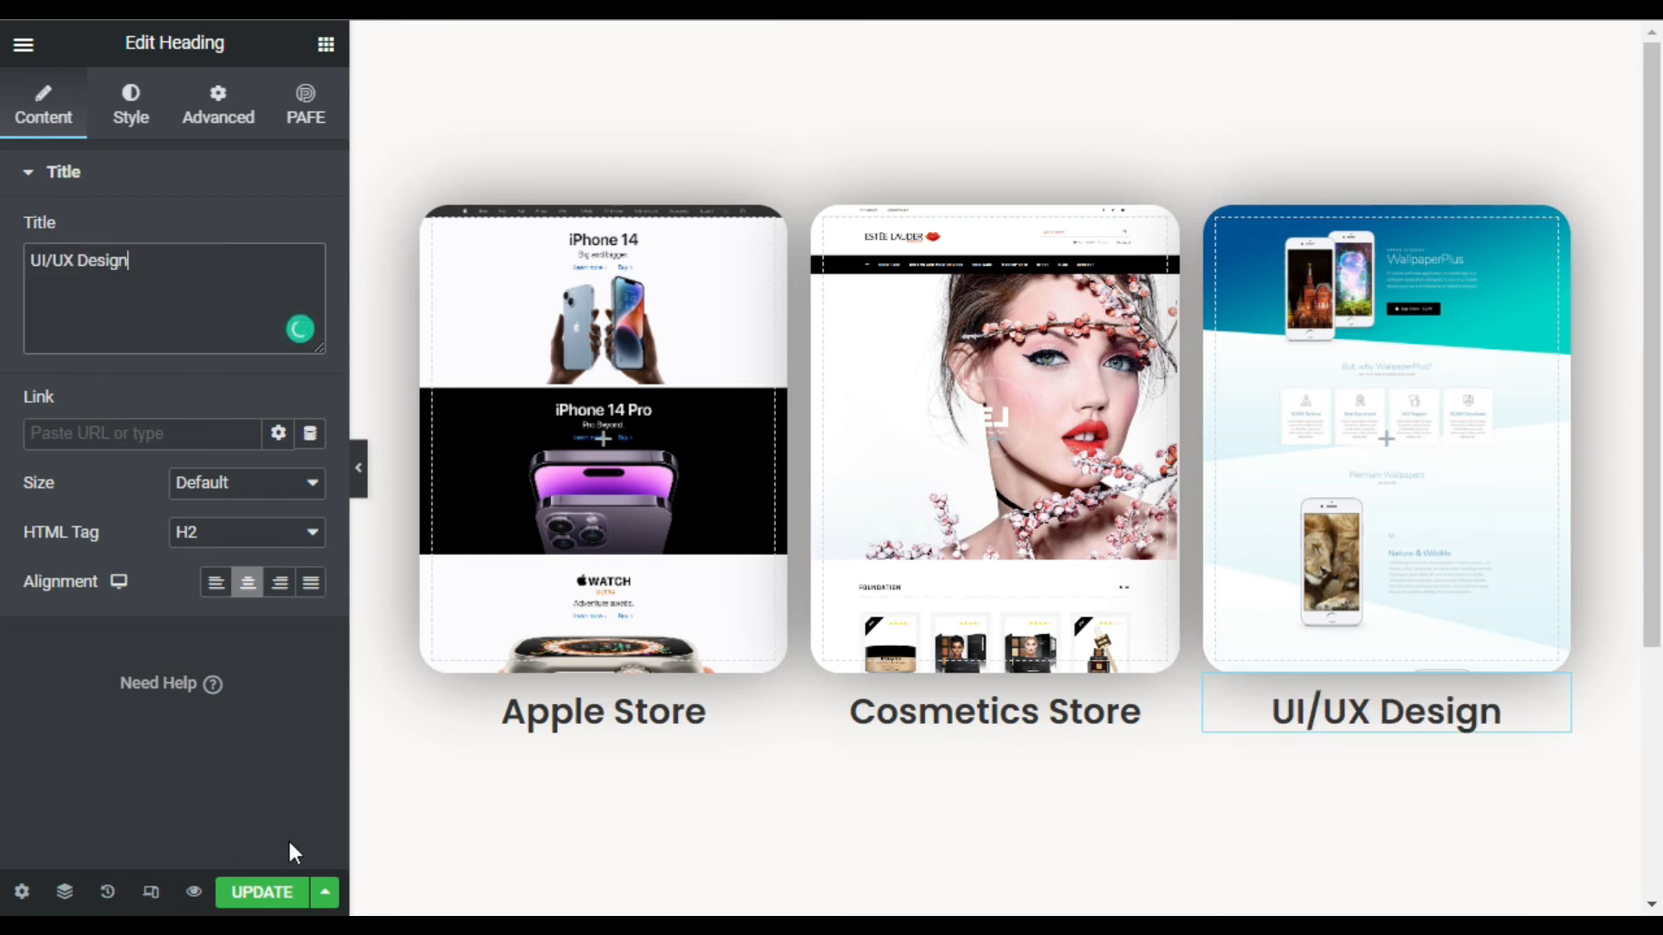
click(264, 892)
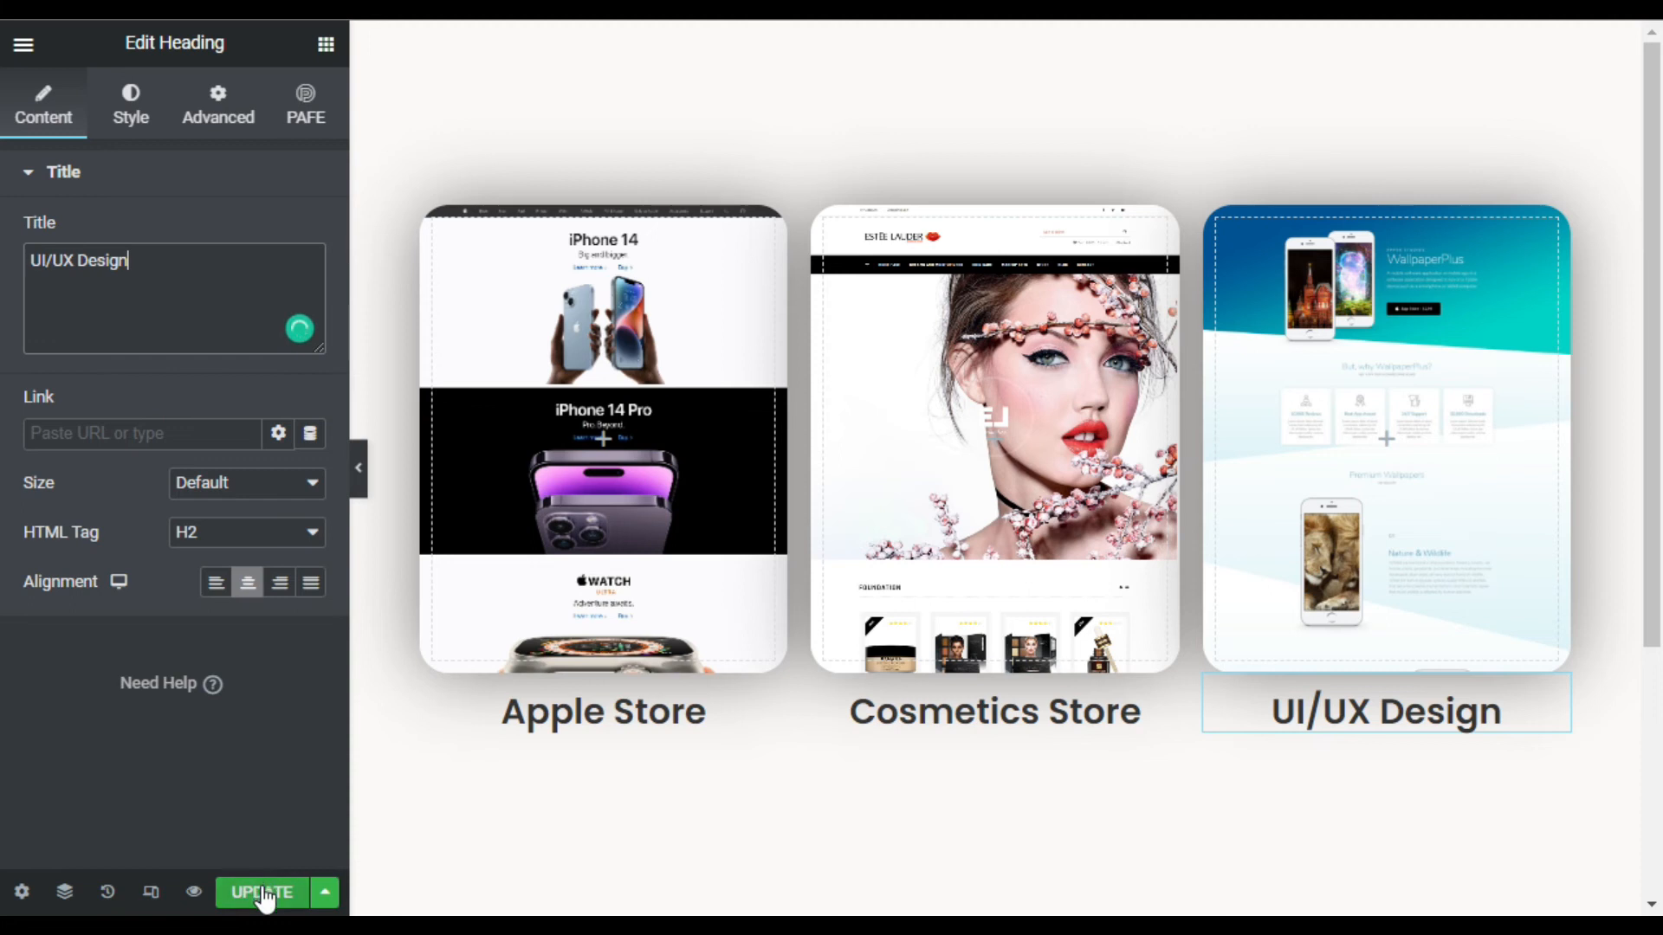
click(263, 893)
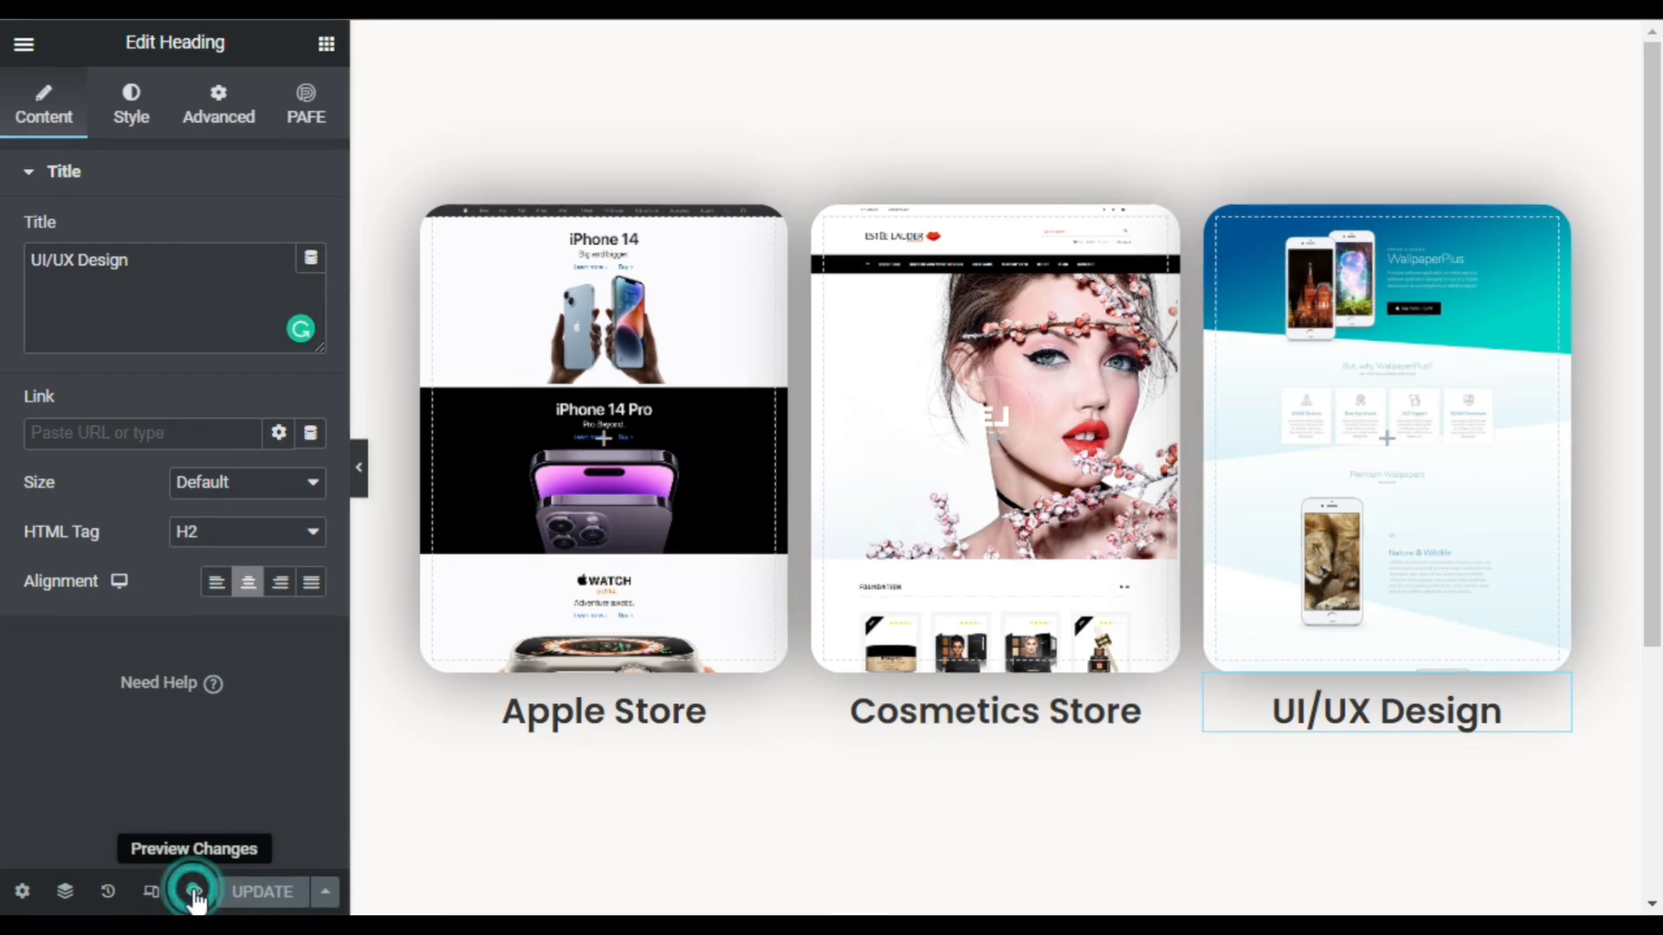
click(193, 892)
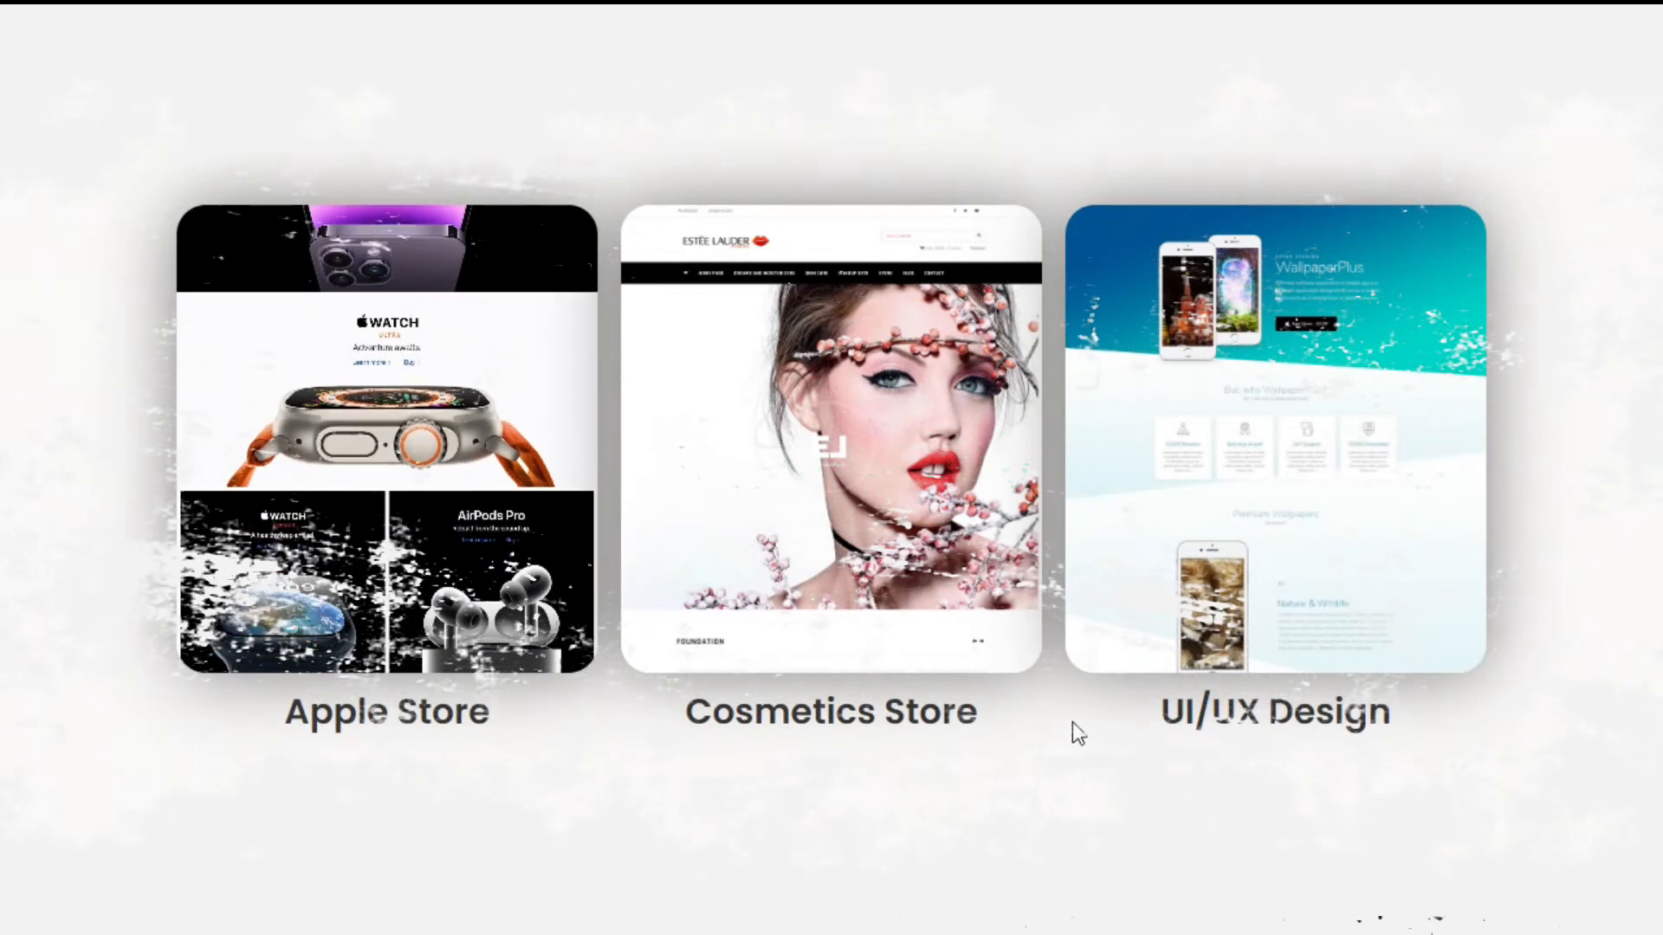